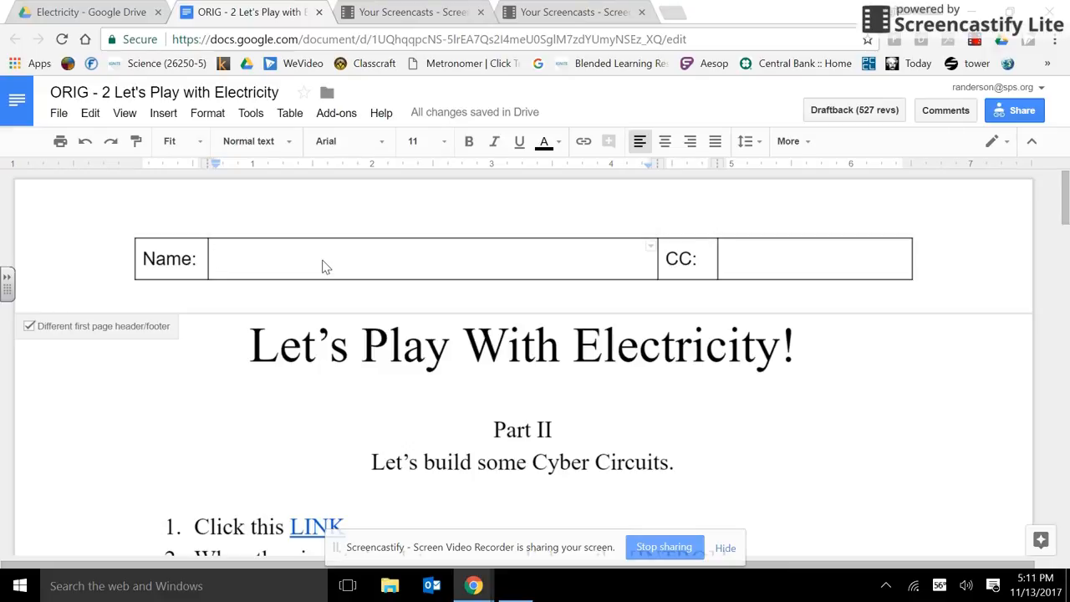
type("Ander")
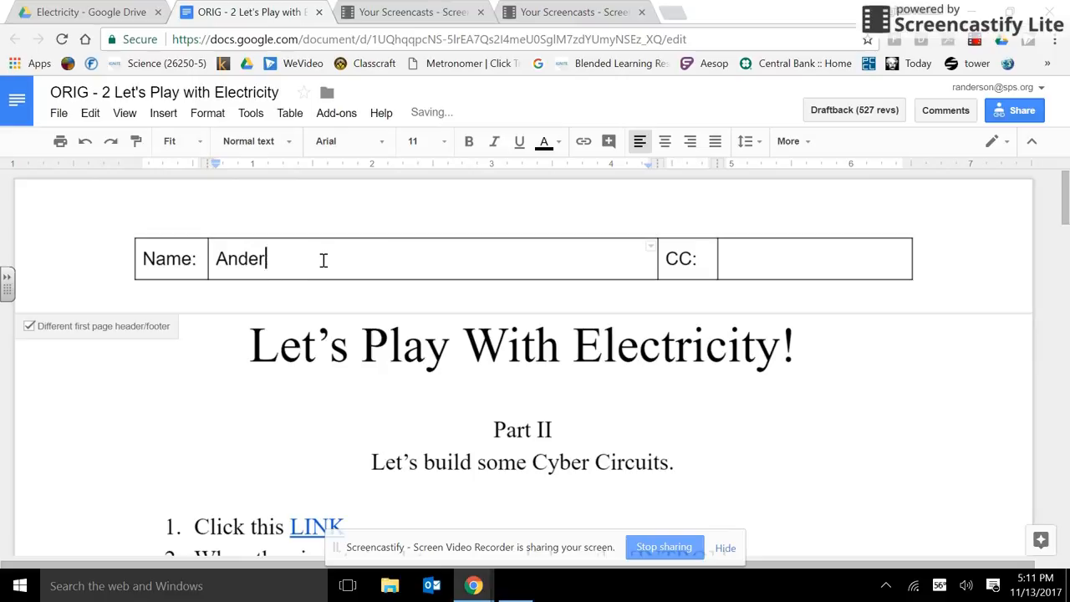
type("son, Magis")
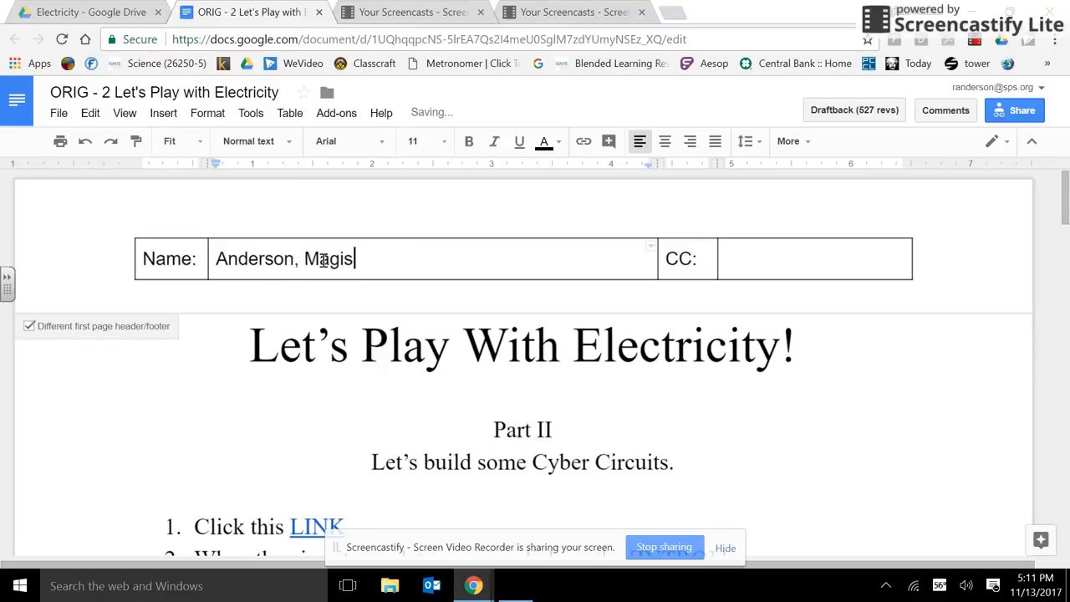
type("tar")
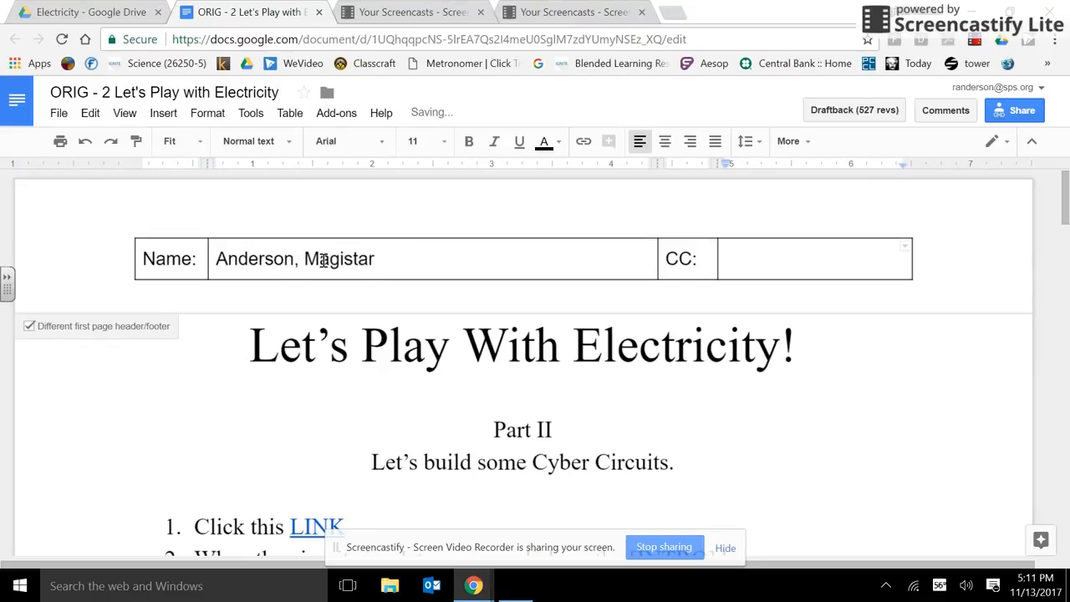
type("1-6-")
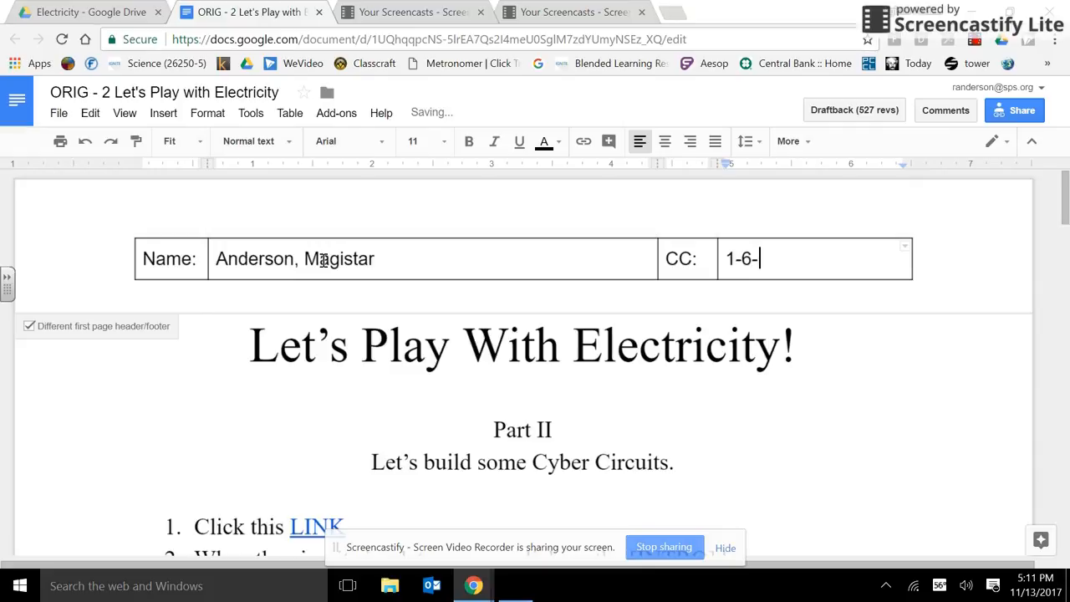
type("18")
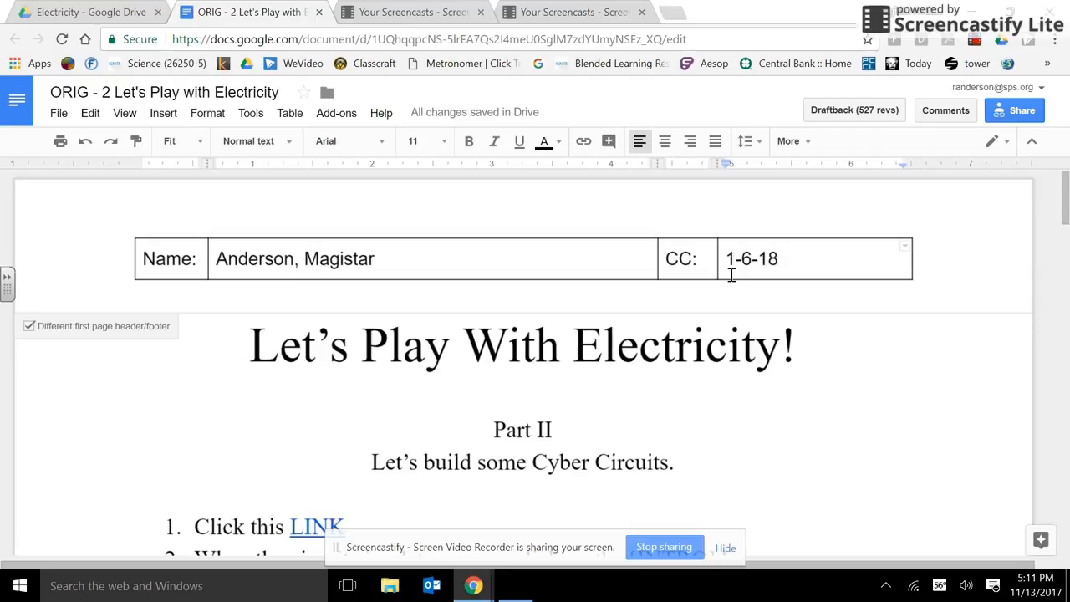
mouse_move(748, 272)
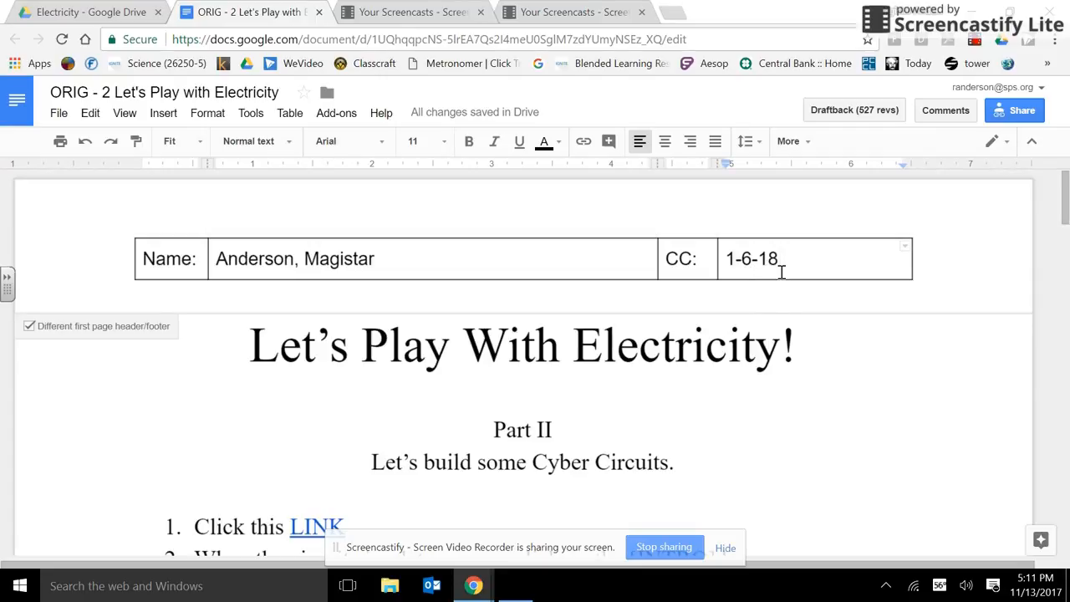
scroll("down", 3)
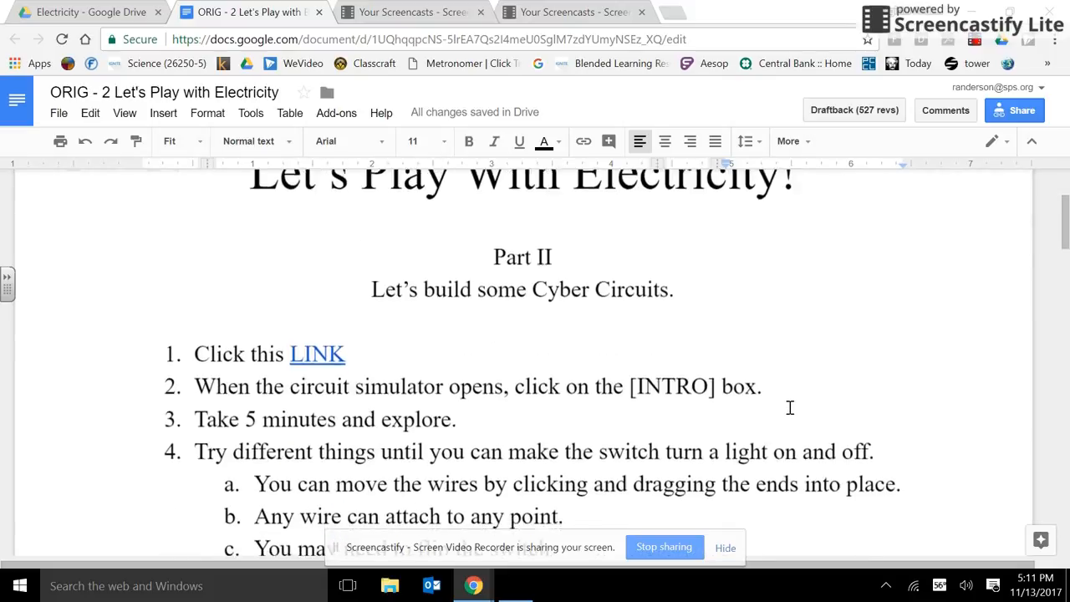
scroll("down", 3)
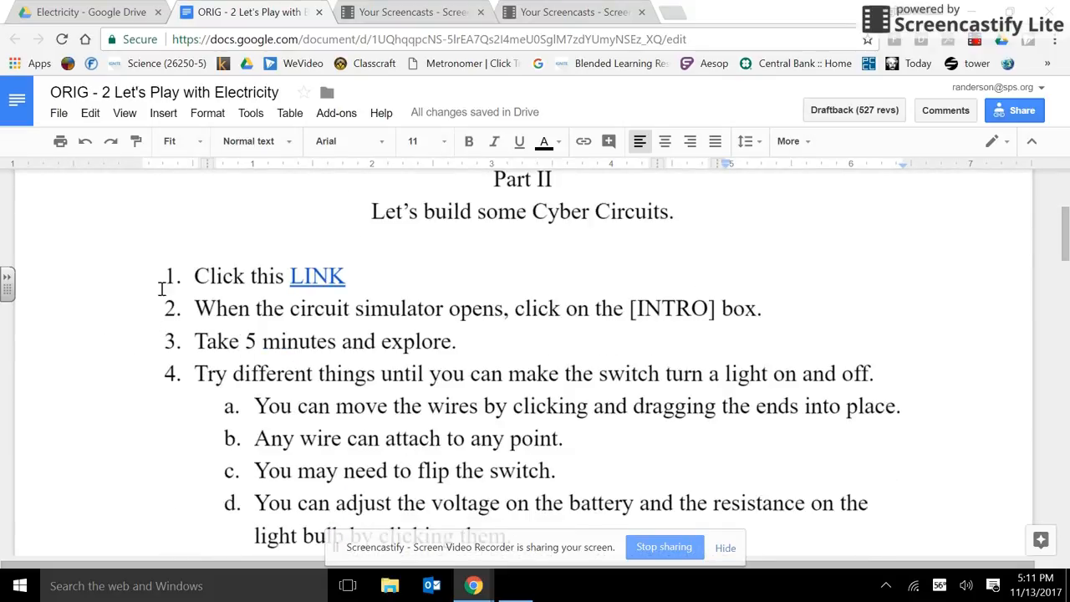
mouse_move(205, 320)
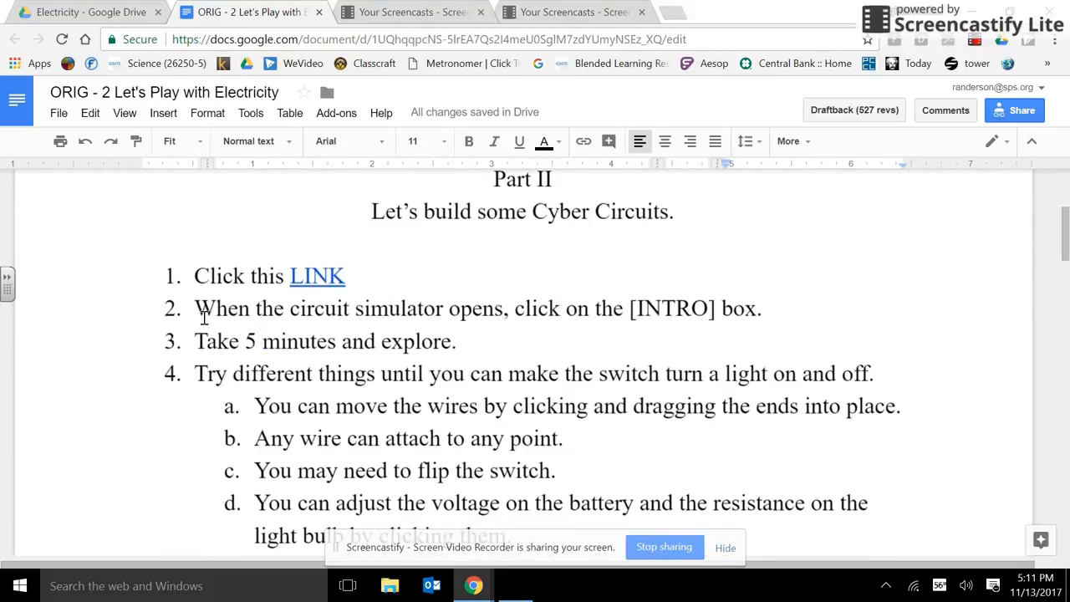
mouse_move(585, 316)
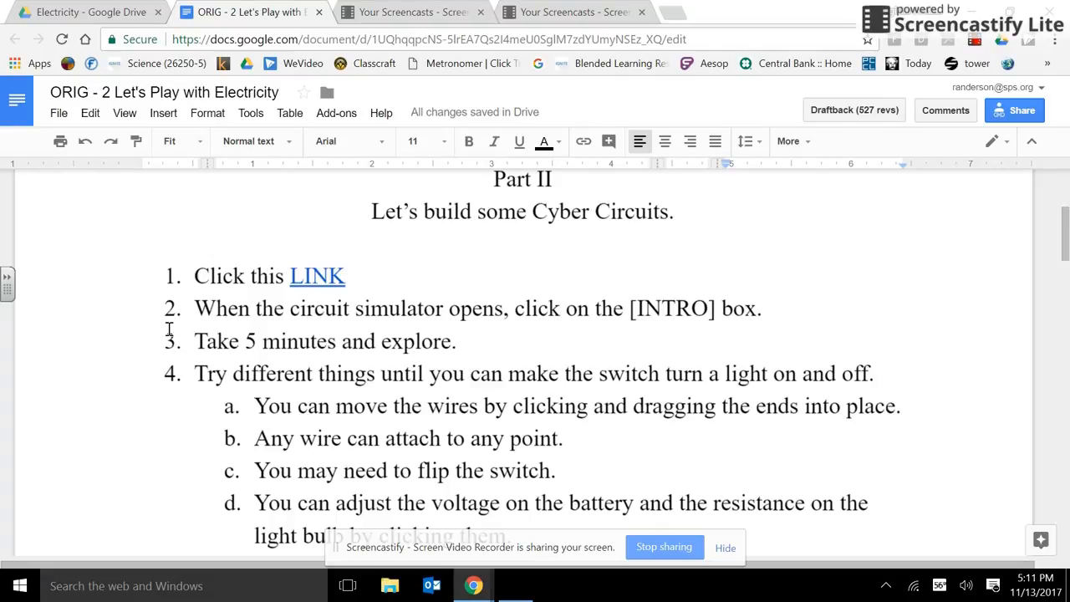
scroll("down", 3)
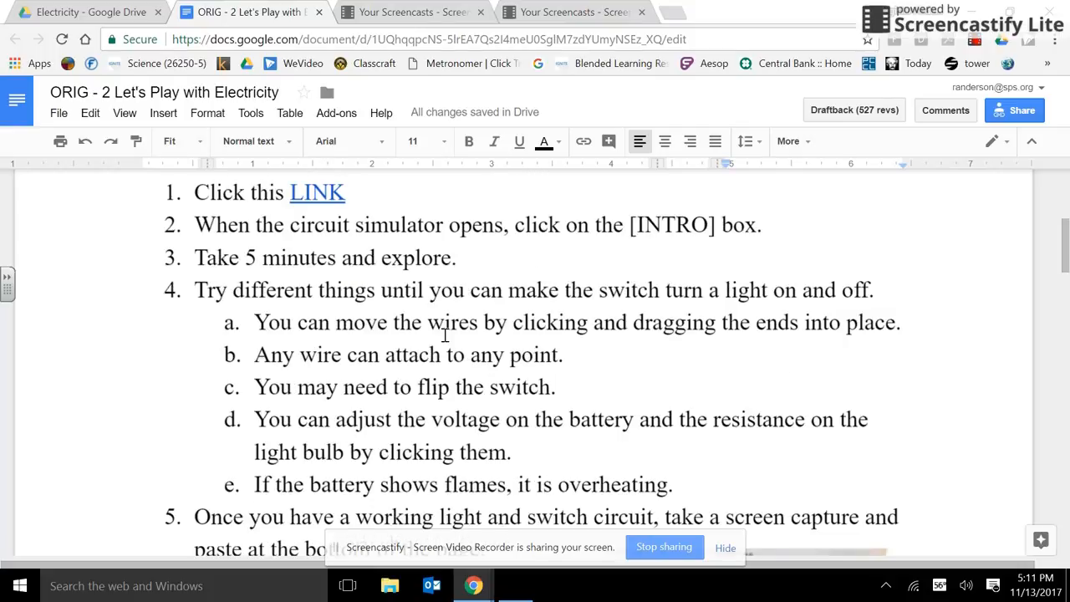
mouse_move(446, 333)
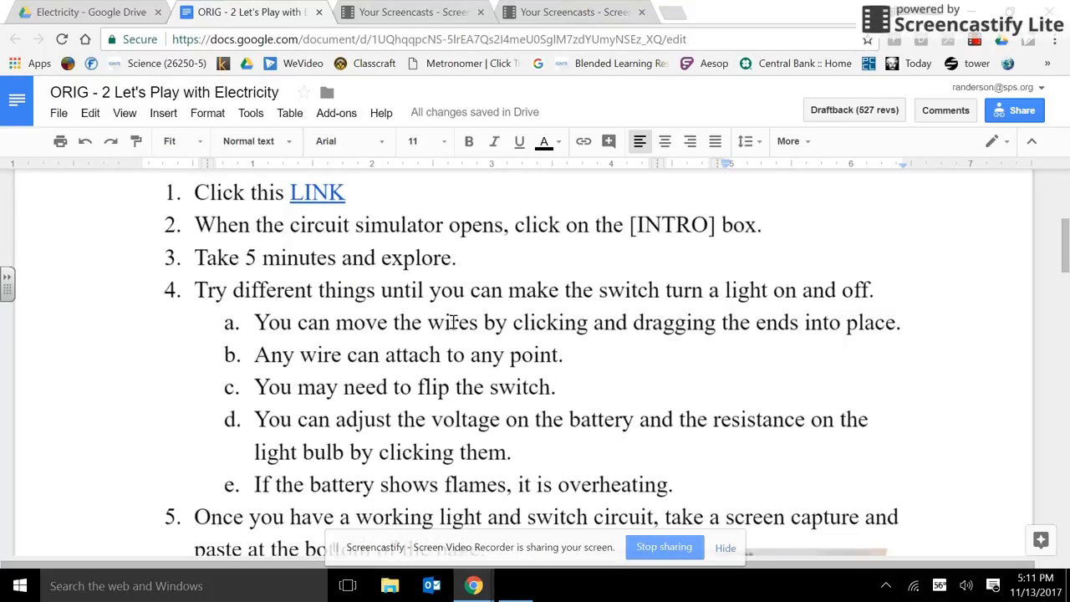
mouse_move(822, 304)
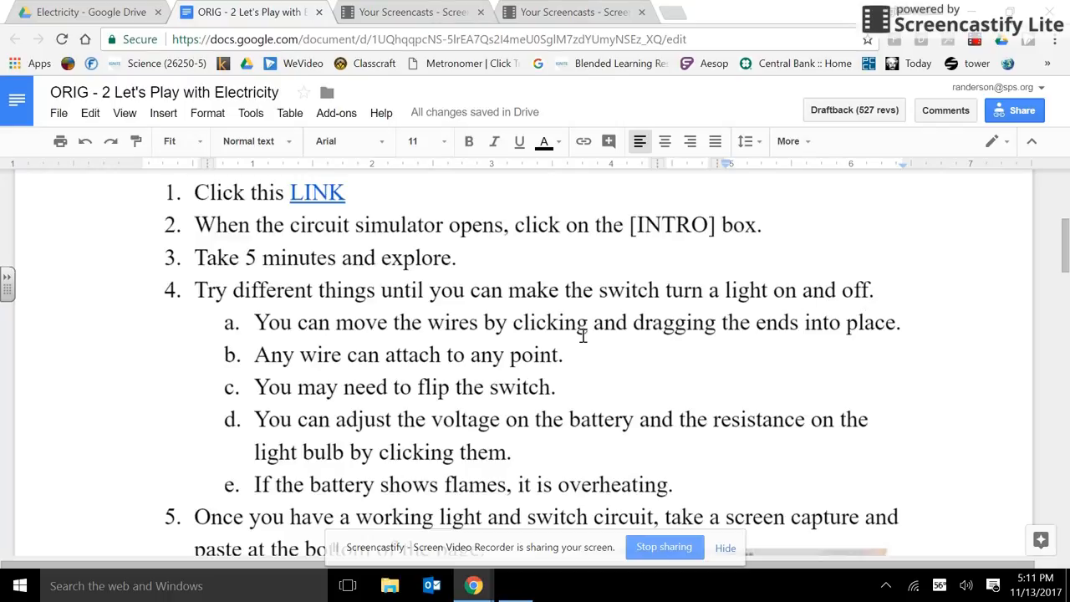
mouse_move(888, 335)
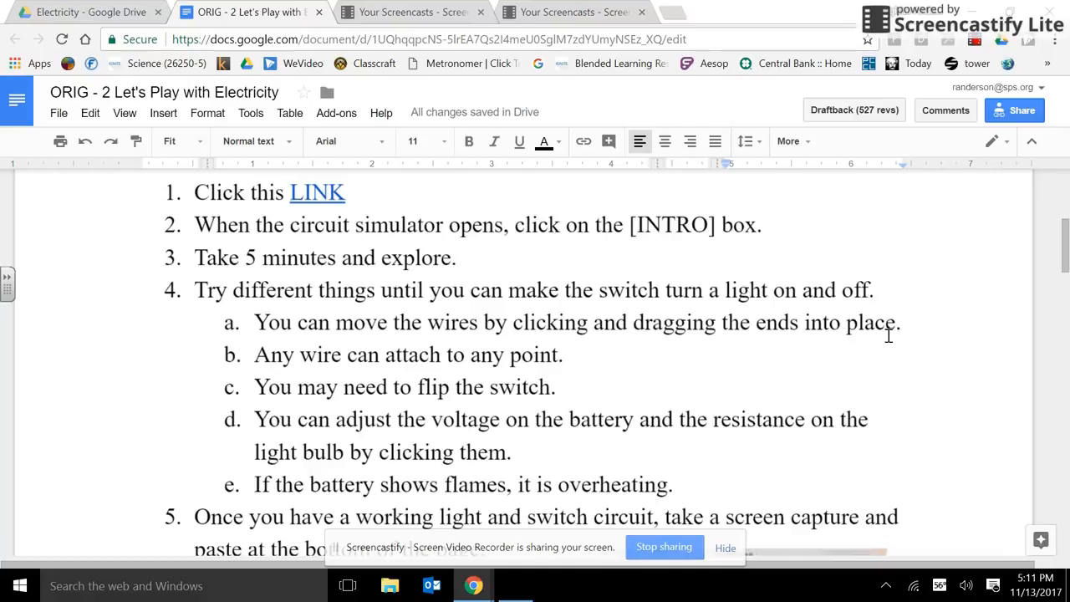
mouse_move(425, 367)
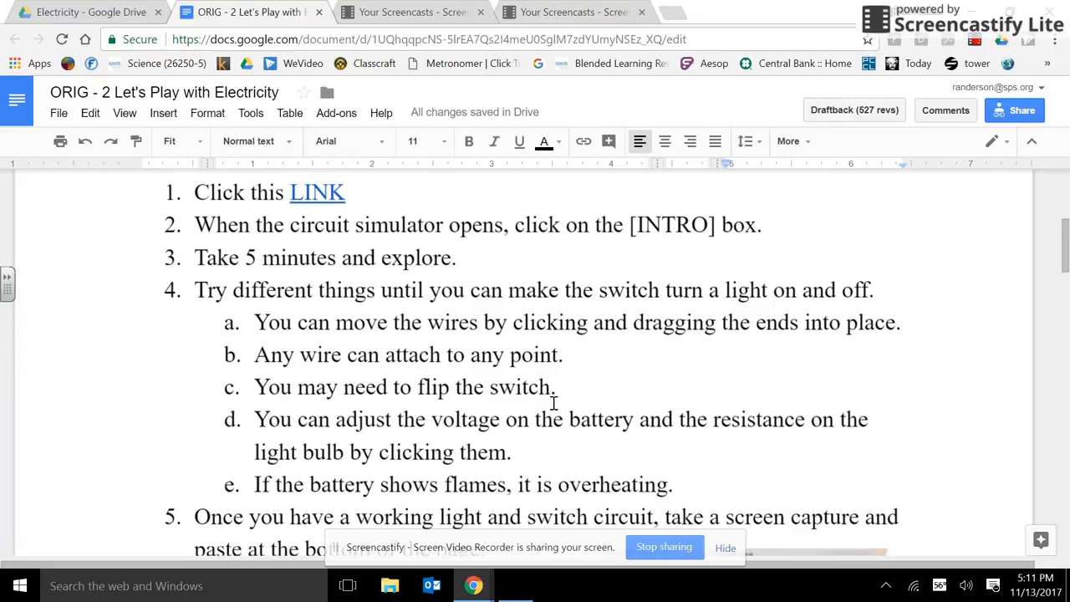
mouse_move(318, 431)
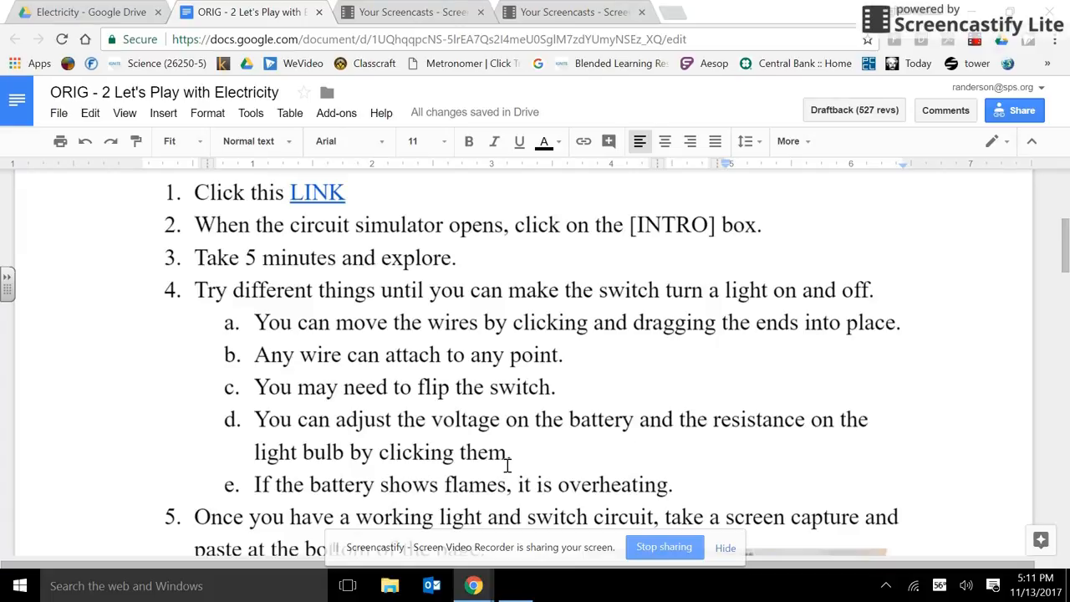
scroll("down", 3)
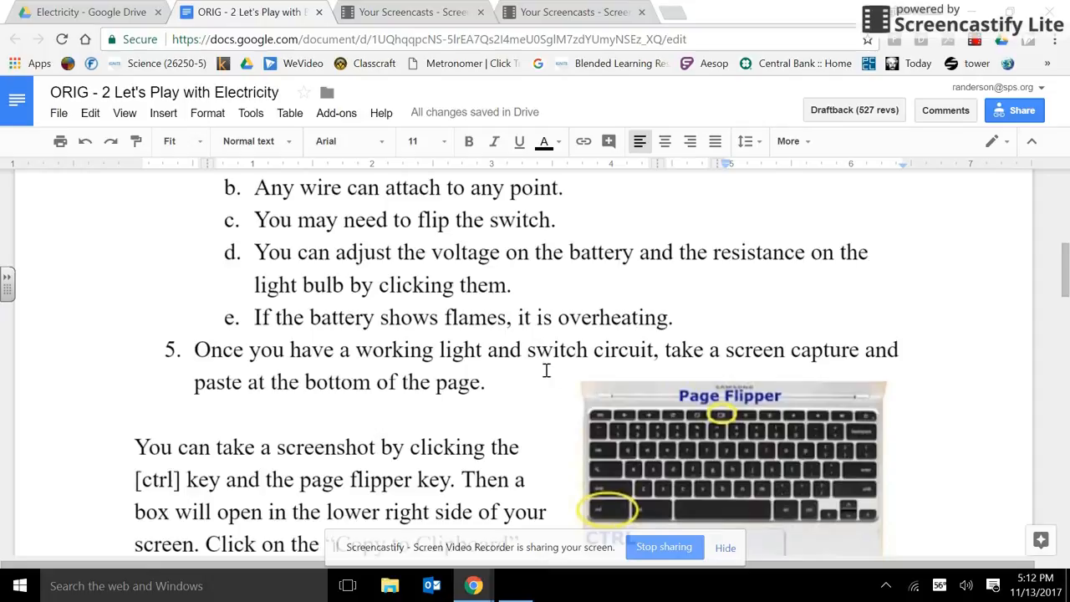
mouse_move(880, 362)
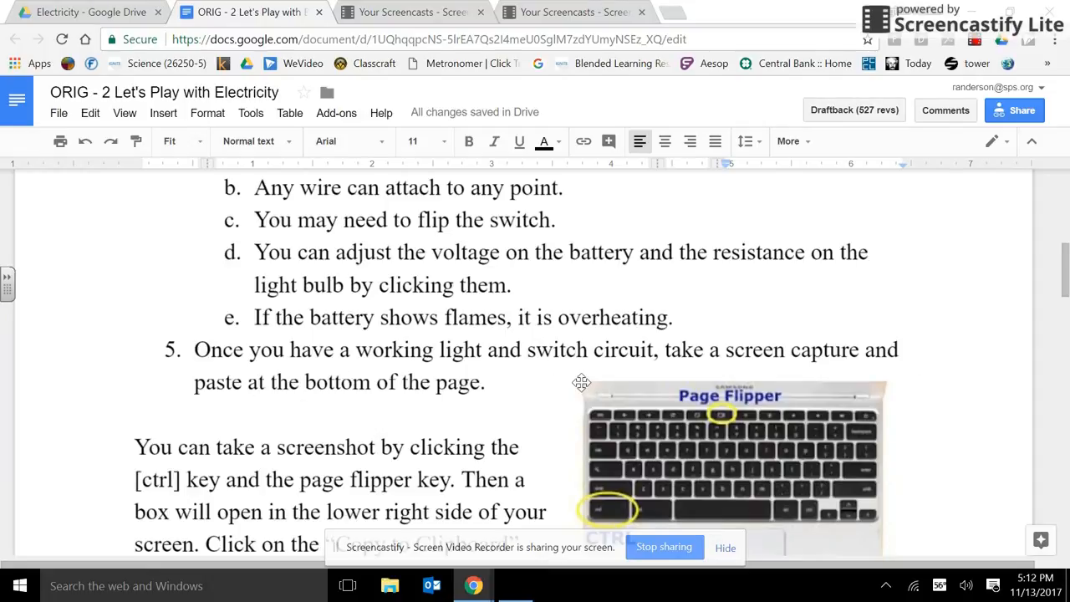
scroll("down", 3)
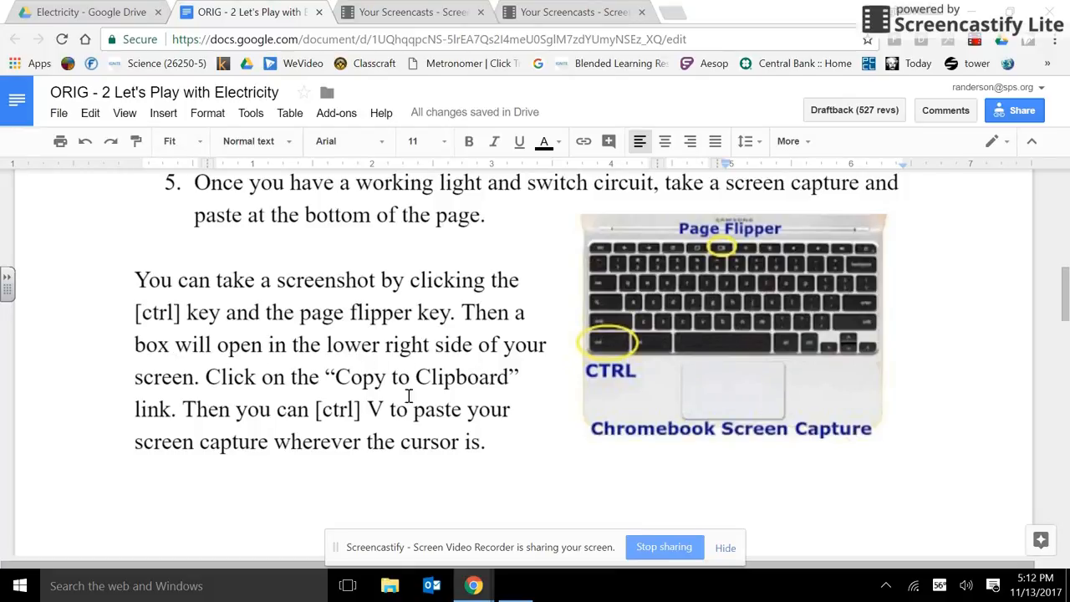
mouse_move(292, 422)
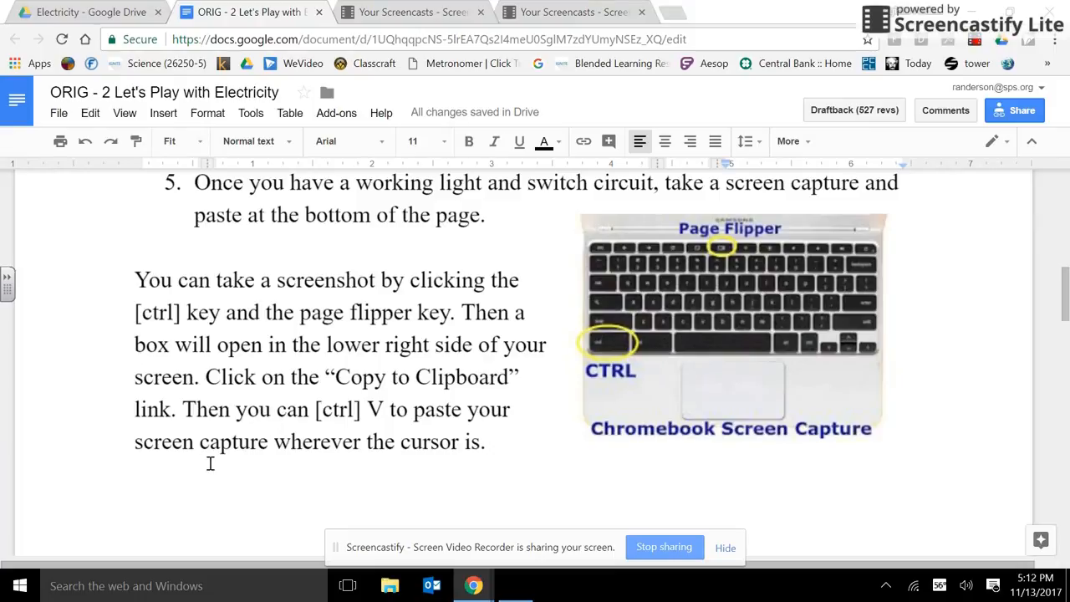
mouse_move(480, 468)
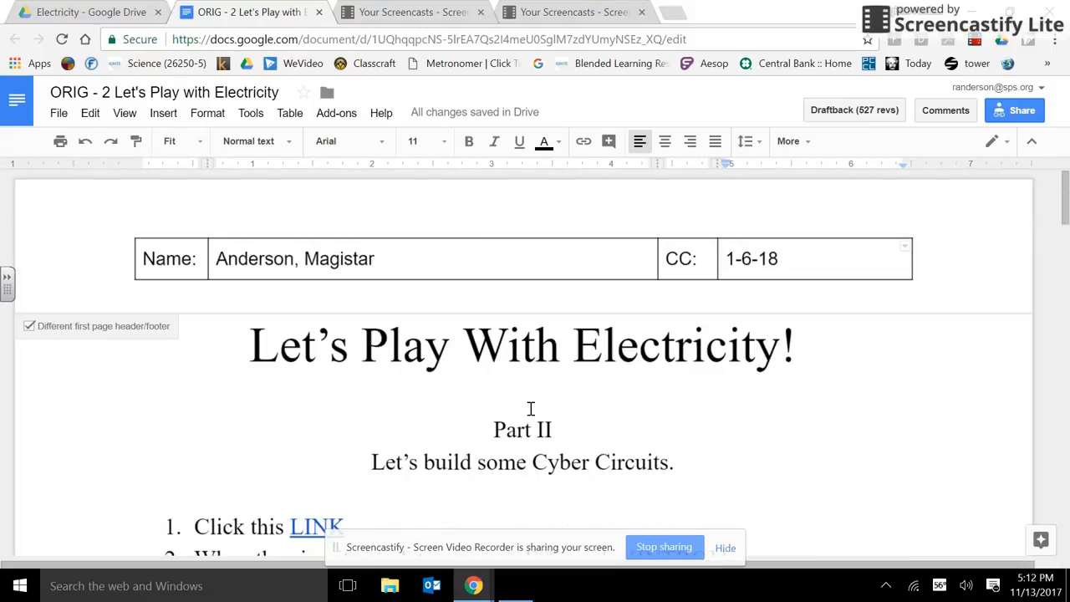
scroll("down", 3)
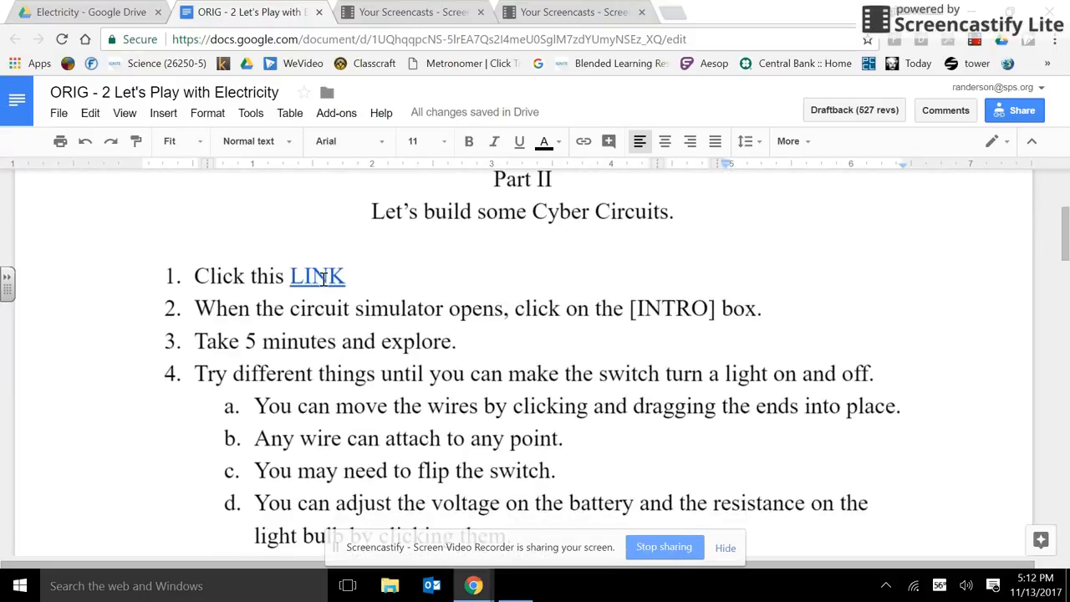
- Open the PhET simulator from the worksheet link, choose Intro, and place a battery
left_click(317, 276)
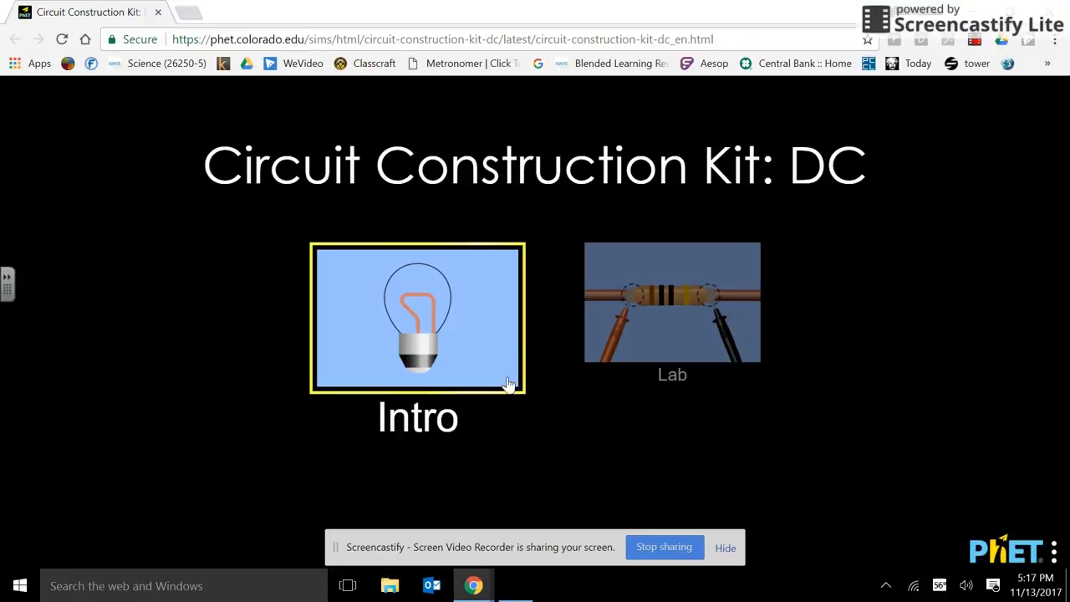
left_click(417, 317)
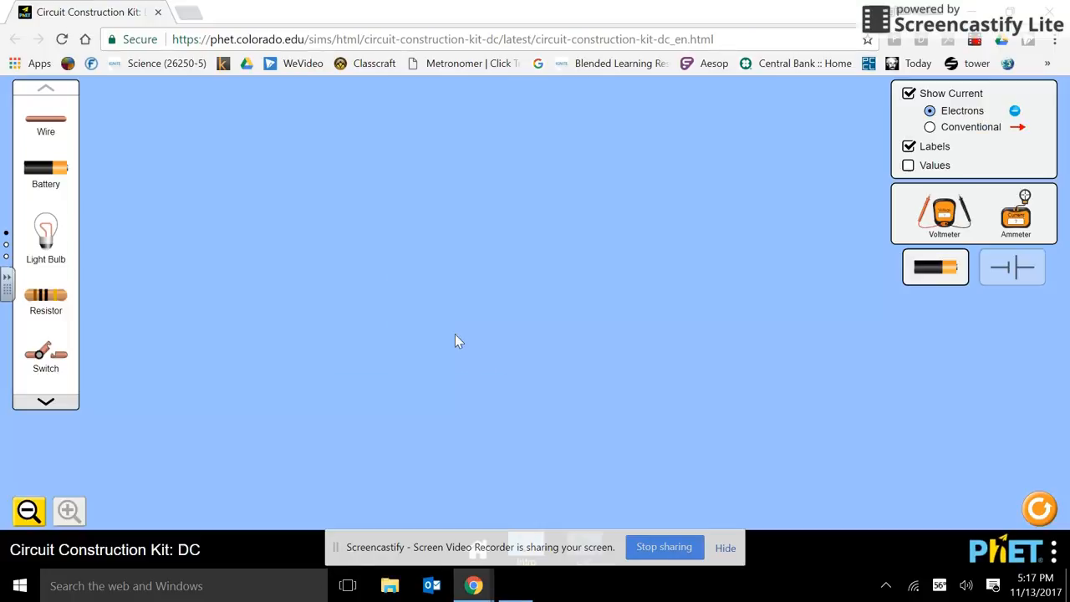
mouse_move(46, 172)
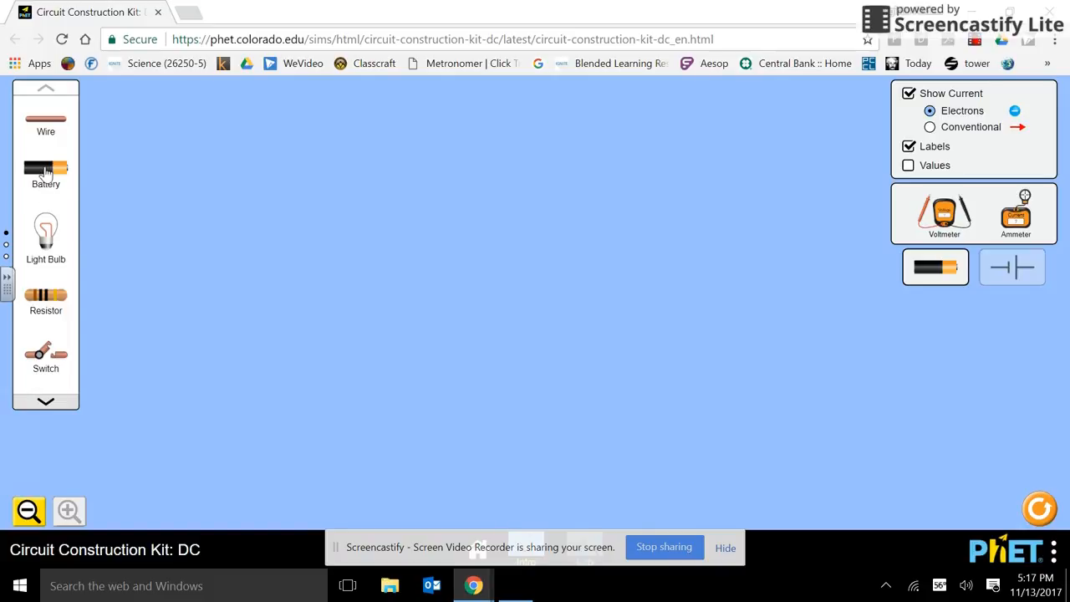
left_click_drag(45, 168, 384, 333)
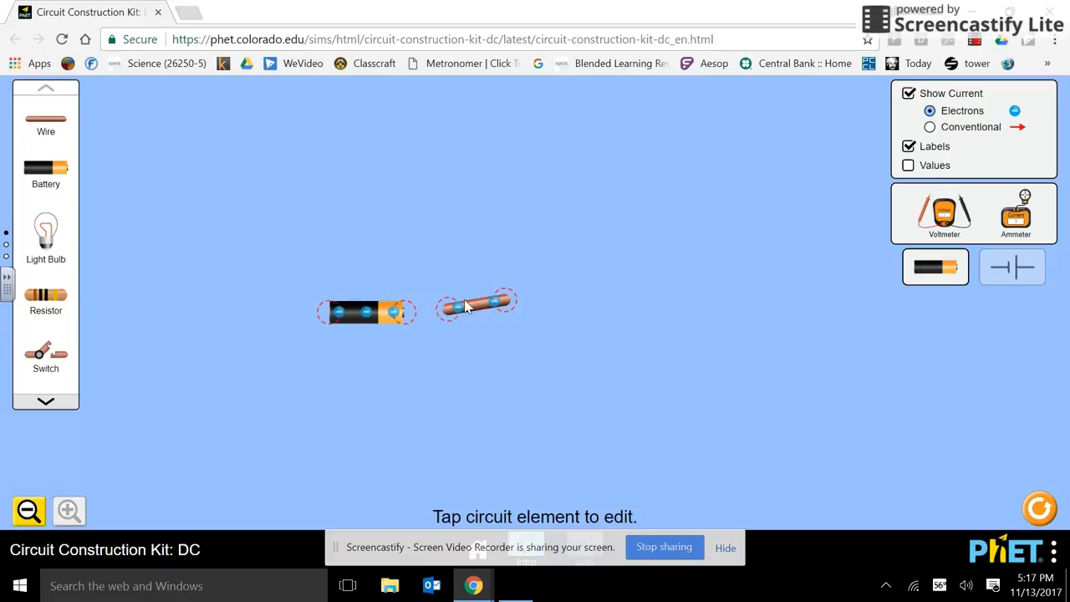
- Wire a light bulb to the battery and close the loop back to the bulb
left_click_drag(476, 305, 435, 316)
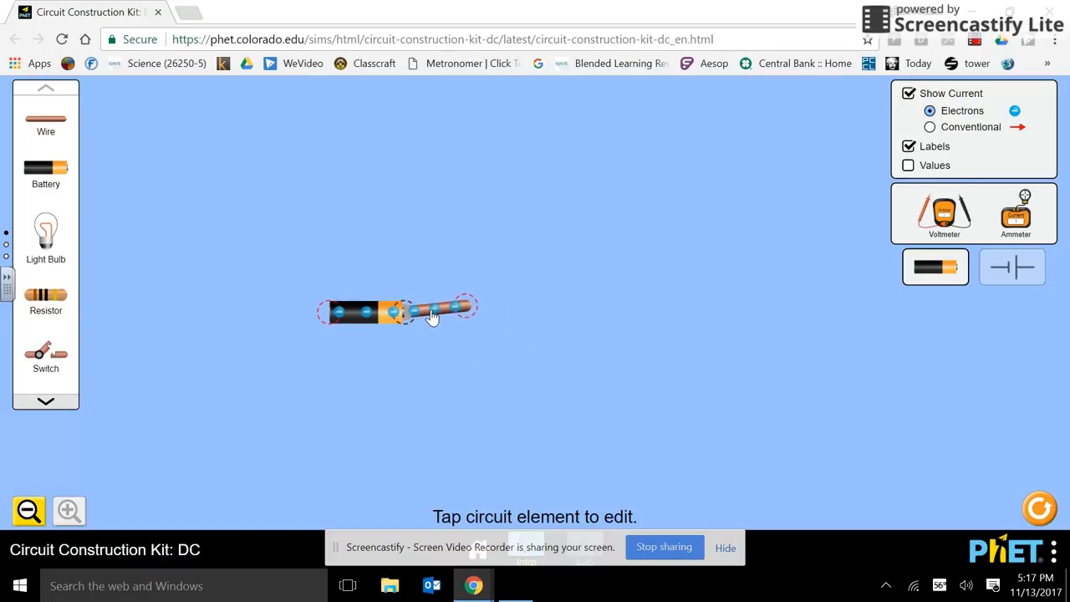
left_click_drag(460, 308, 509, 245)
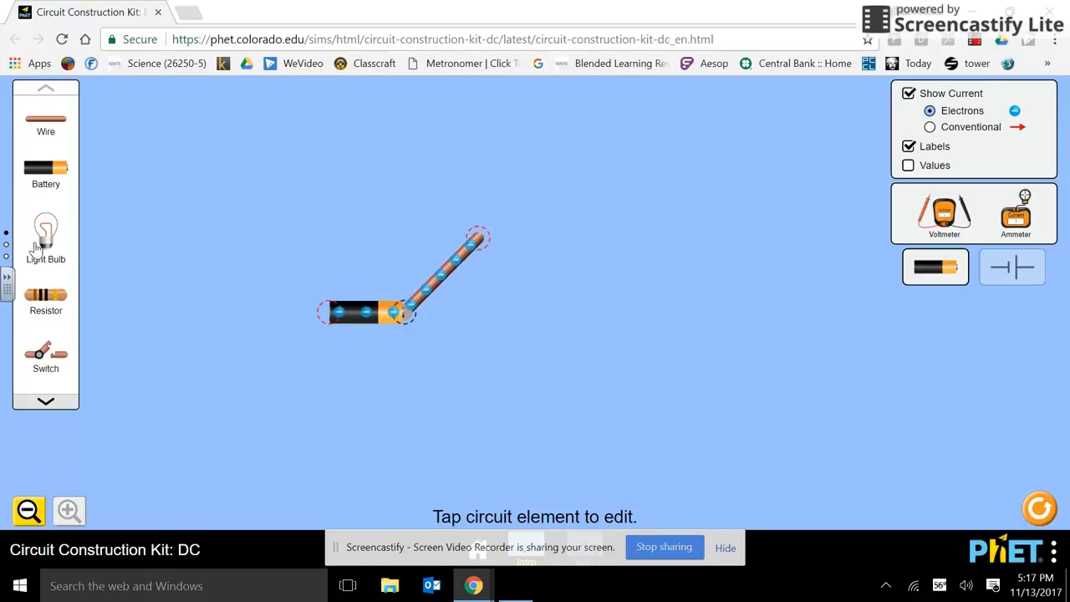
left_click_drag(45, 234, 380, 188)
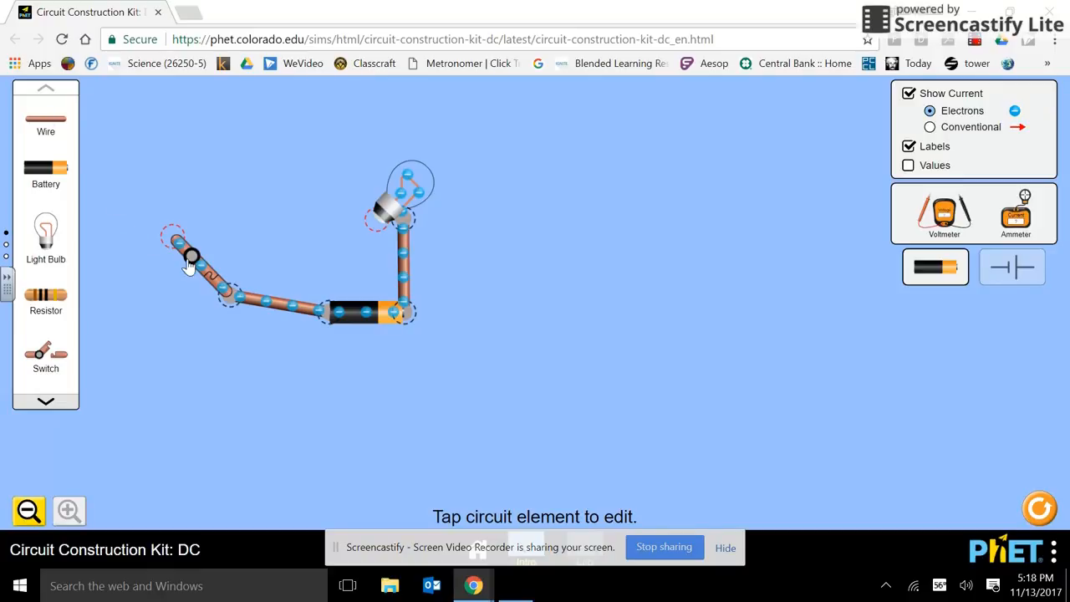
left_click_drag(192, 250, 263, 198)
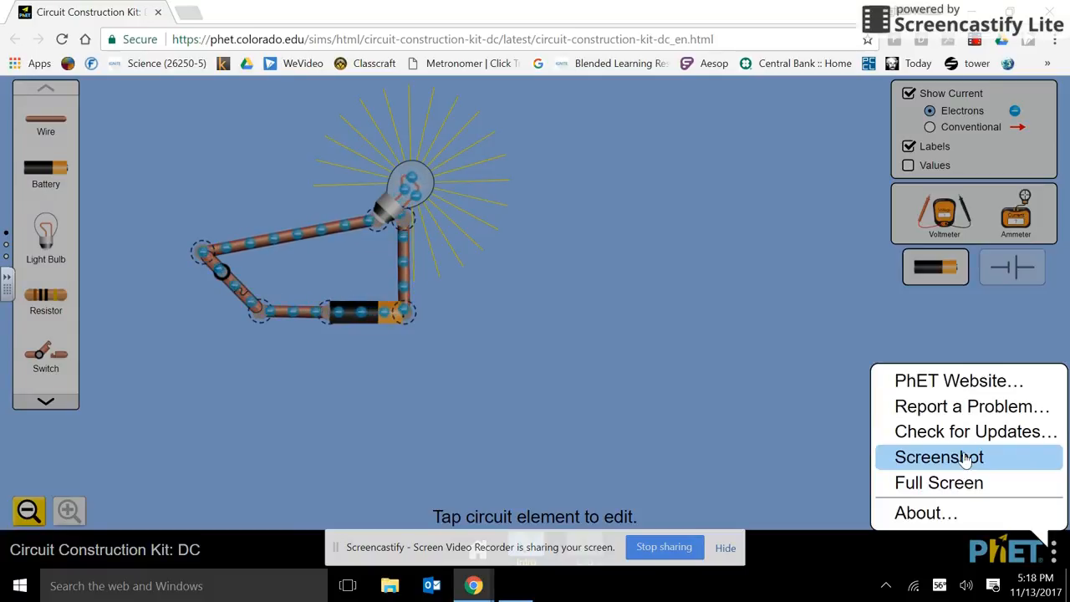
- Save a PNG screenshot of the lit circuit and return to the worksheet tab
left_click(938, 456)
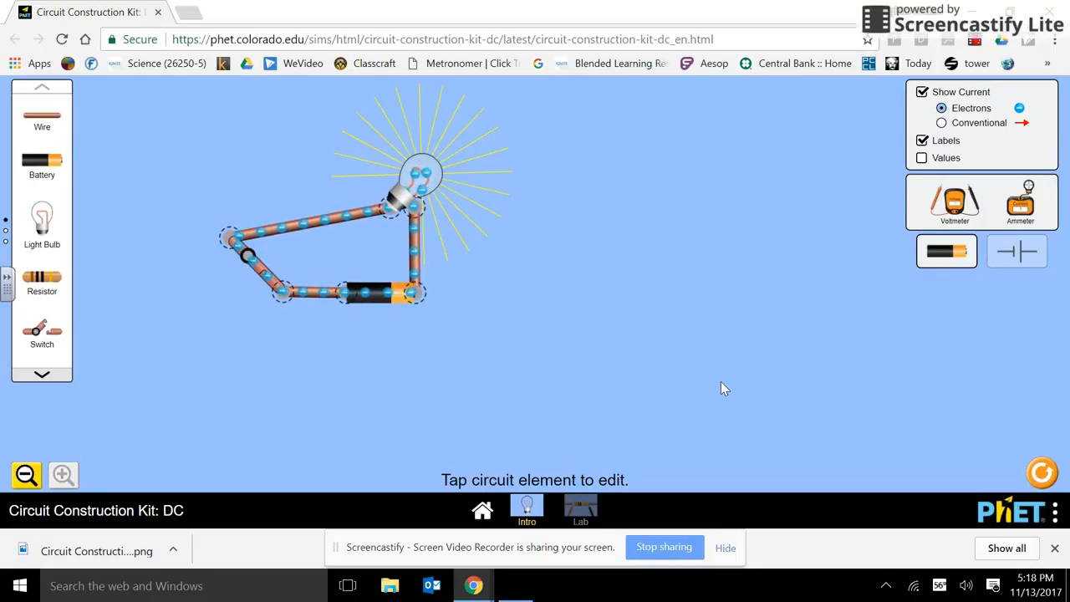
left_click(242, 12)
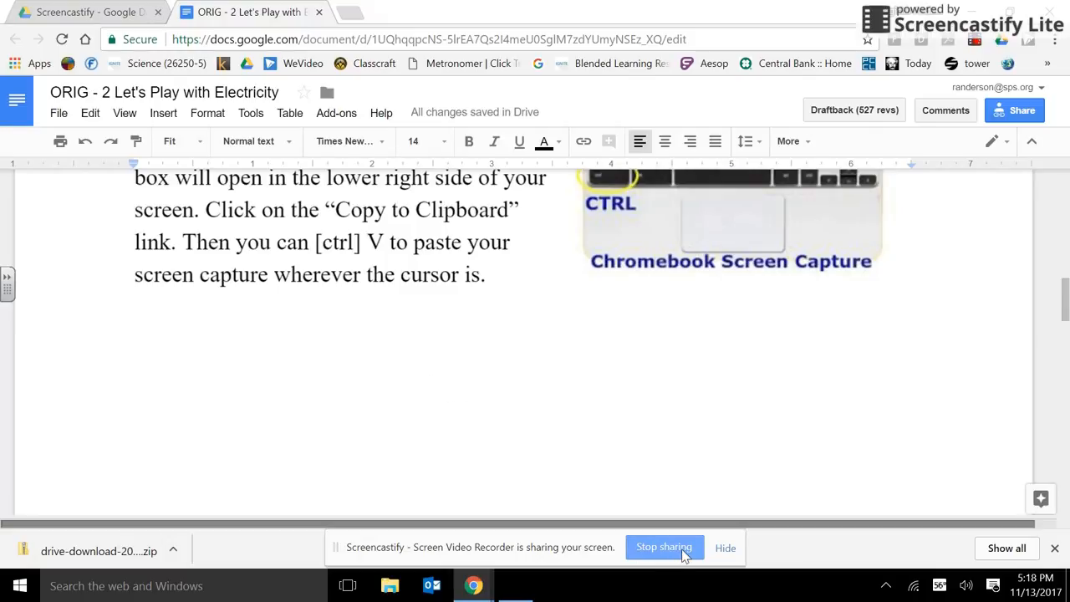
- Scroll down to the 'Now, let's build some more circuits' series-circuit instructions
scroll("down", 3)
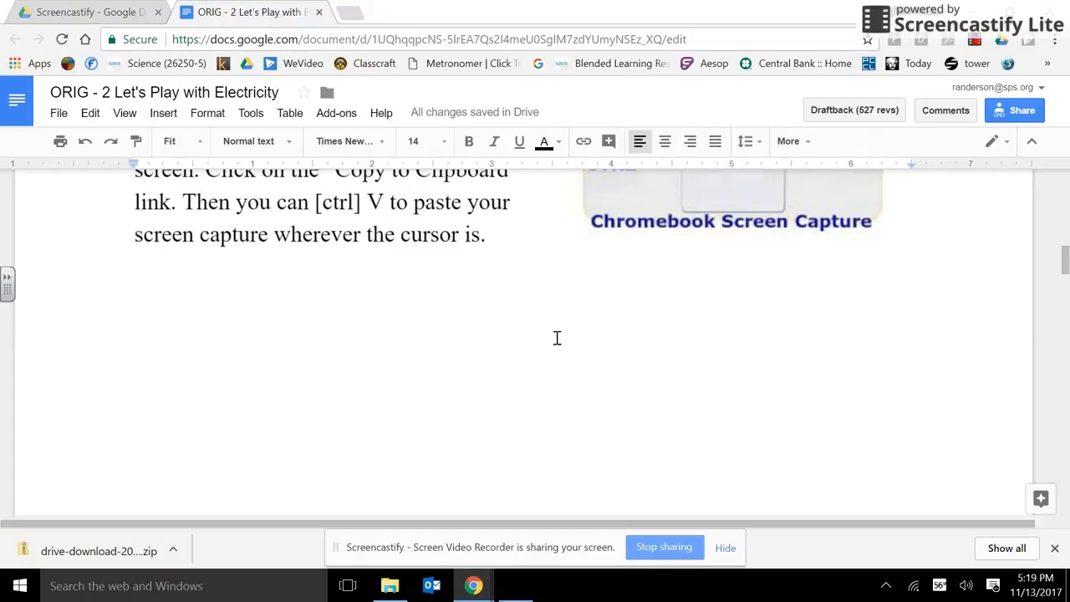
scroll("down", 3)
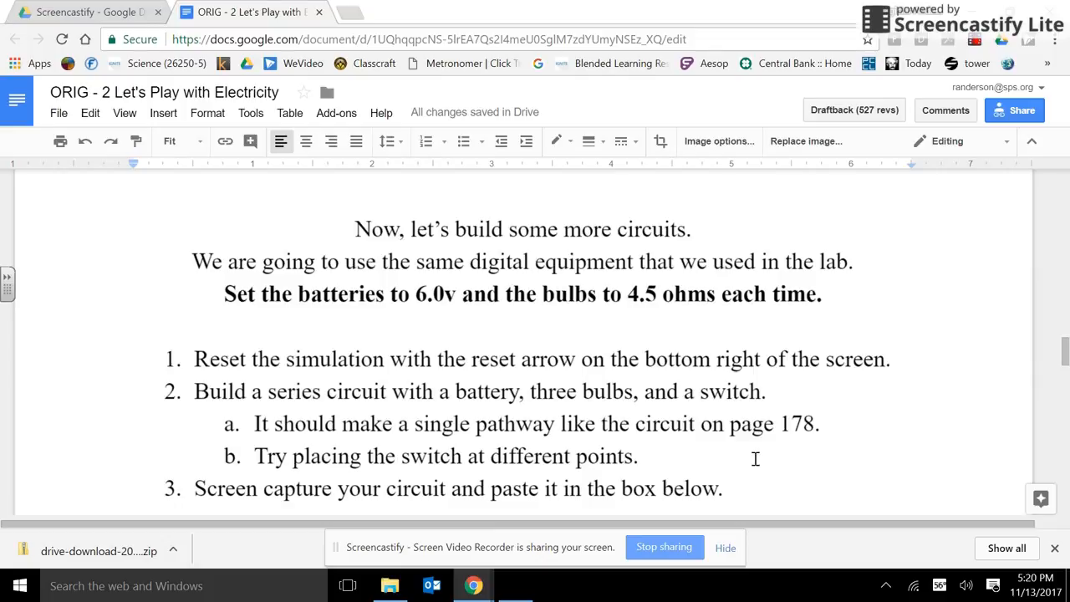
mouse_move(261, 283)
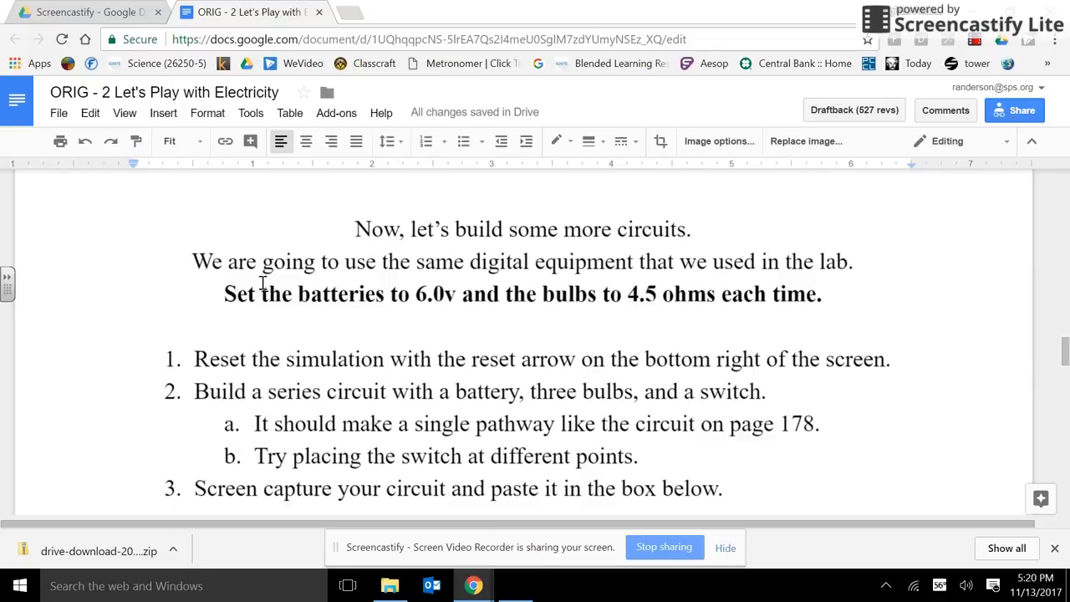
mouse_move(685, 272)
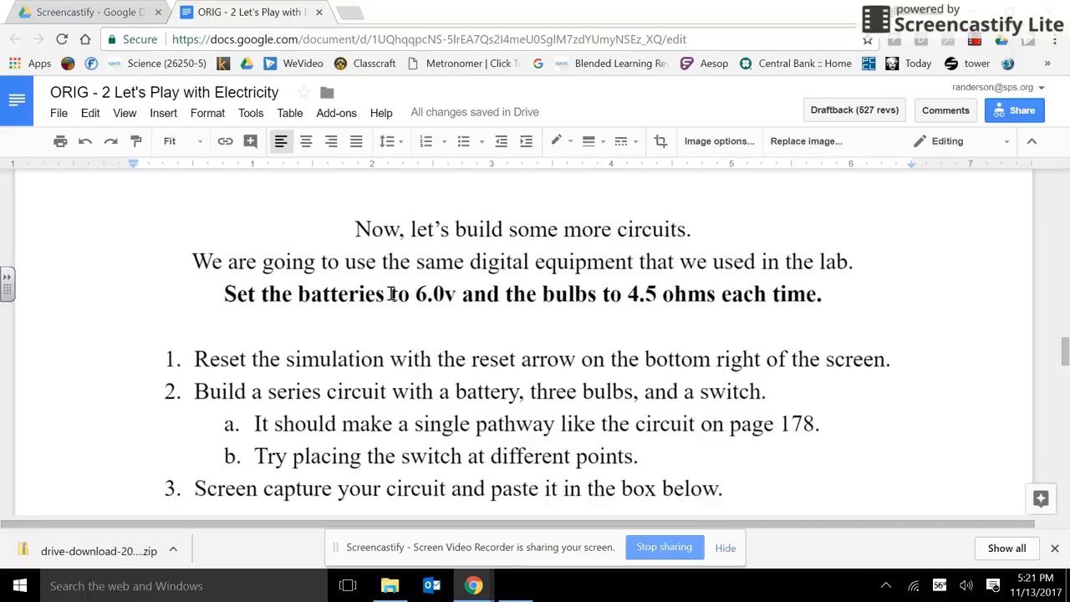
mouse_move(292, 294)
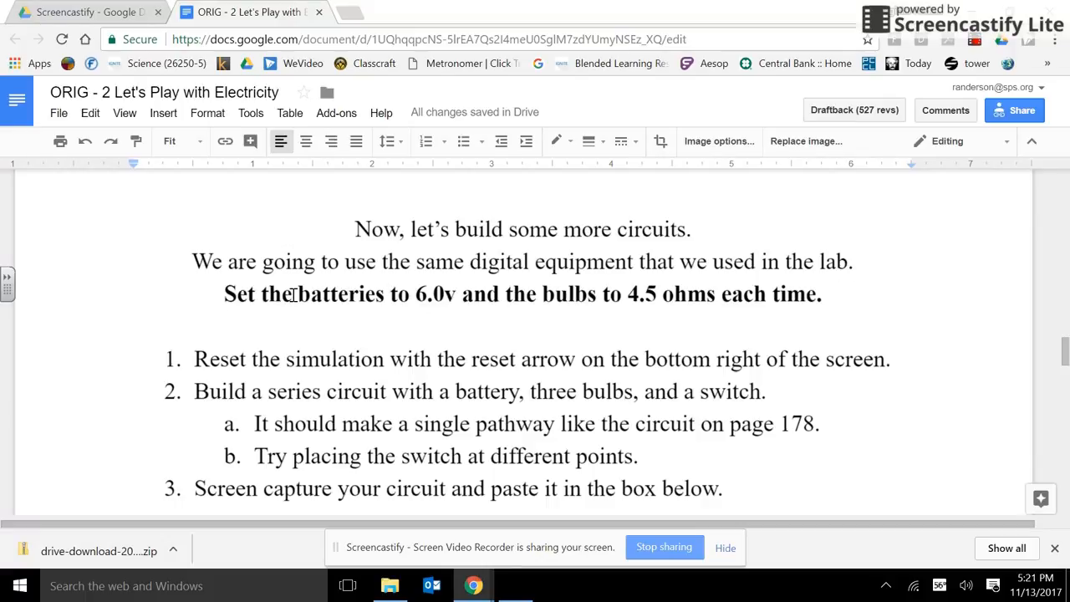
left_click_drag(297, 294, 456, 293)
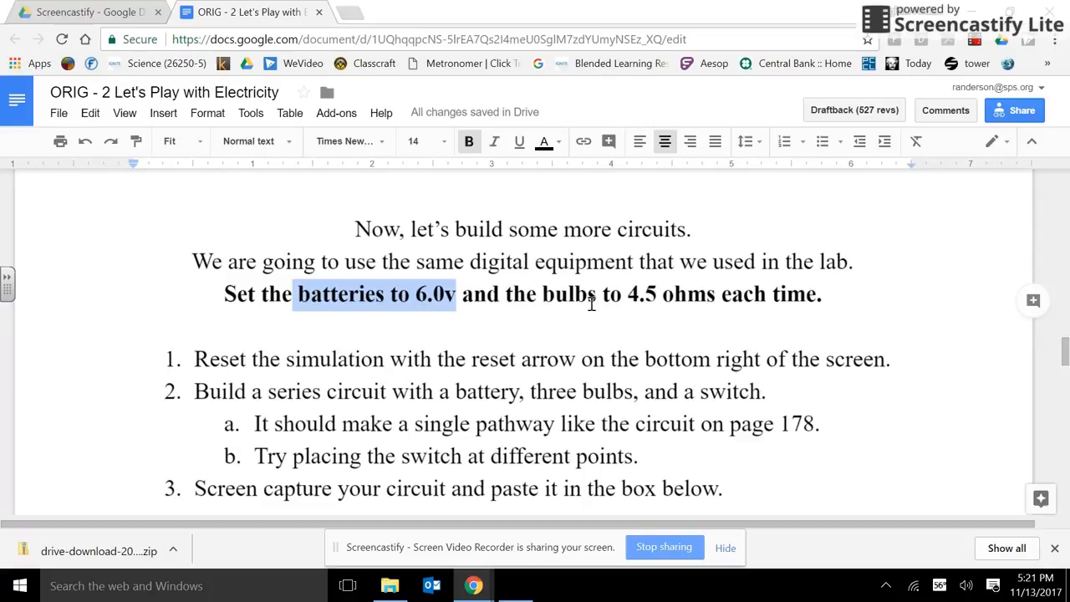
left_click_drag(600, 293, 715, 293)
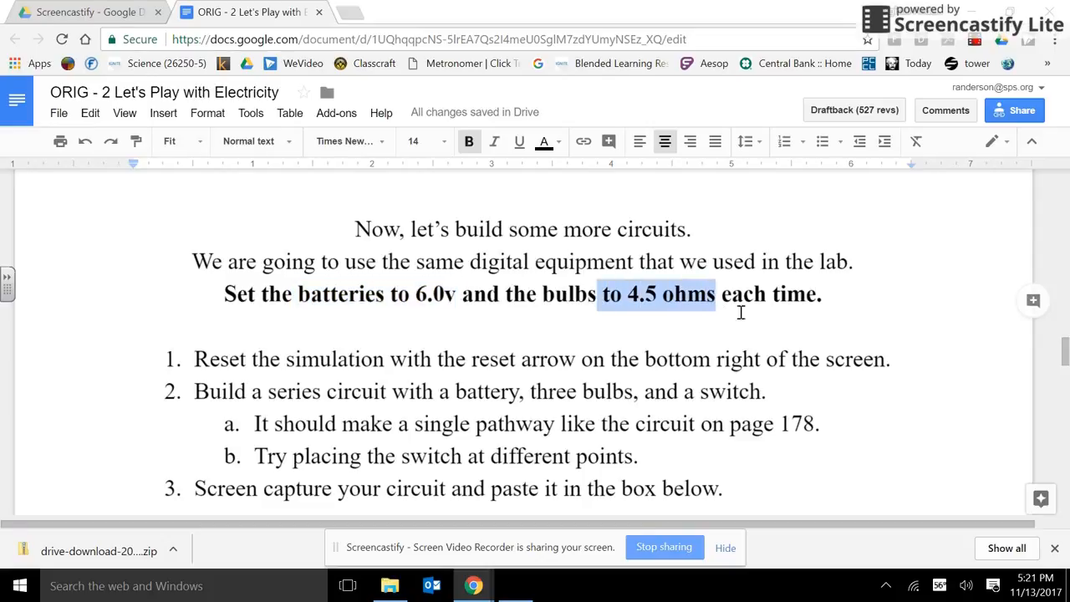
left_click(135, 326)
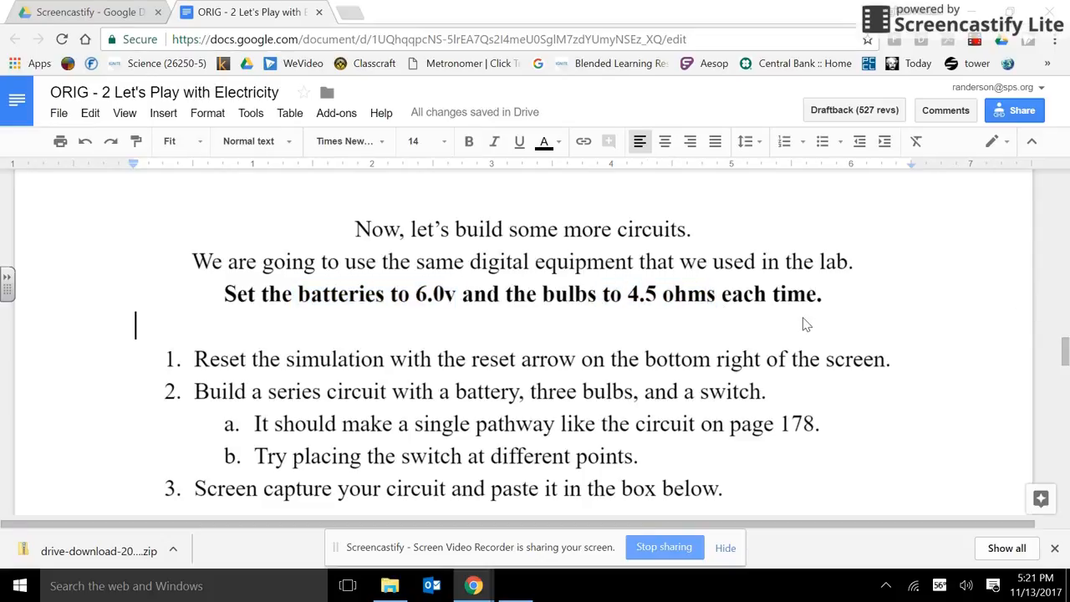
mouse_move(819, 318)
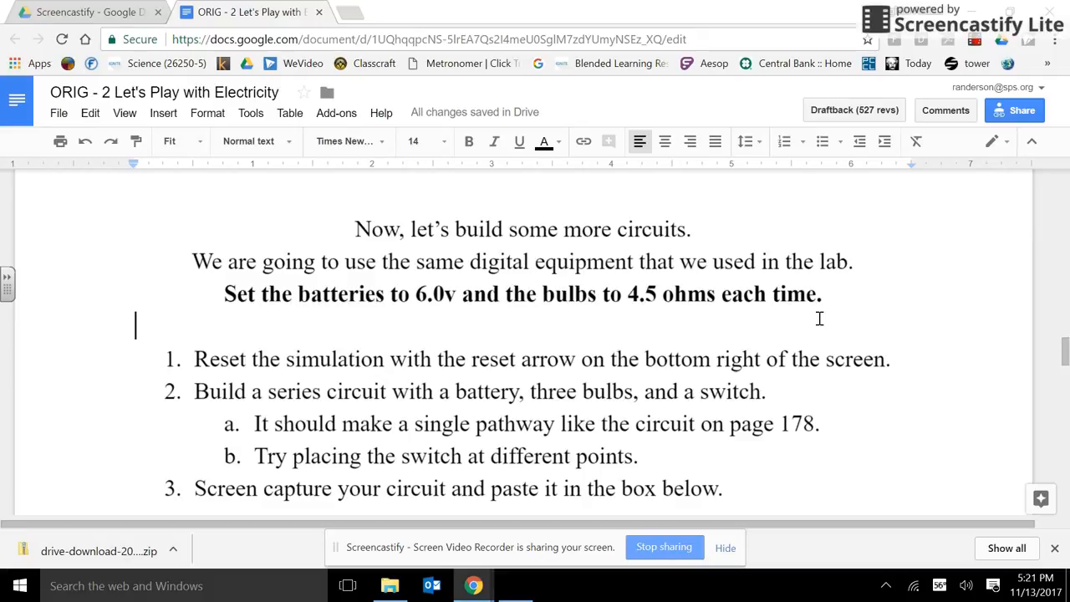
scroll("down", 3)
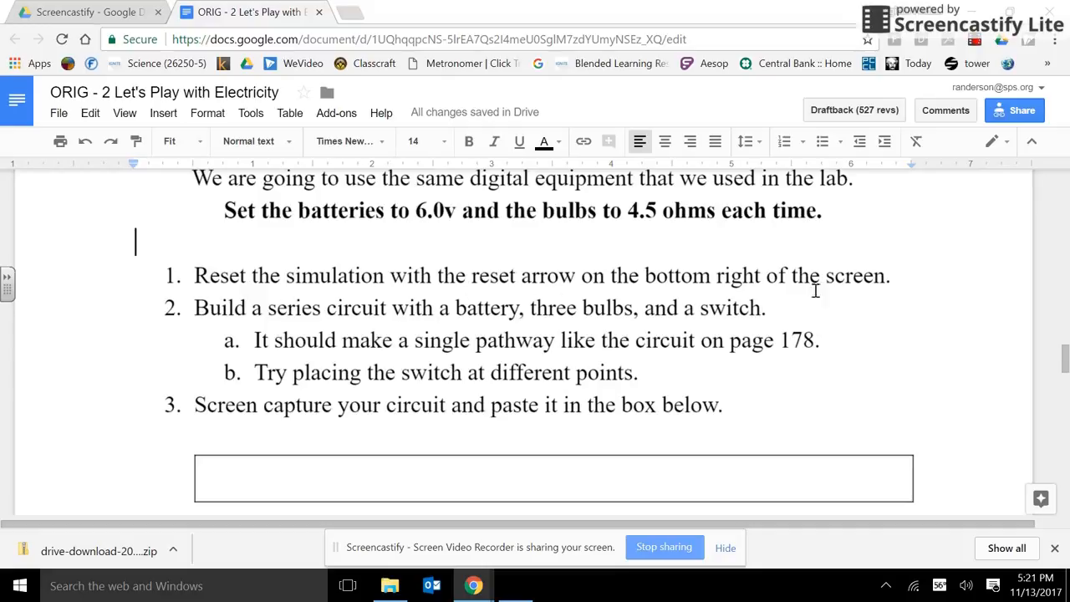
mouse_move(276, 323)
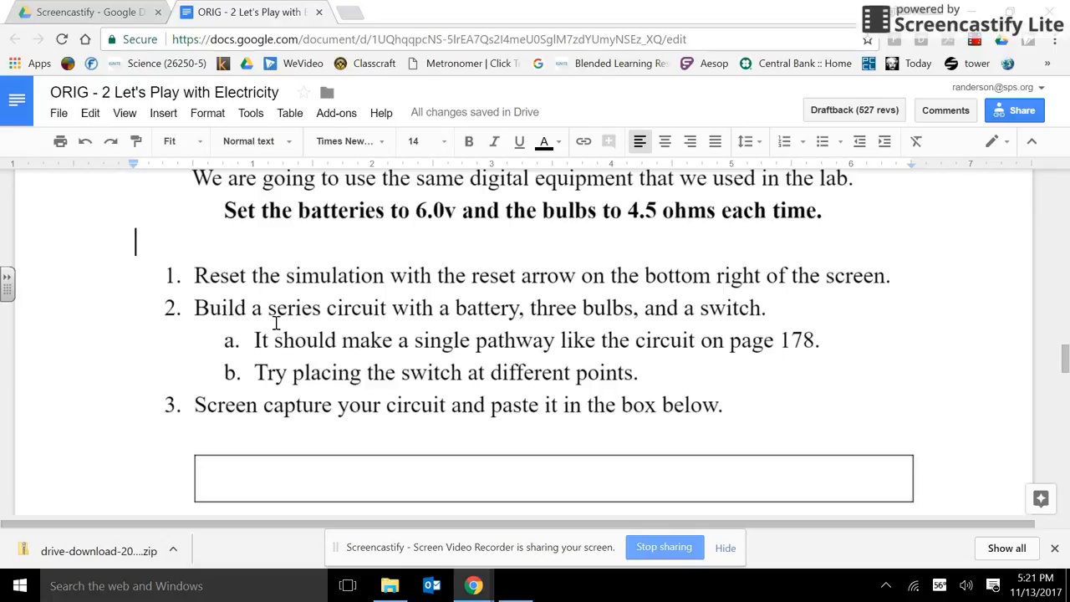
mouse_move(501, 324)
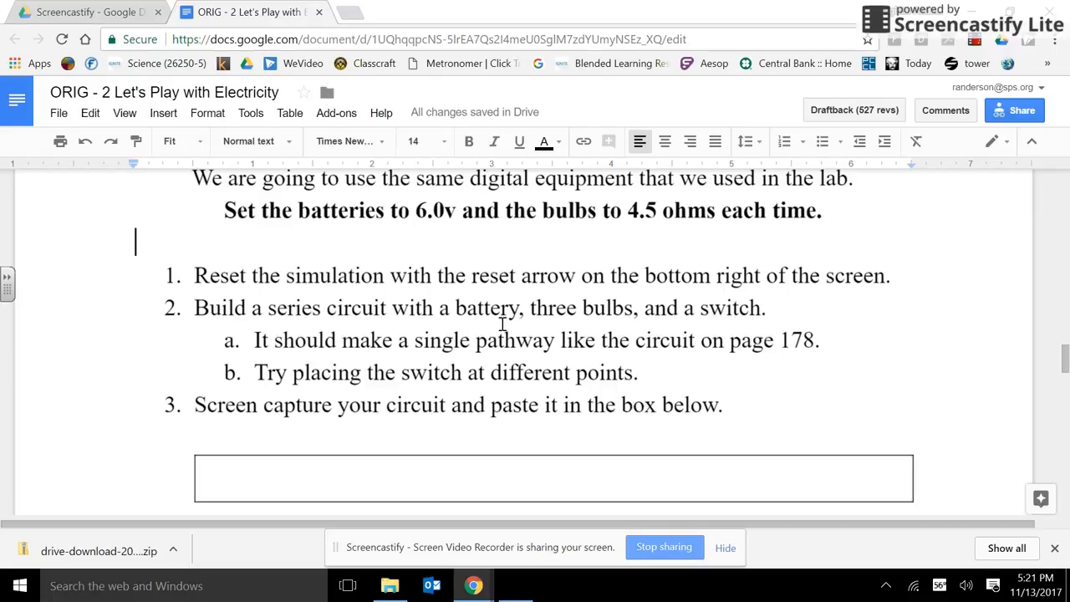
mouse_move(742, 326)
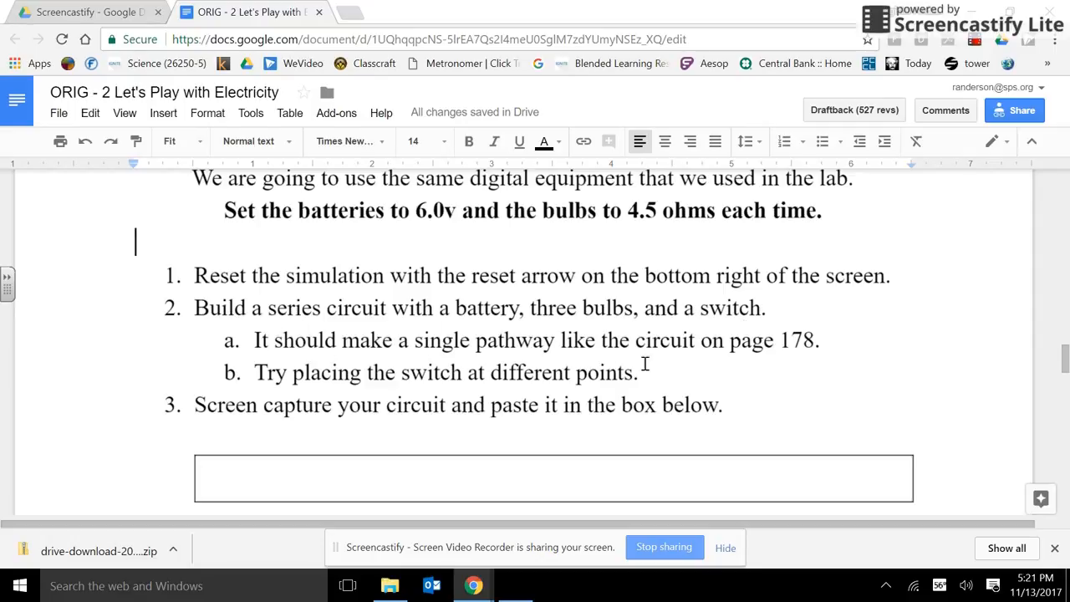
mouse_move(816, 366)
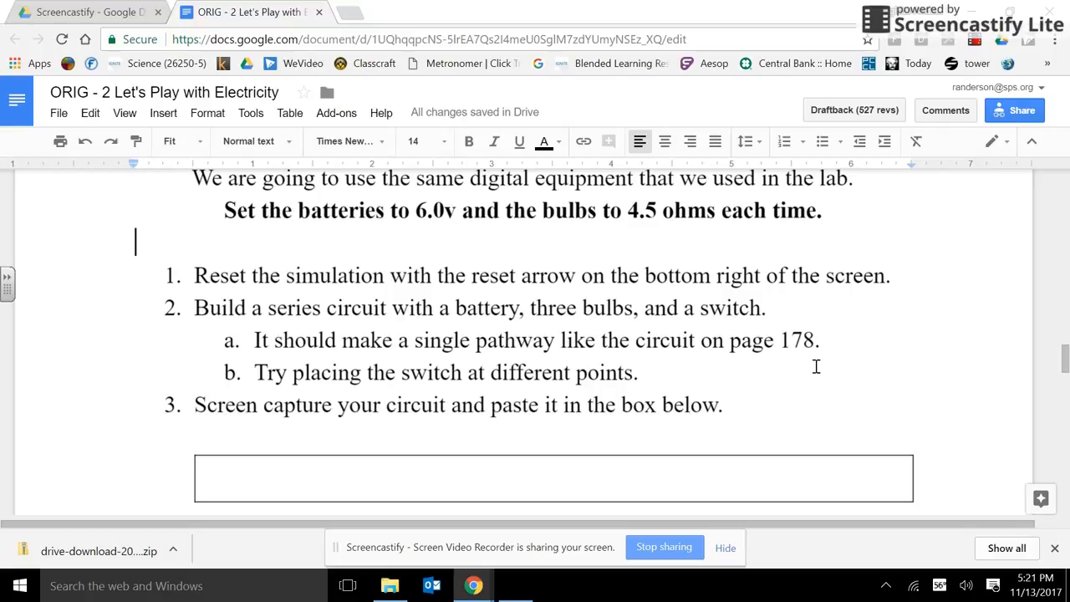
mouse_move(347, 391)
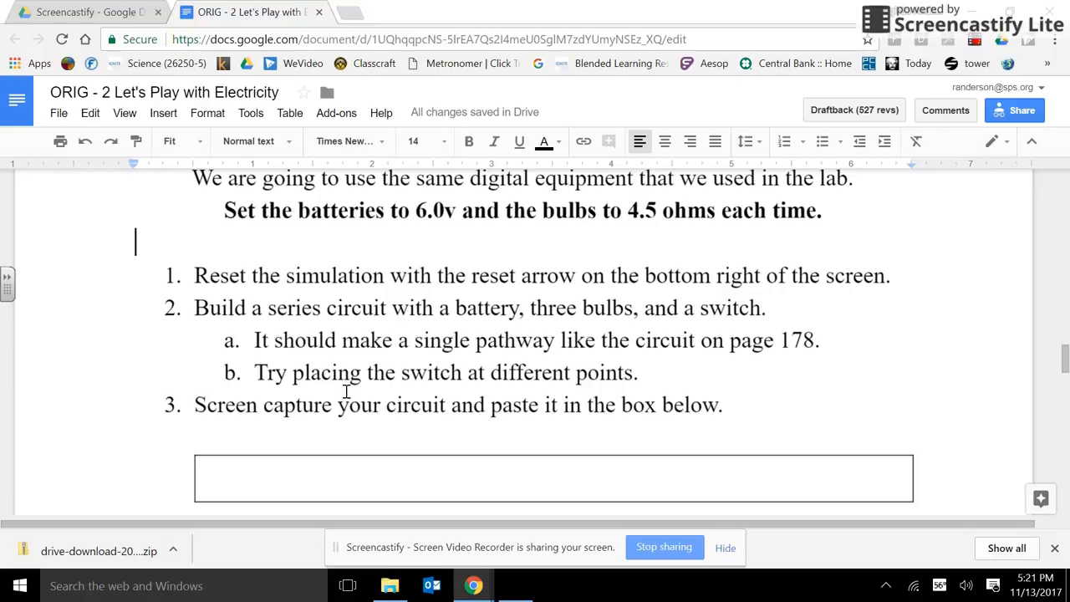
mouse_move(631, 390)
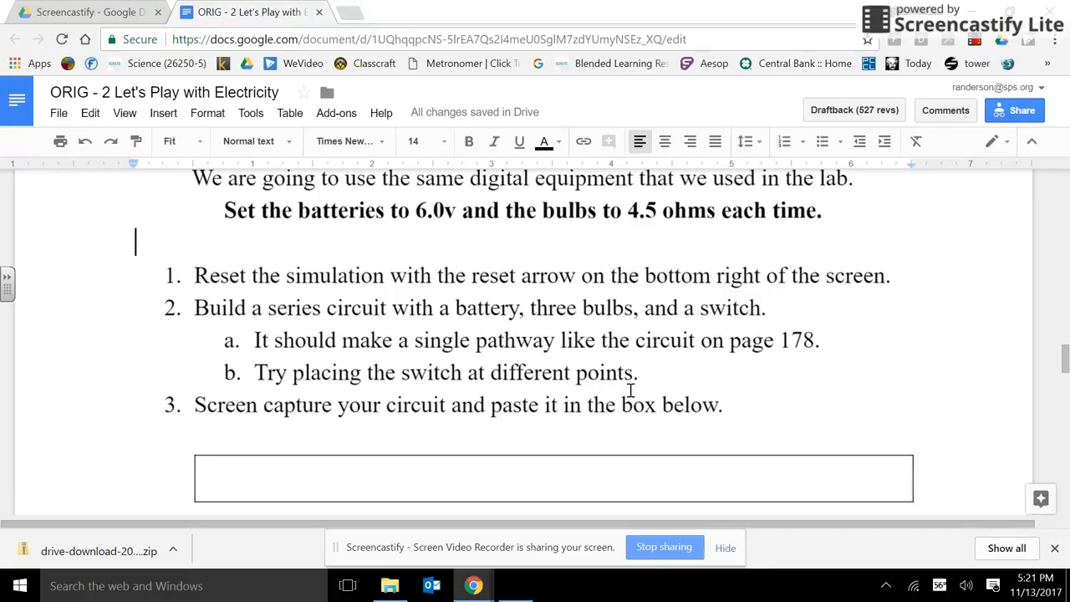
mouse_move(272, 382)
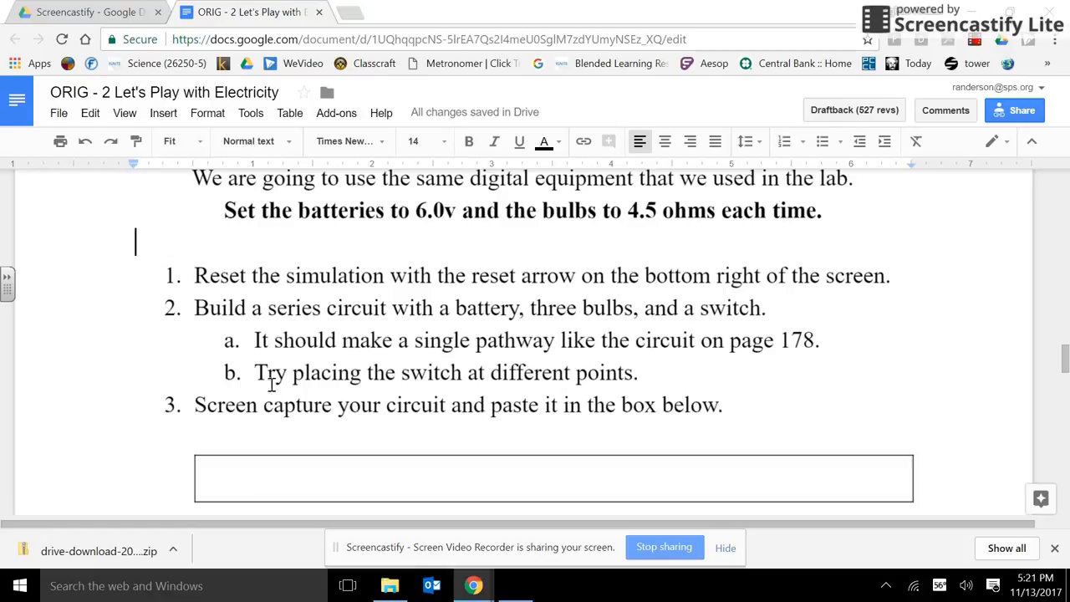
mouse_move(597, 428)
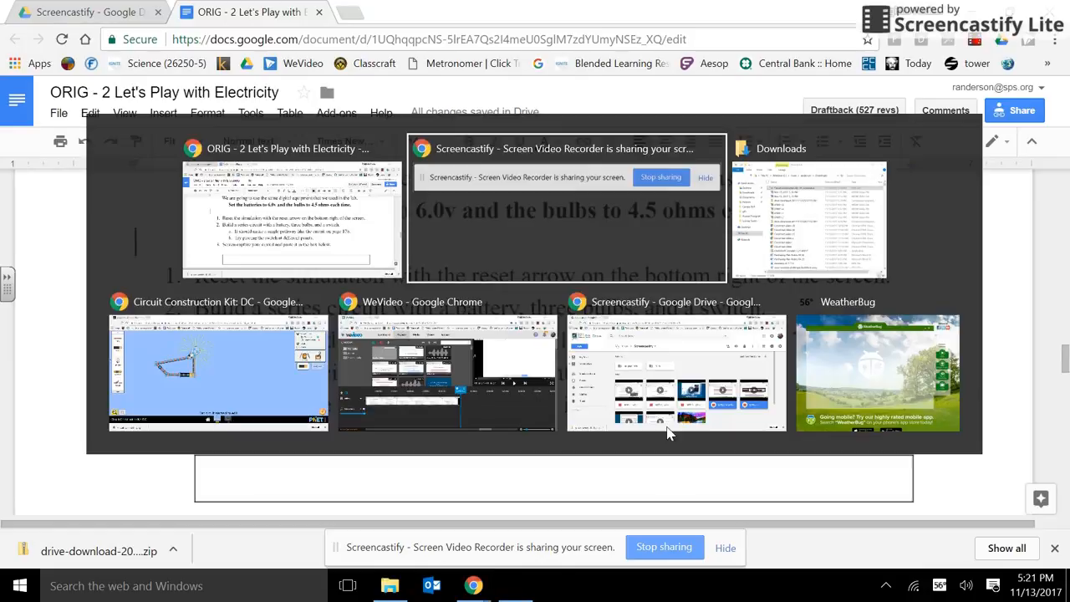
- Return to the simulator, reset to an empty workspace, and place a new battery
left_click(217, 371)
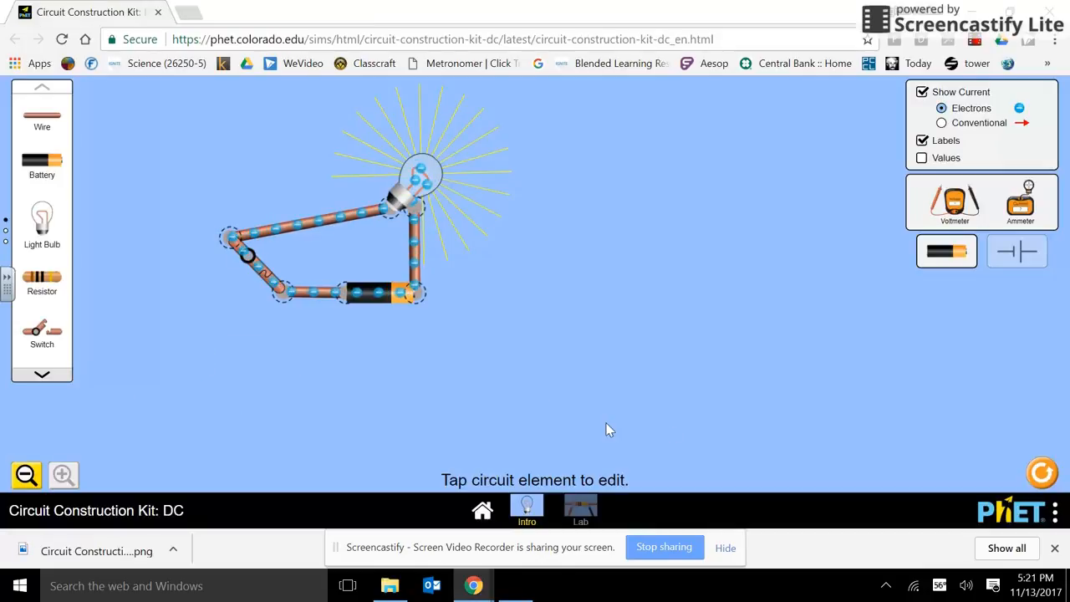
left_click(1042, 473)
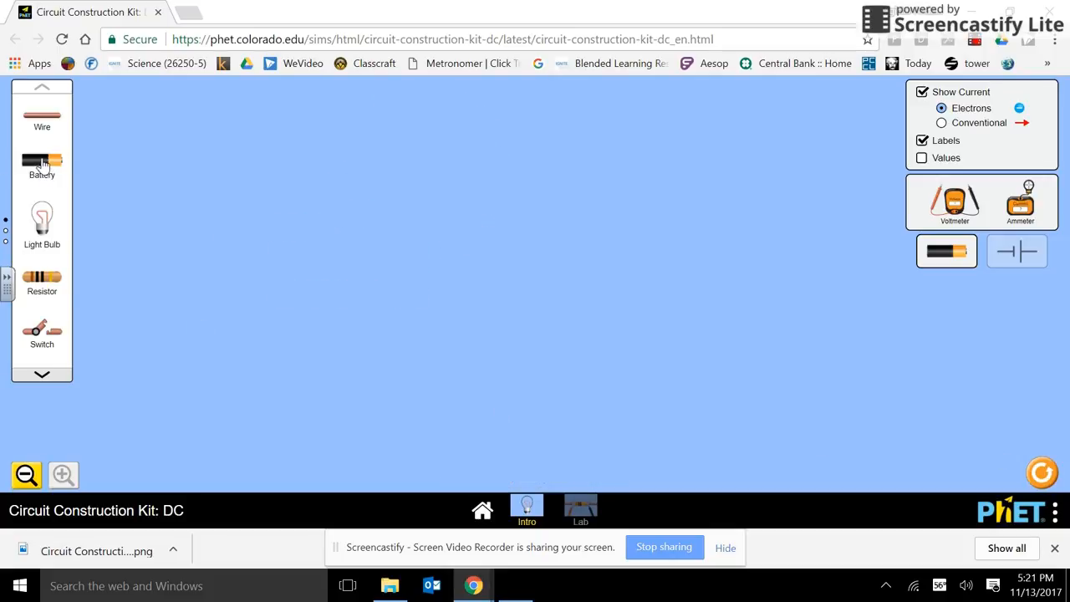
left_click_drag(42, 160, 303, 271)
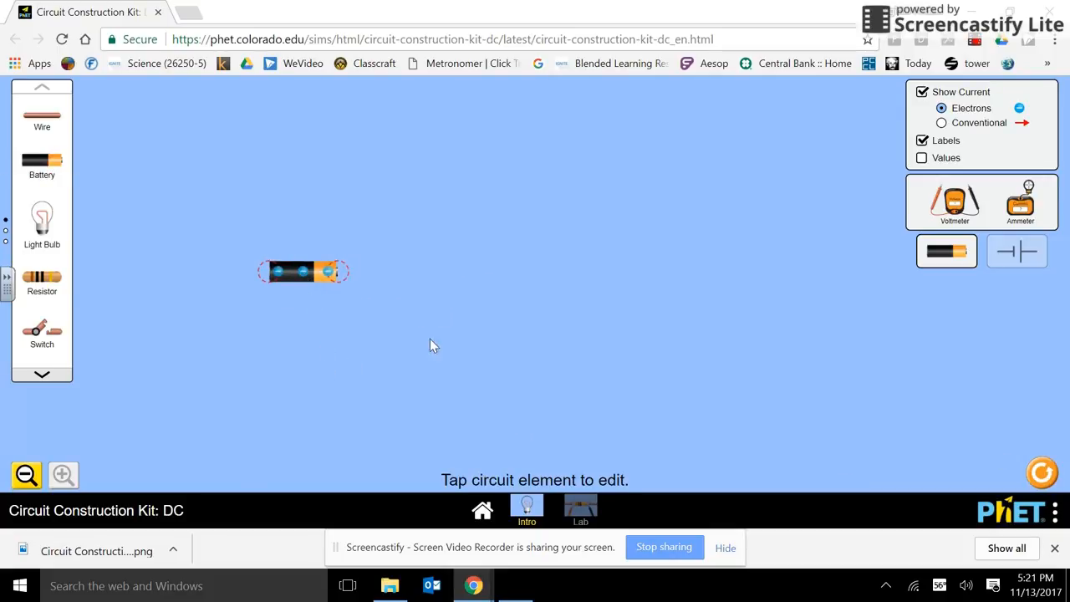
left_click(304, 271)
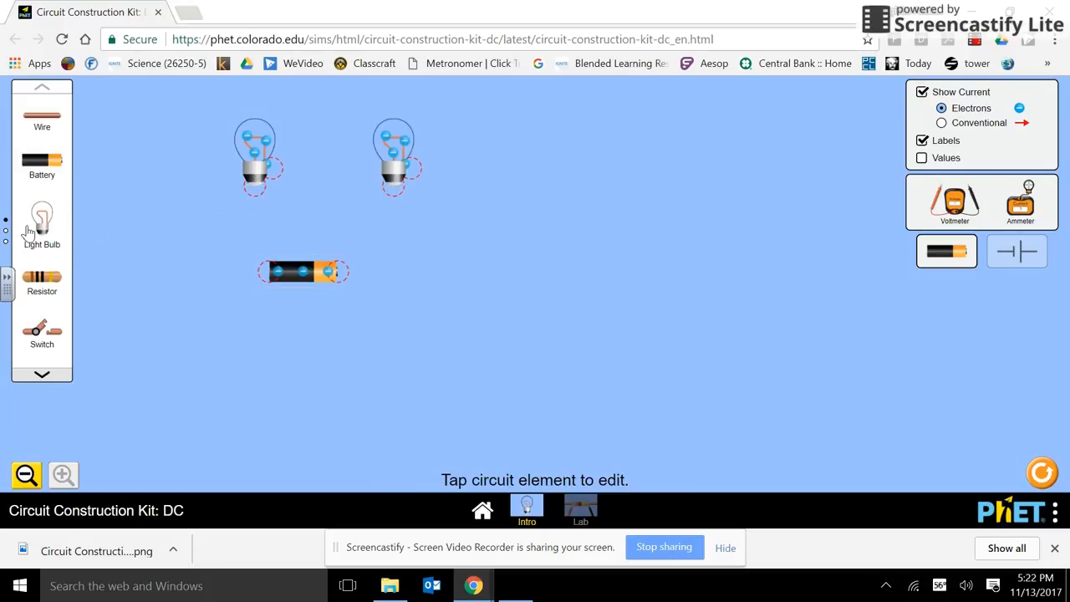
- Add a third light bulb and check the first bulb's resistance
left_click_drag(42, 221, 516, 159)
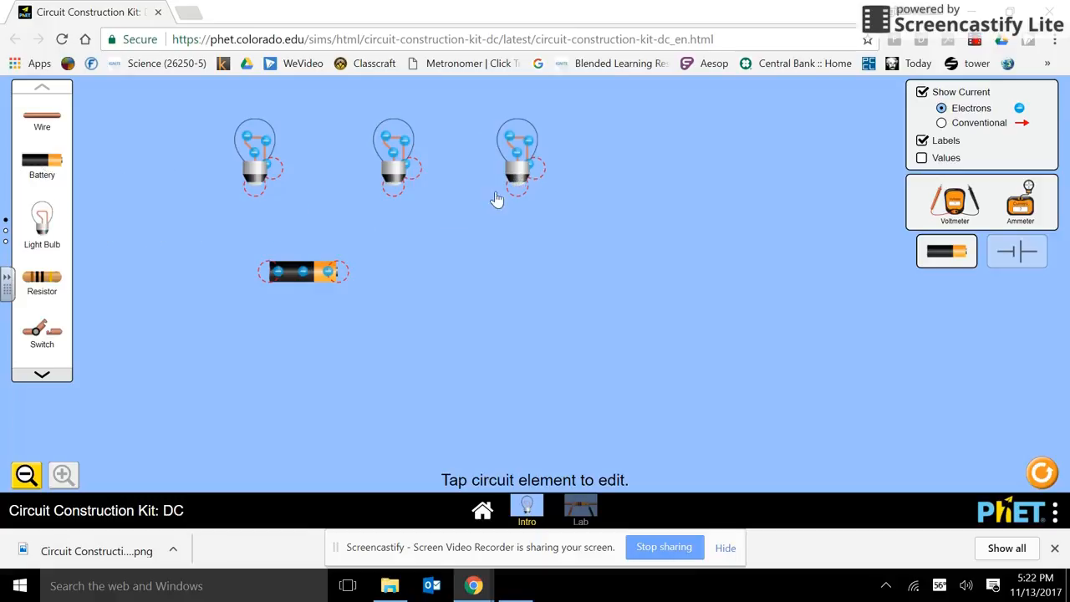
left_click(255, 152)
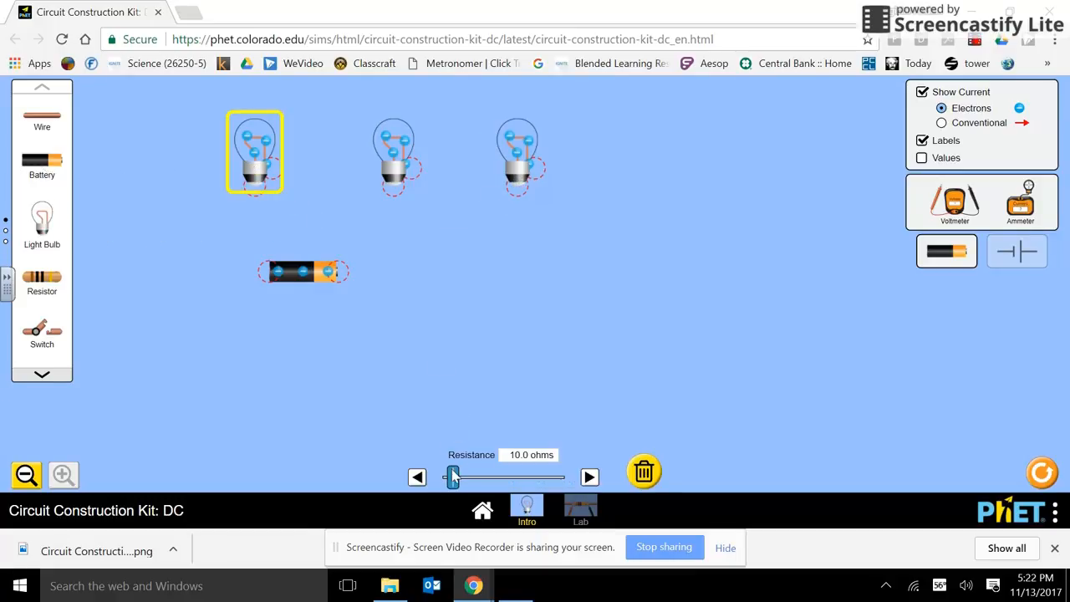
left_click_drag(451, 477, 449, 476)
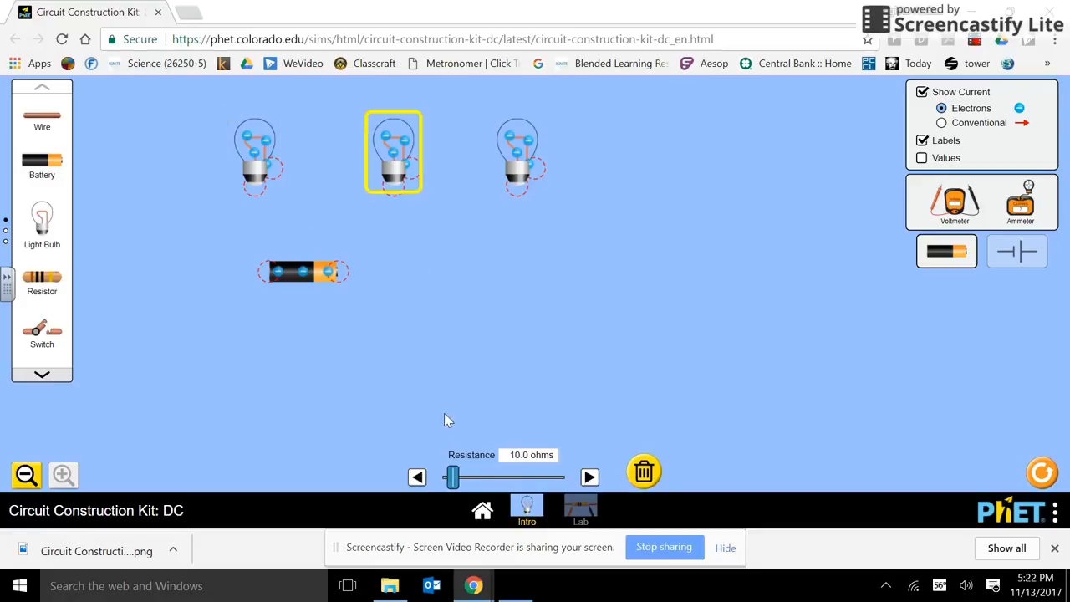
left_click(417, 476)
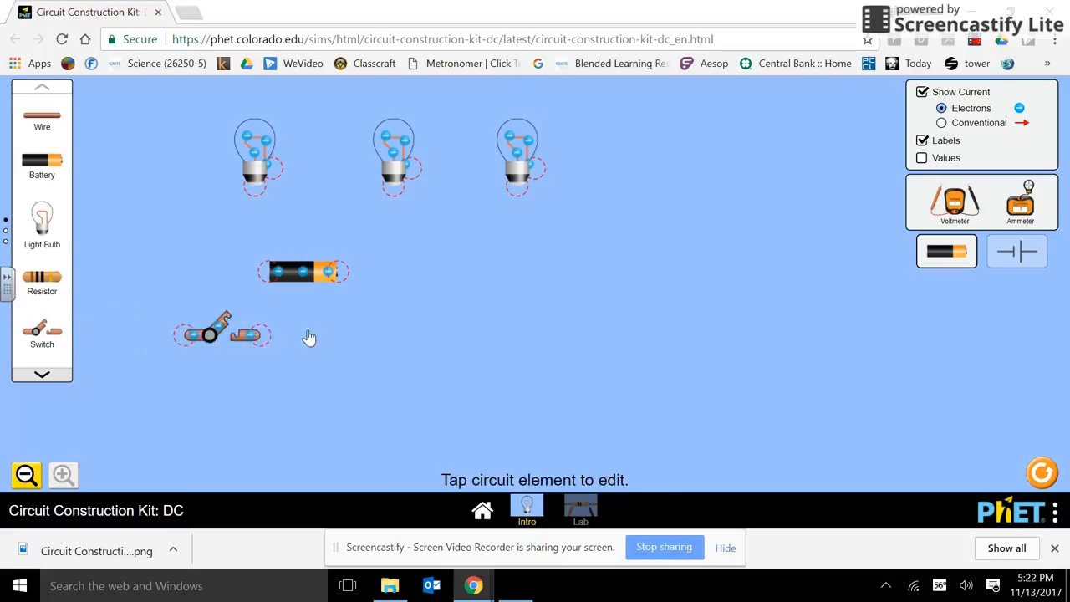
- Move the switch beside the battery, wire everything into a series loop, and tidy the bulbs
left_click_drag(222, 330, 456, 272)
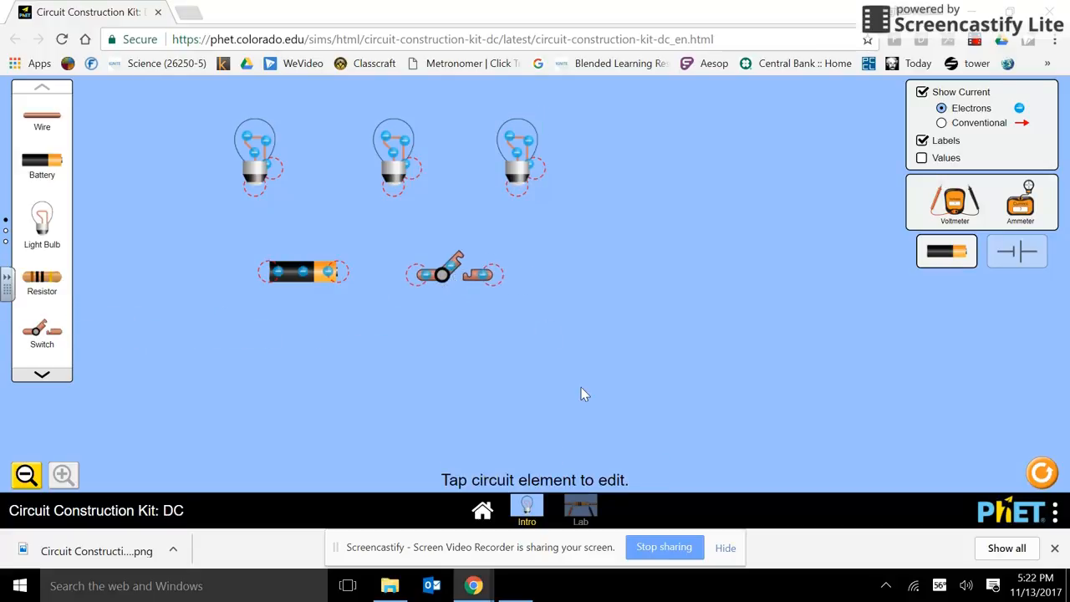
mouse_move(303, 352)
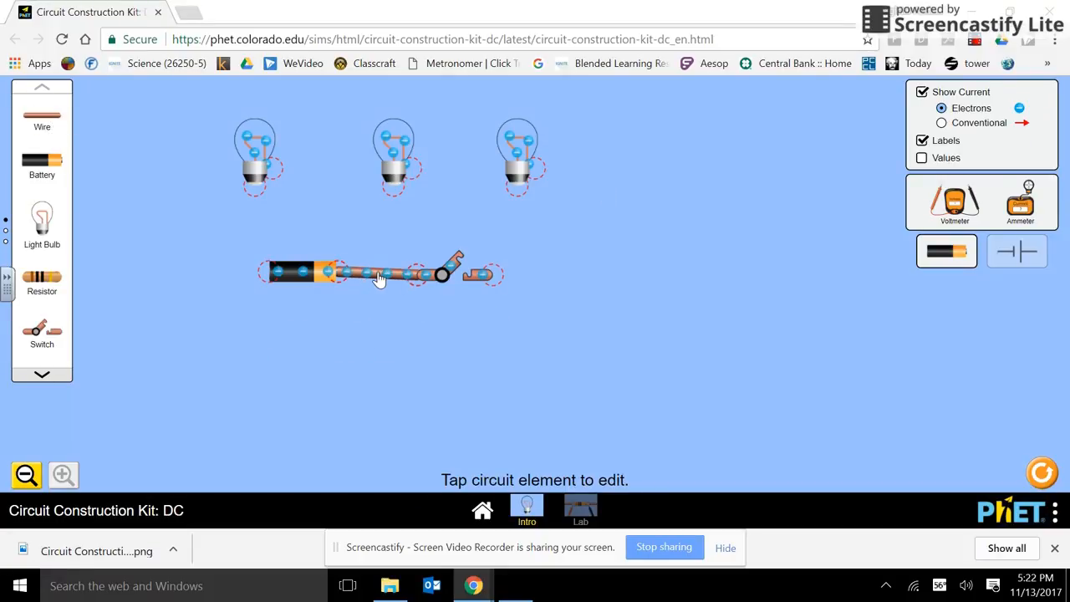
left_click_drag(378, 273, 222, 276)
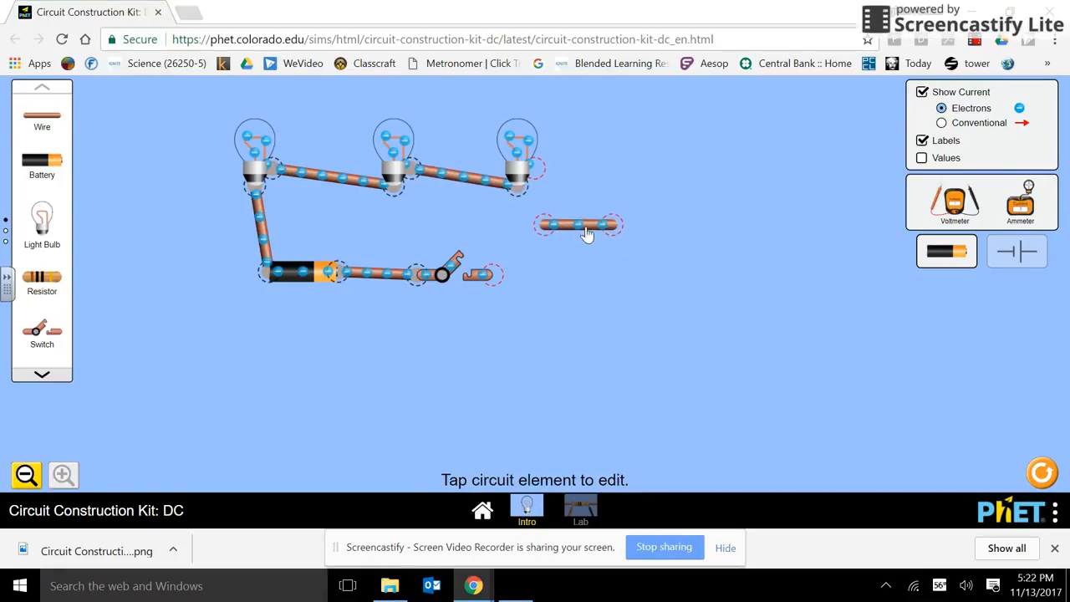
left_click_drag(576, 224, 551, 201)
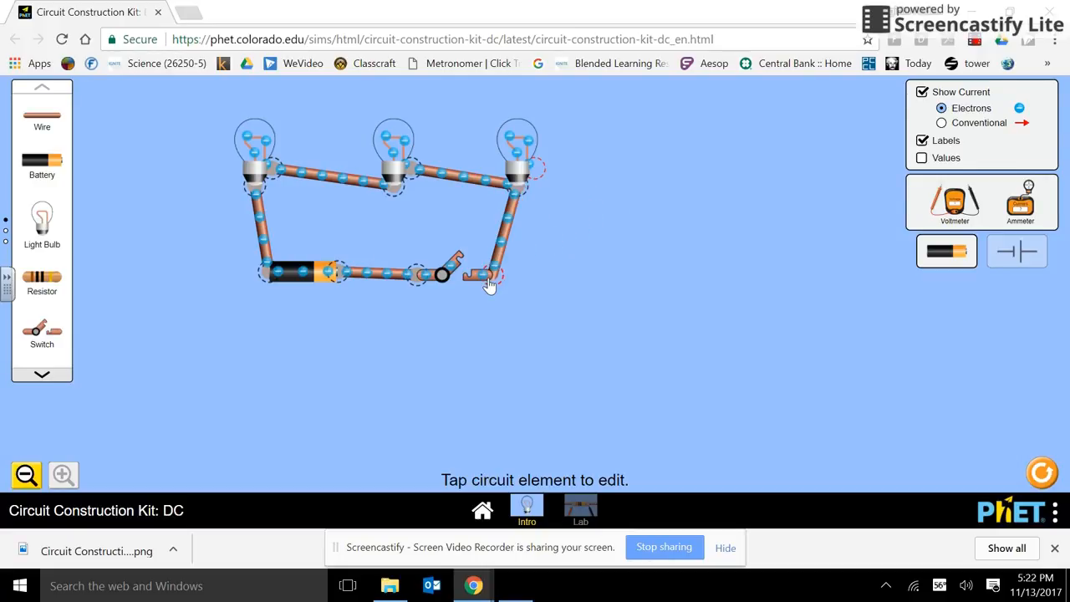
left_click(447, 276)
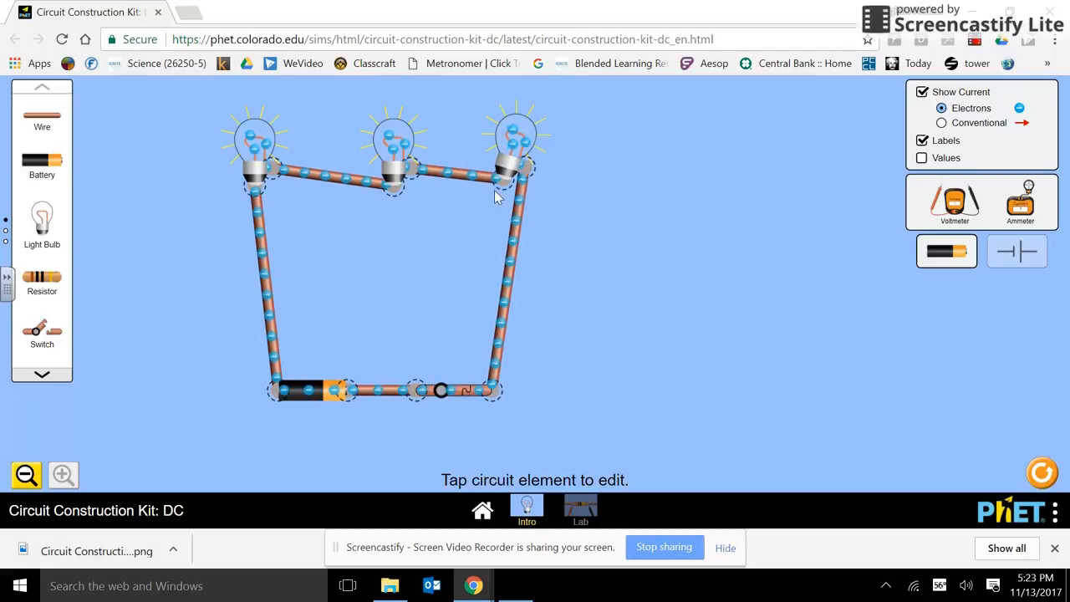
left_click_drag(514, 147, 485, 243)
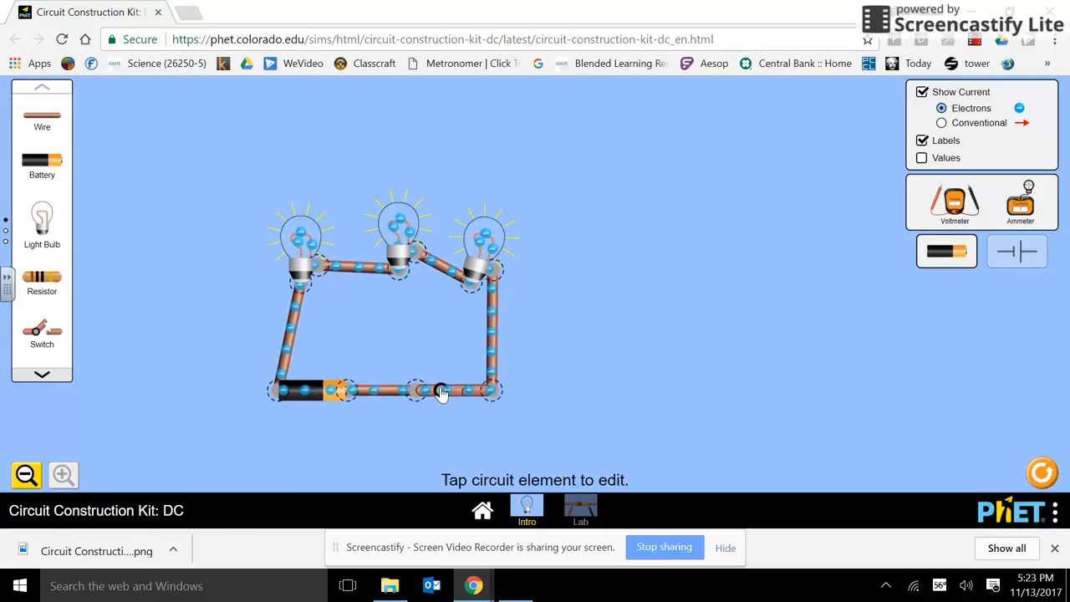
- Take out the switch, rejoin the loop, and test a switch beside the battery
left_click(441, 390)
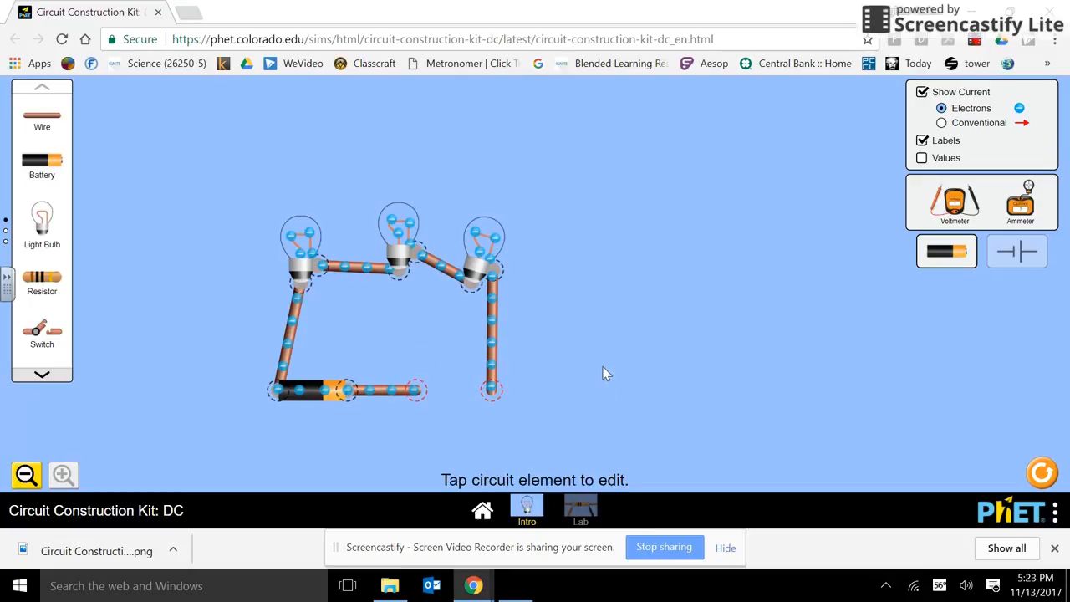
left_click_drag(491, 388, 417, 392)
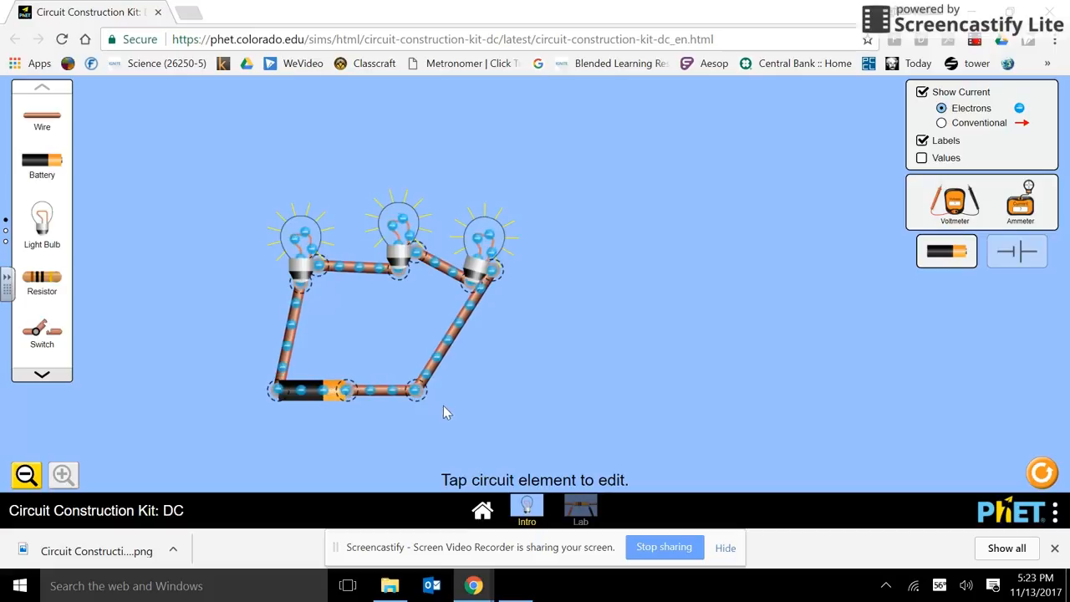
left_click(288, 334)
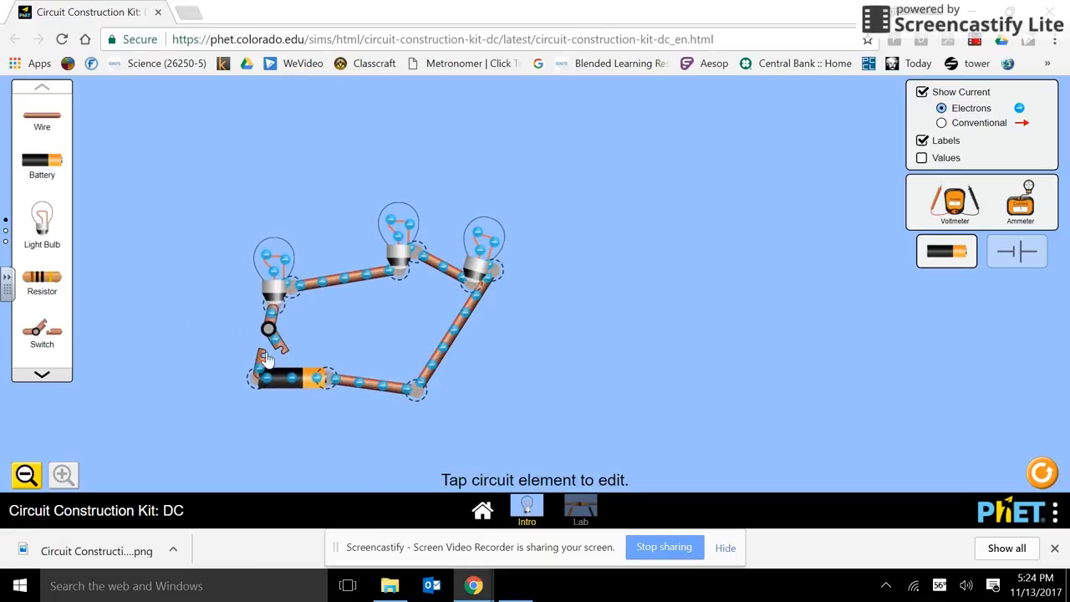
left_click(272, 334)
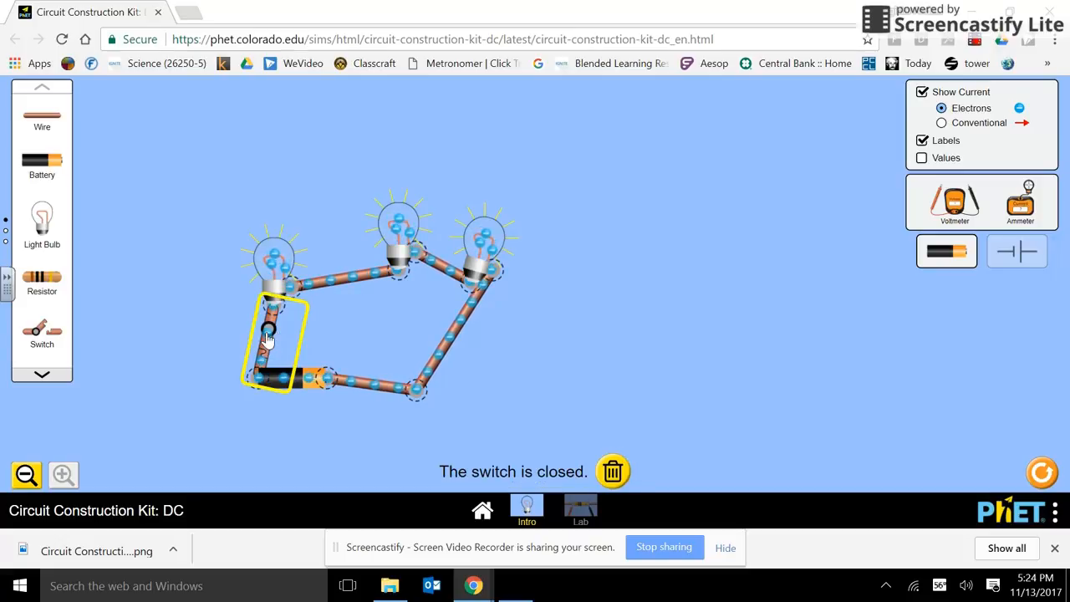
left_click(272, 335)
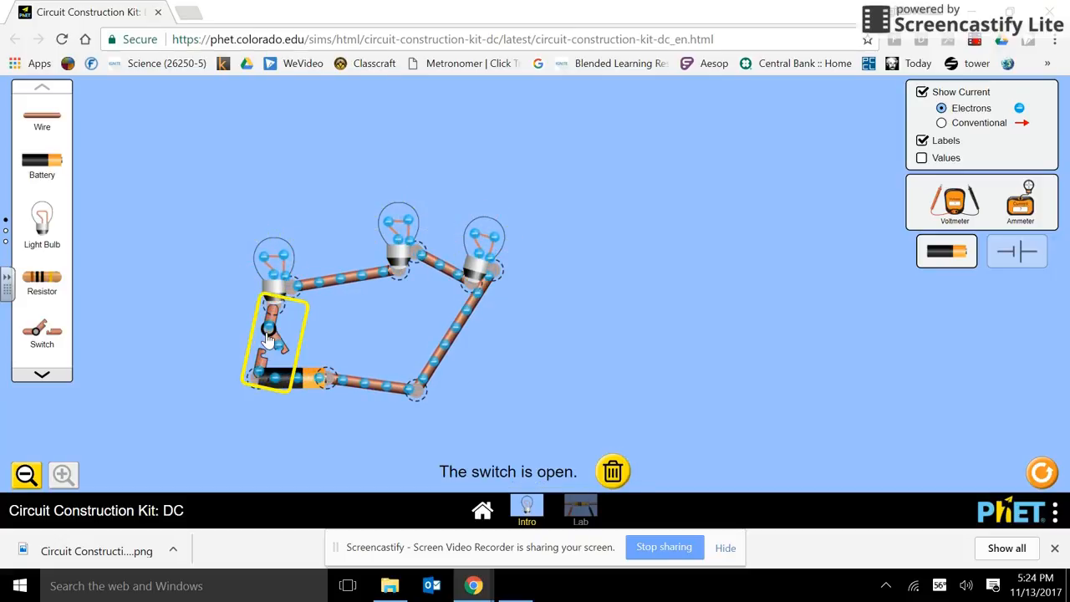
left_click(269, 333)
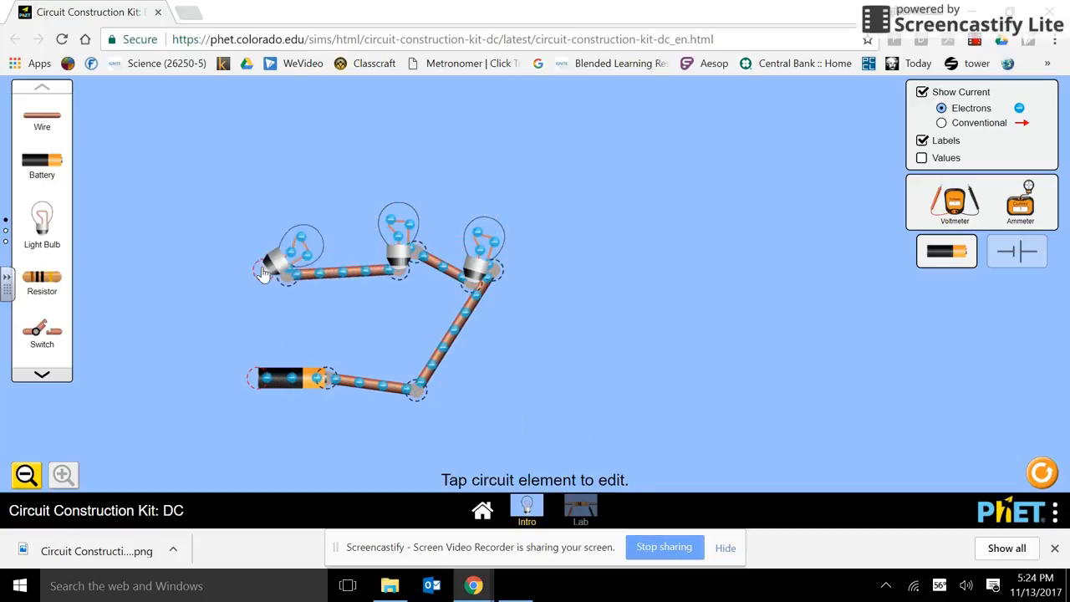
- Reroute the first bulb and toggle a switch placed between the first two bulbs
left_click_drag(292, 255, 222, 238)
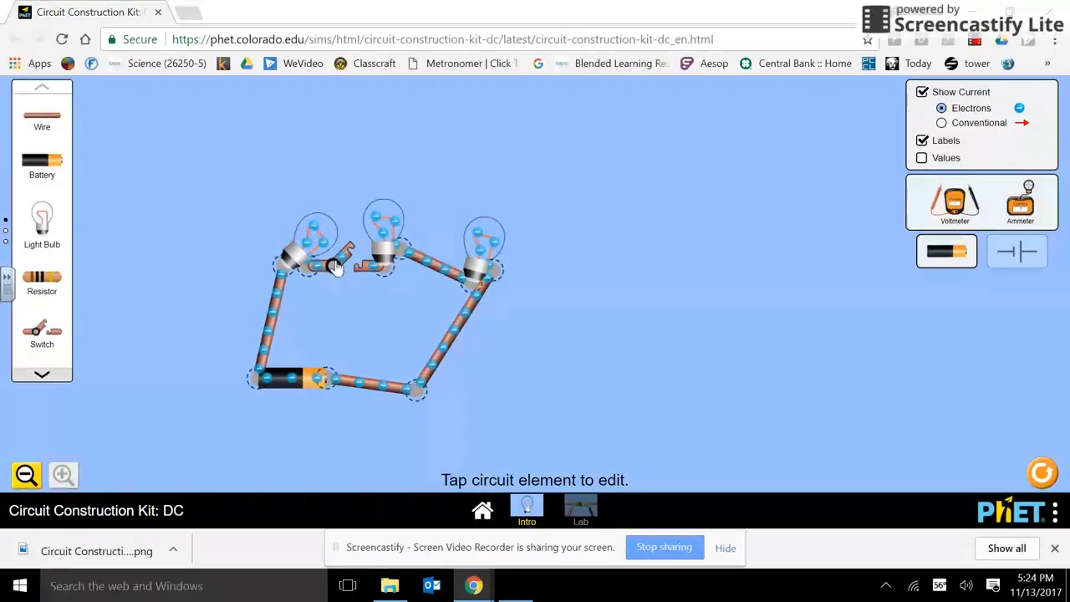
left_click(342, 263)
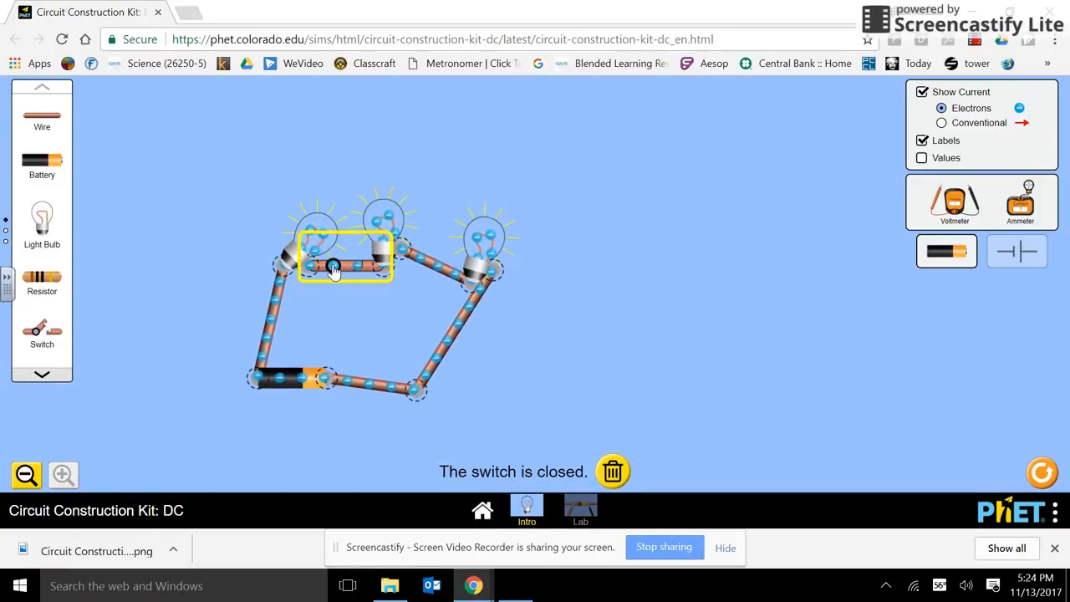
left_click(334, 264)
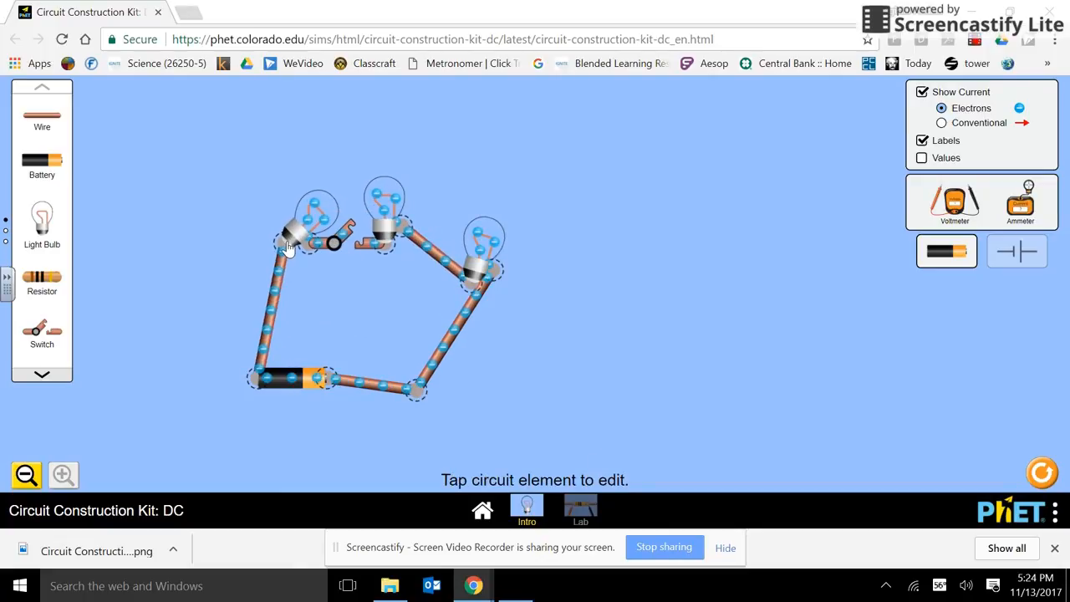
left_click(345, 243)
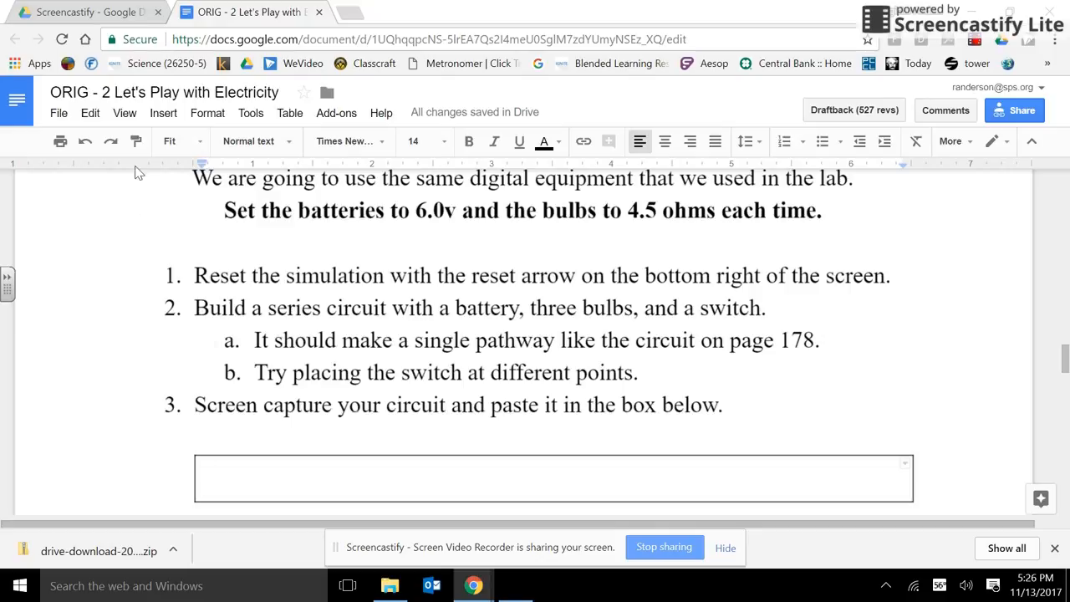
- Start an image insert, dismiss the Insert image dialog, and scroll to the parallel-circuit instructions
left_click(163, 113)
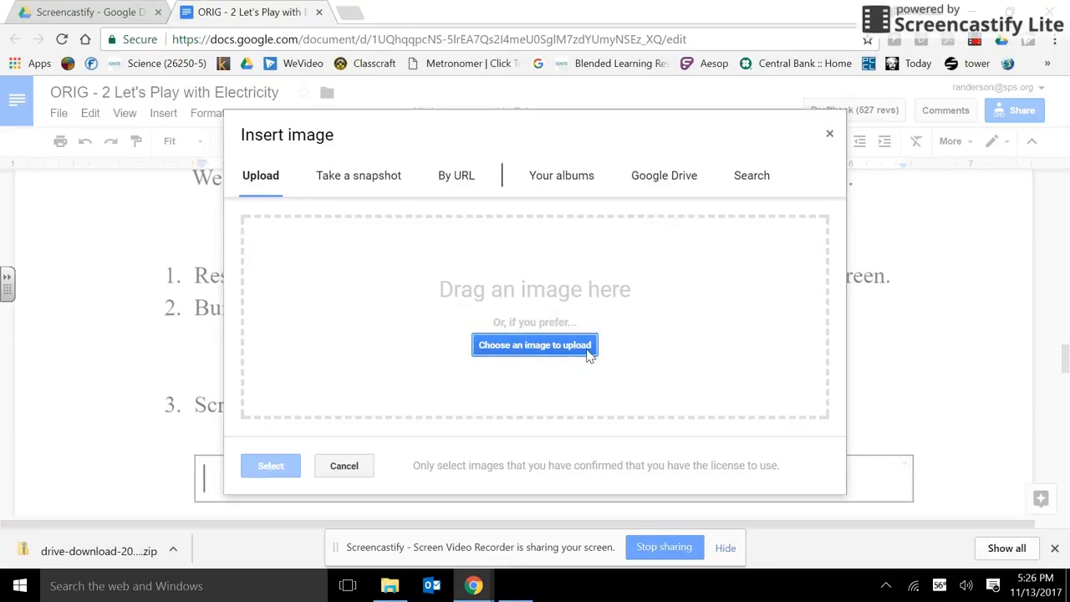
mouse_move(512, 356)
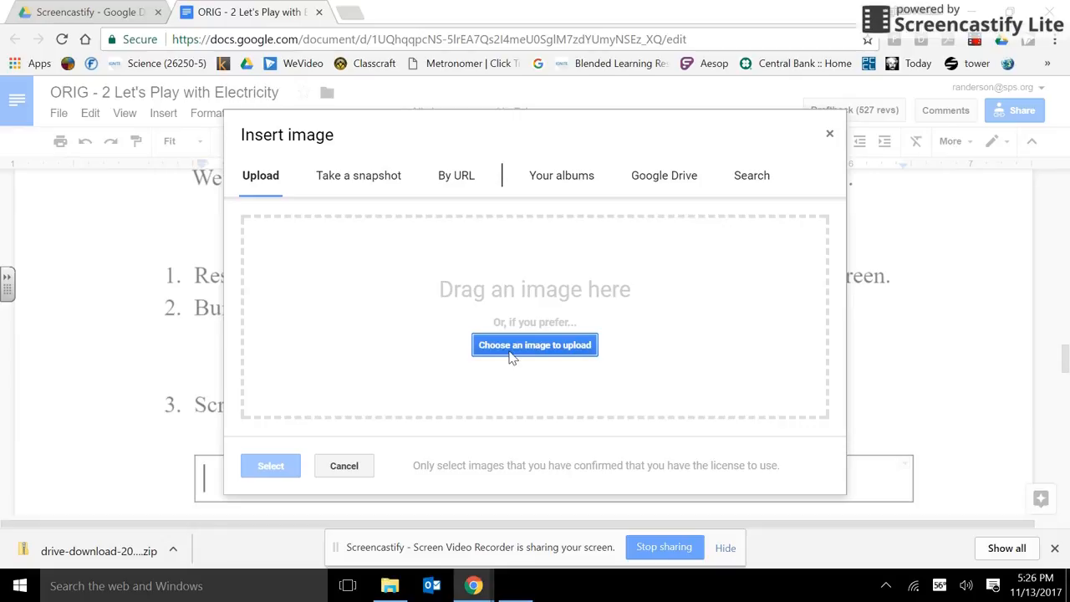
mouse_move(700, 227)
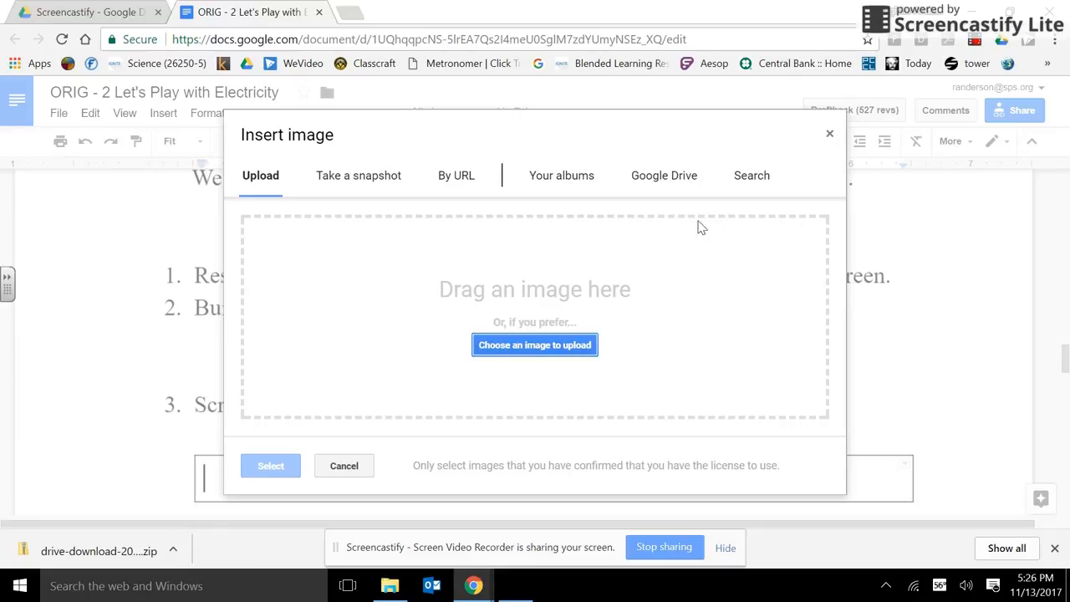
mouse_move(829, 134)
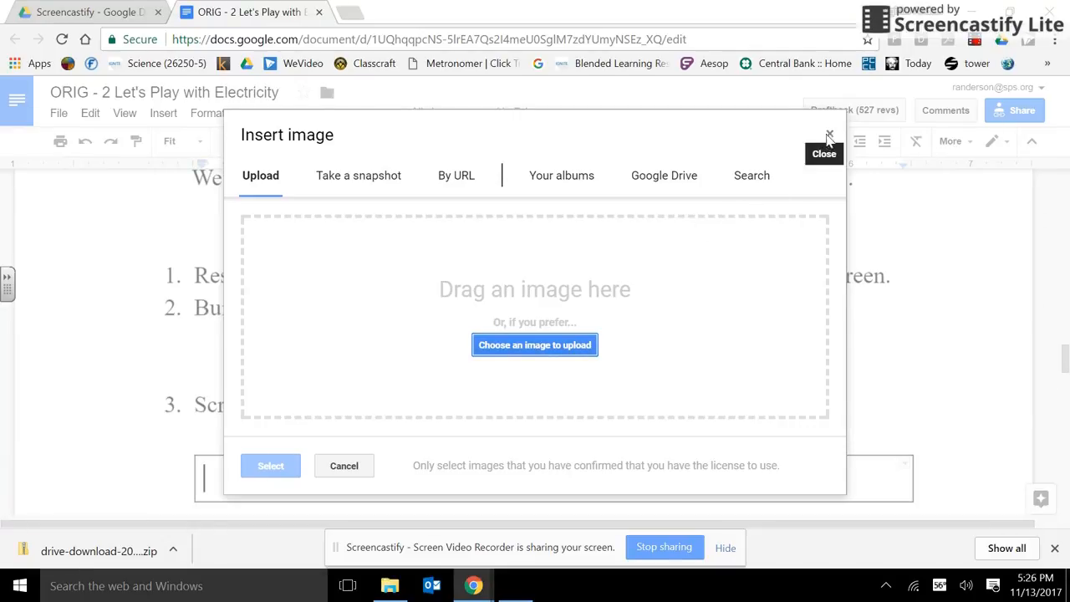
left_click(828, 135)
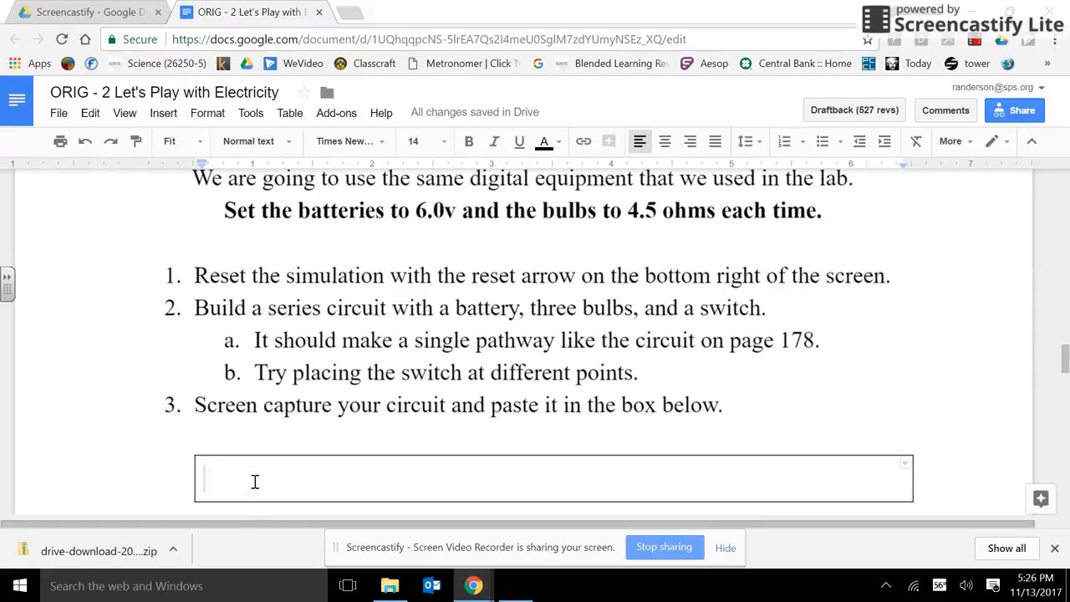
scroll("down", 3)
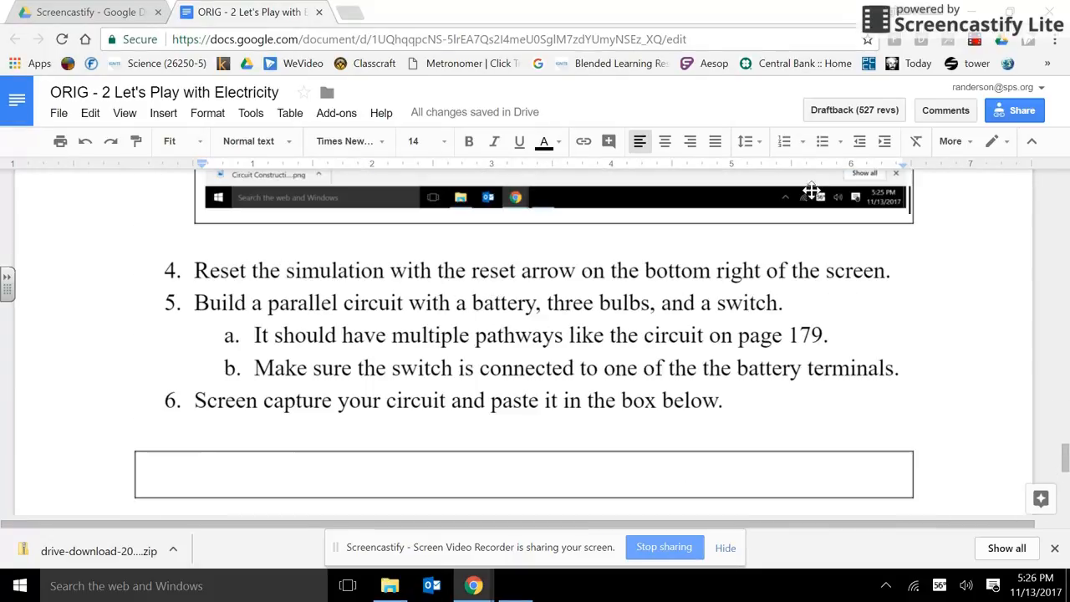
mouse_move(664, 546)
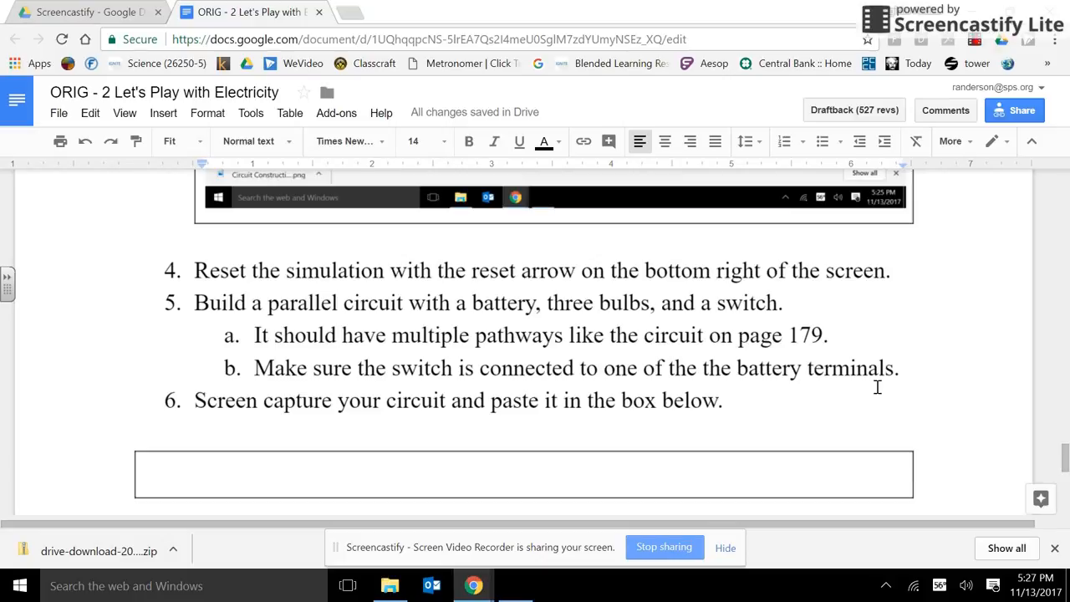
mouse_move(587, 351)
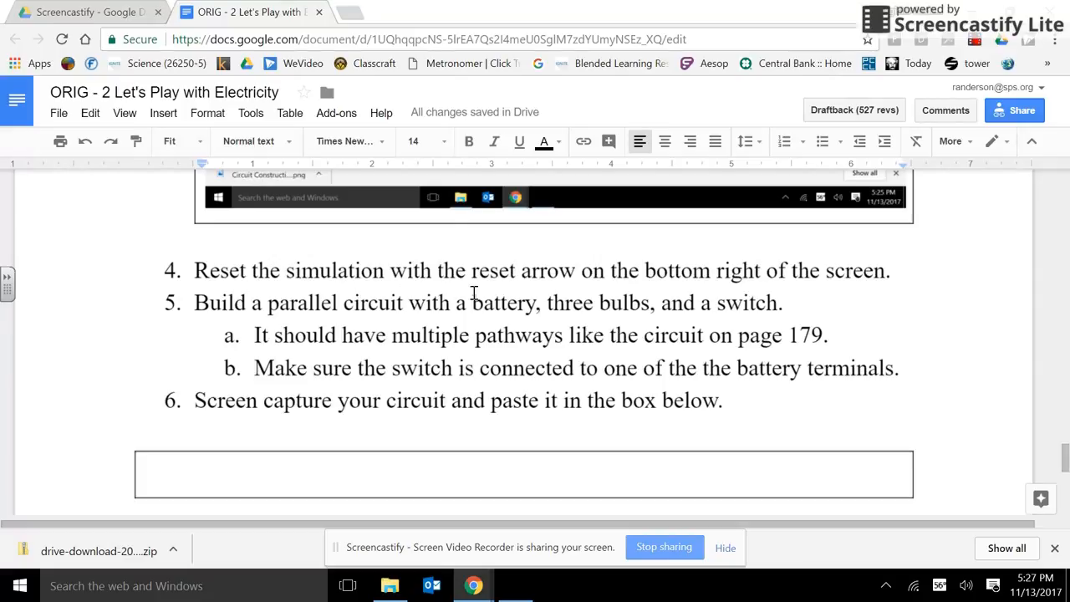
mouse_move(820, 288)
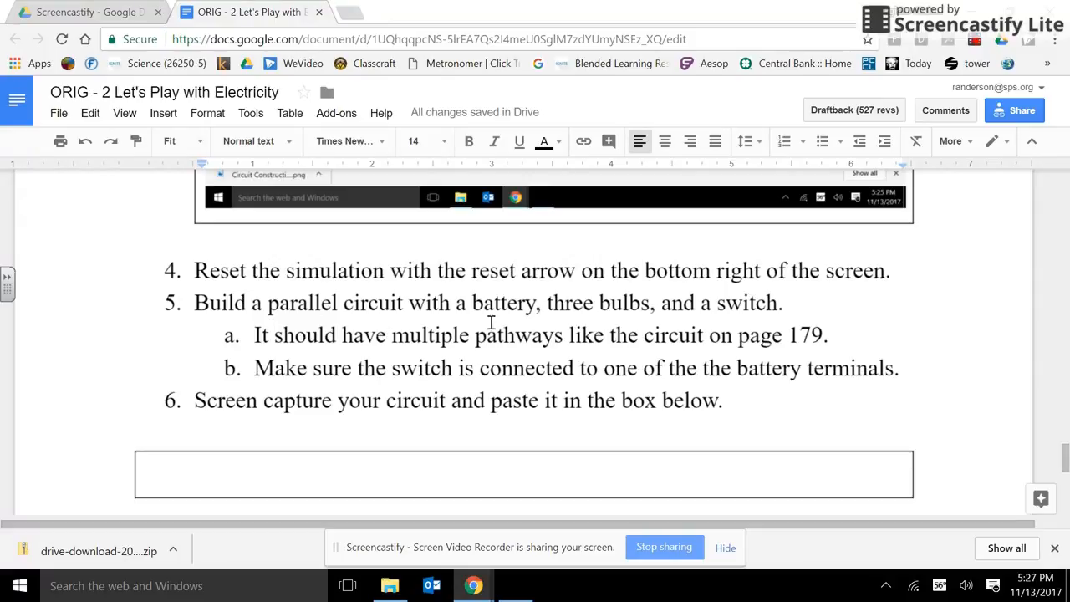
mouse_move(744, 320)
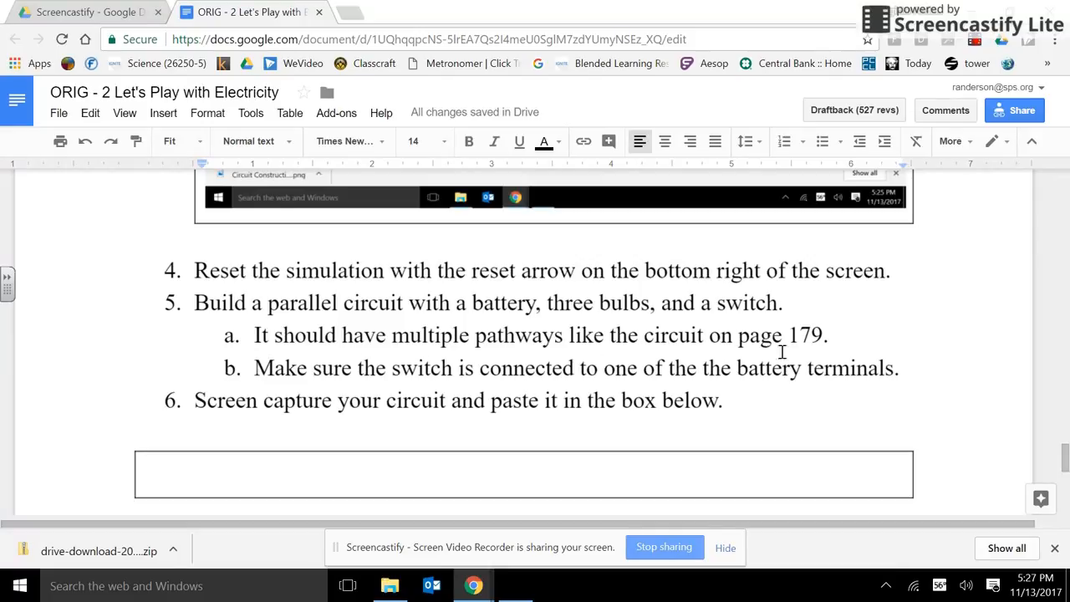
mouse_move(223, 372)
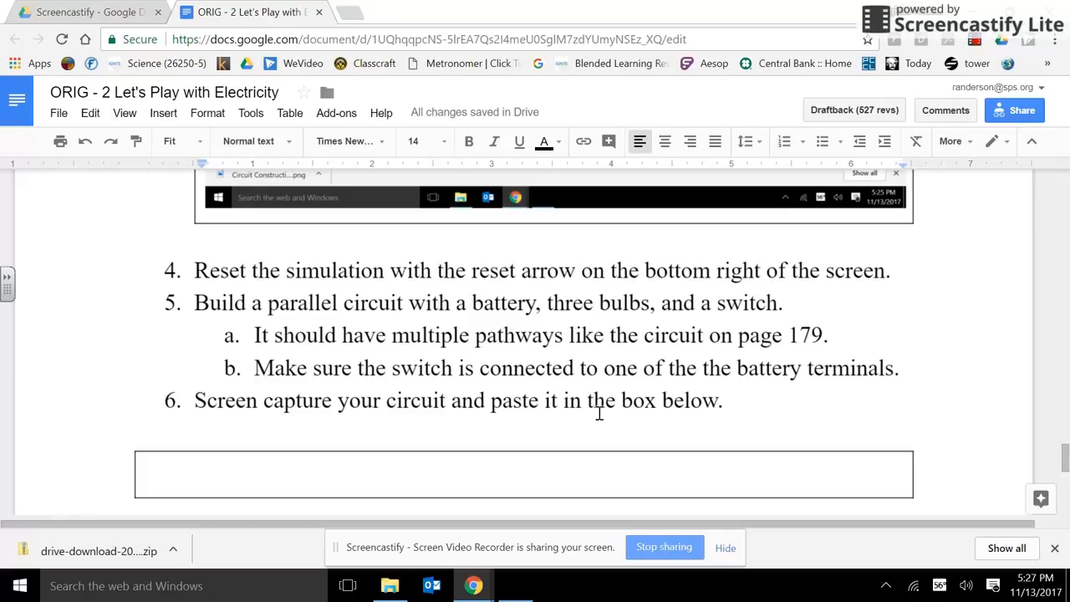
mouse_move(722, 420)
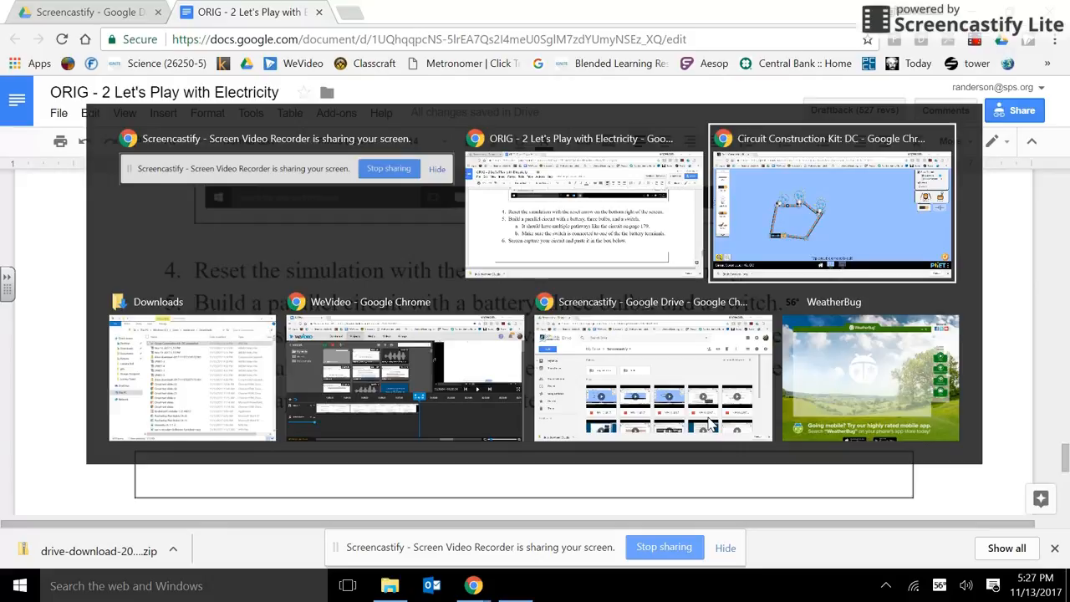
- Return to the simulator, place a battery, and view its voltage settings
left_click(831, 205)
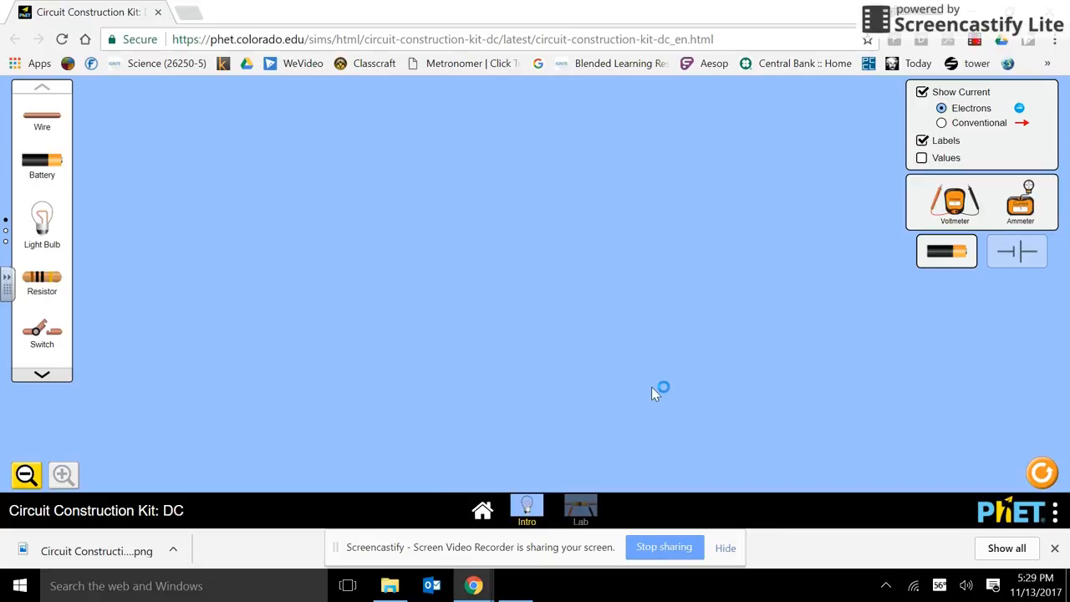
mouse_move(140, 195)
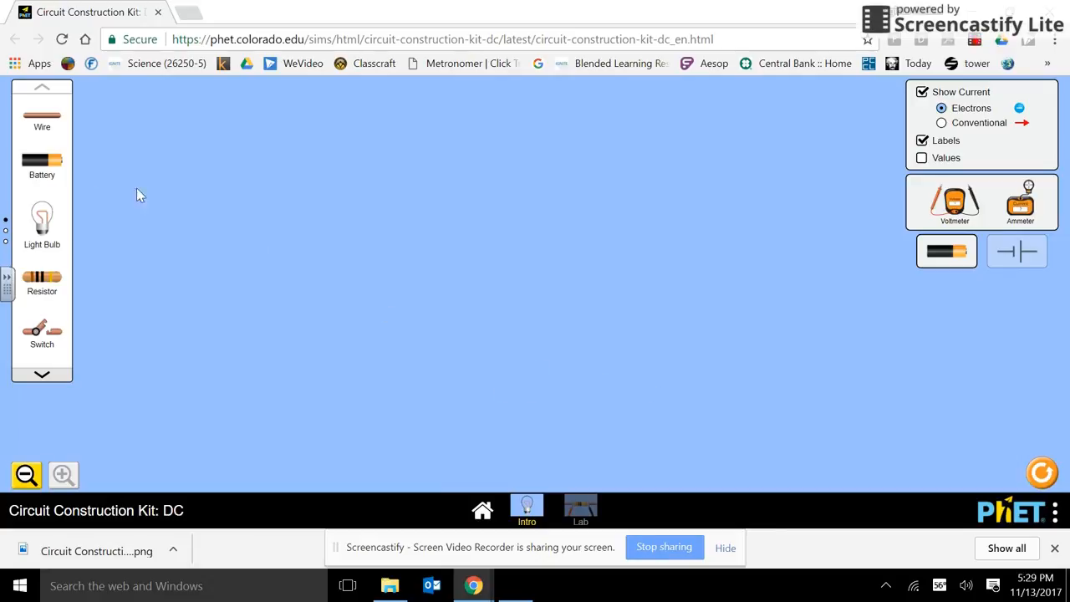
left_click_drag(42, 162, 330, 344)
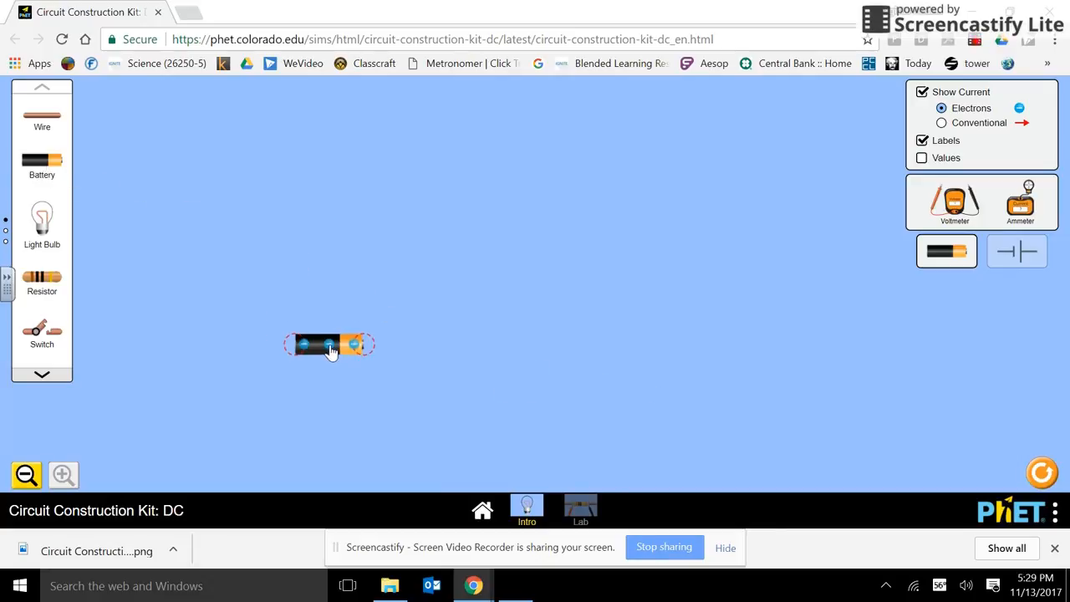
left_click(329, 345)
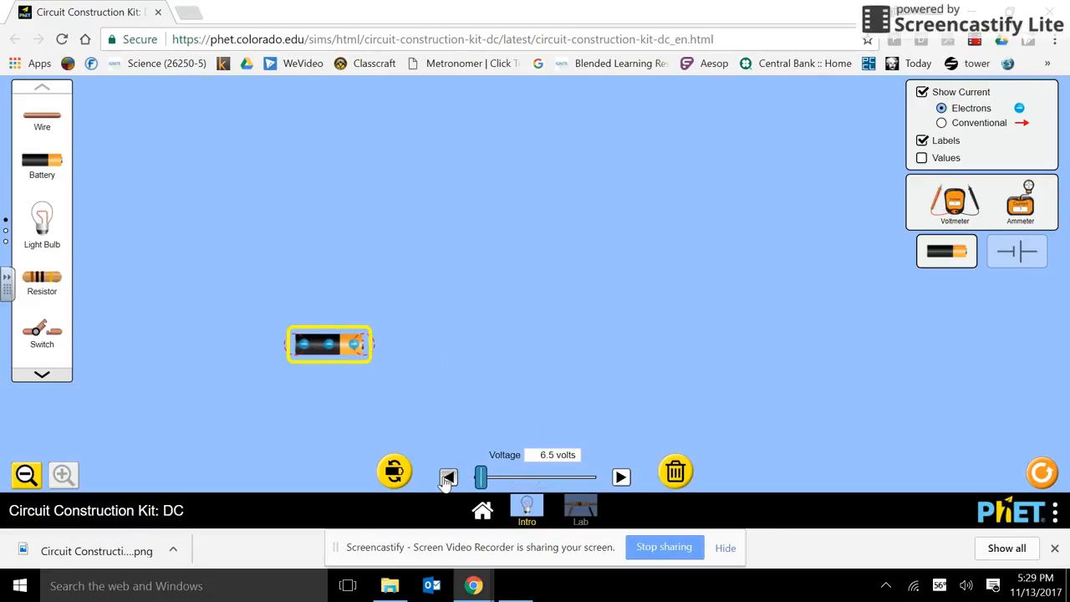
left_click(448, 477)
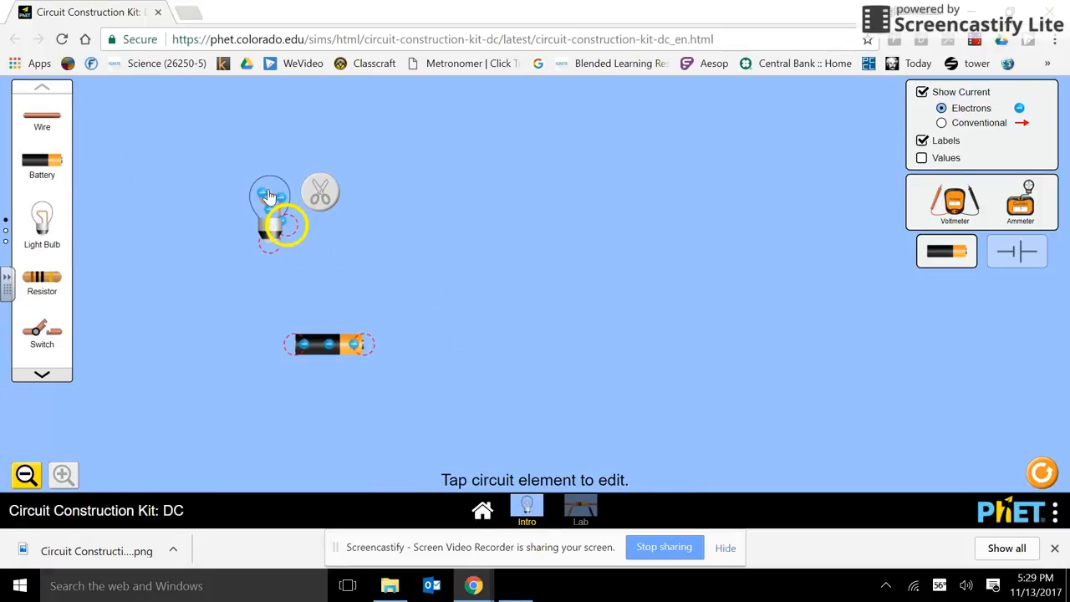
- Set out three light bulbs, checking the resistance settings of the first two
left_click(270, 209)
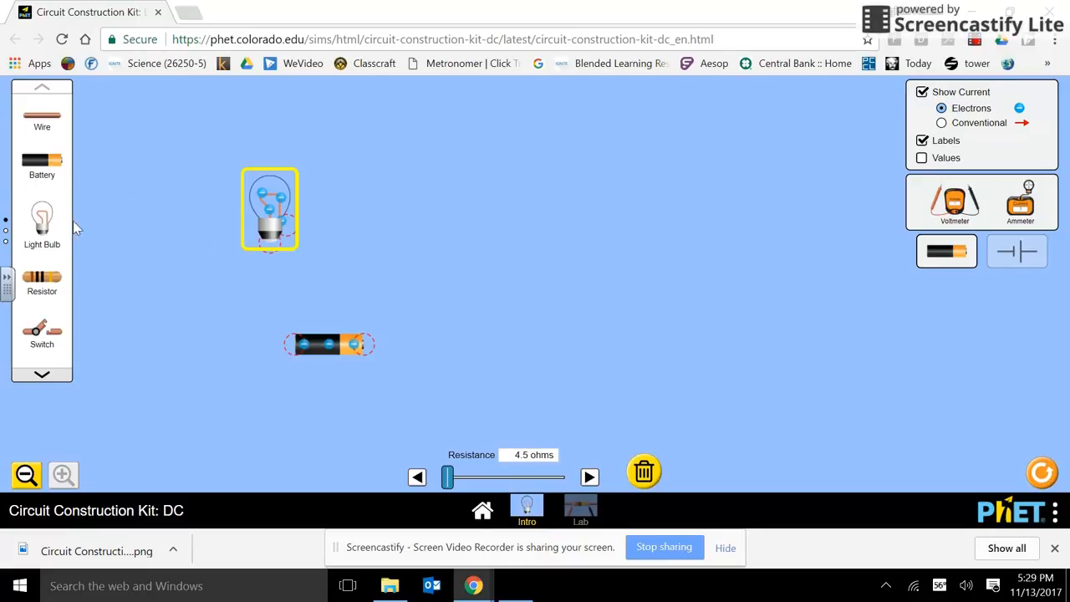
left_click_drag(269, 209, 432, 218)
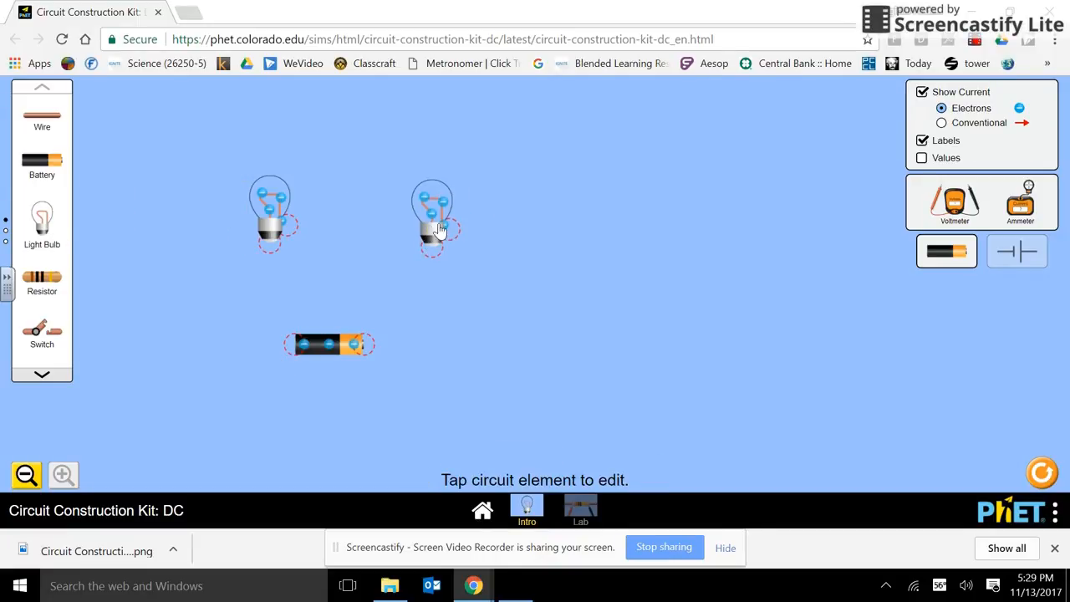
left_click(431, 213)
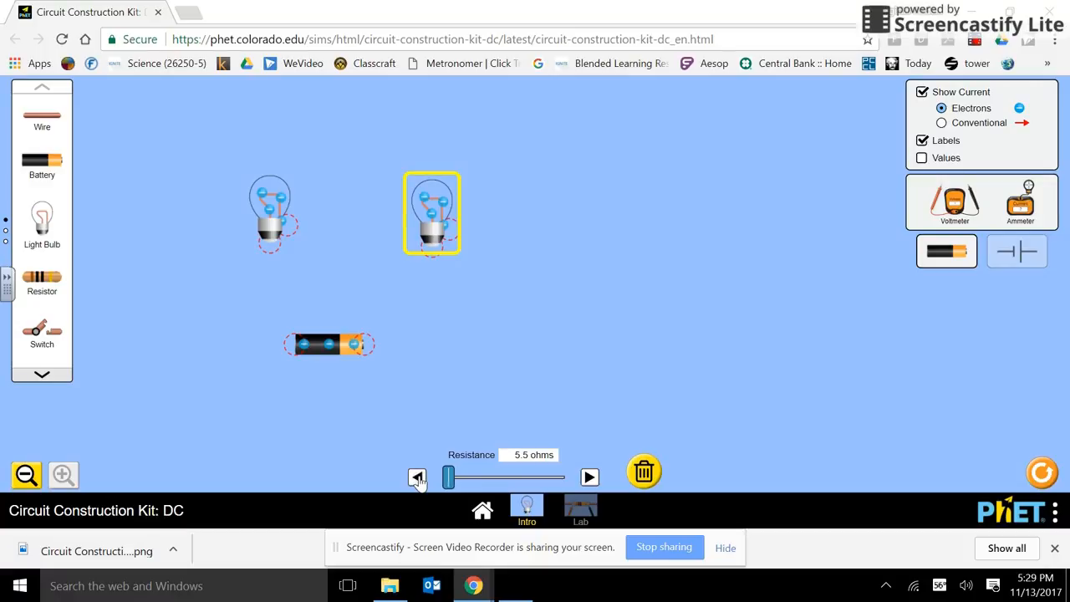
left_click(590, 476)
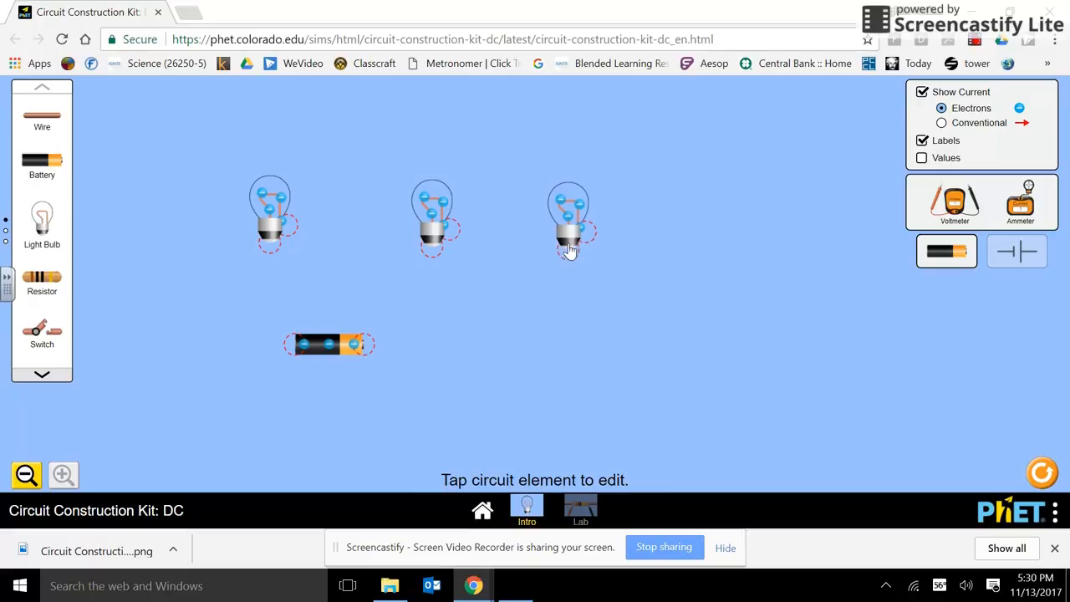
left_click(568, 217)
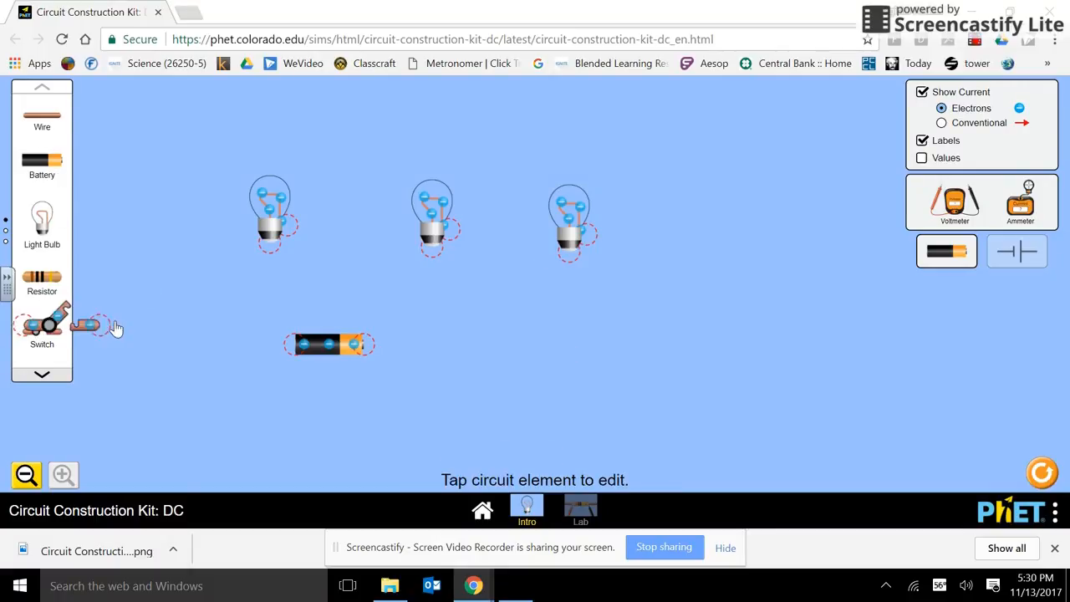
- Add a switch to the battery and first-bulb loop, light the bulb, then reopen the switch
left_click_drag(87, 325, 389, 343)
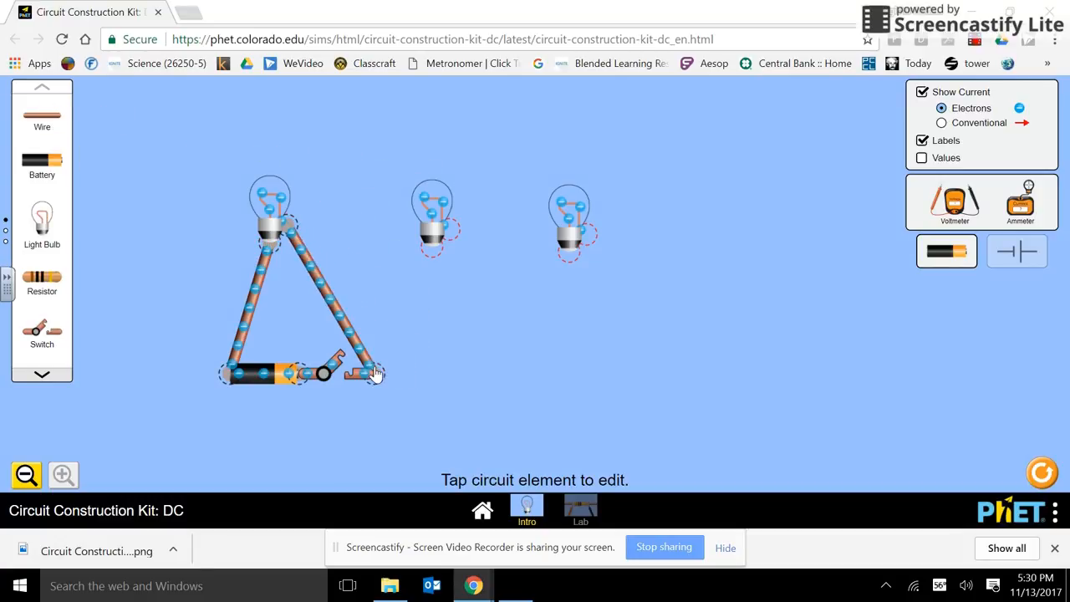
left_click(324, 374)
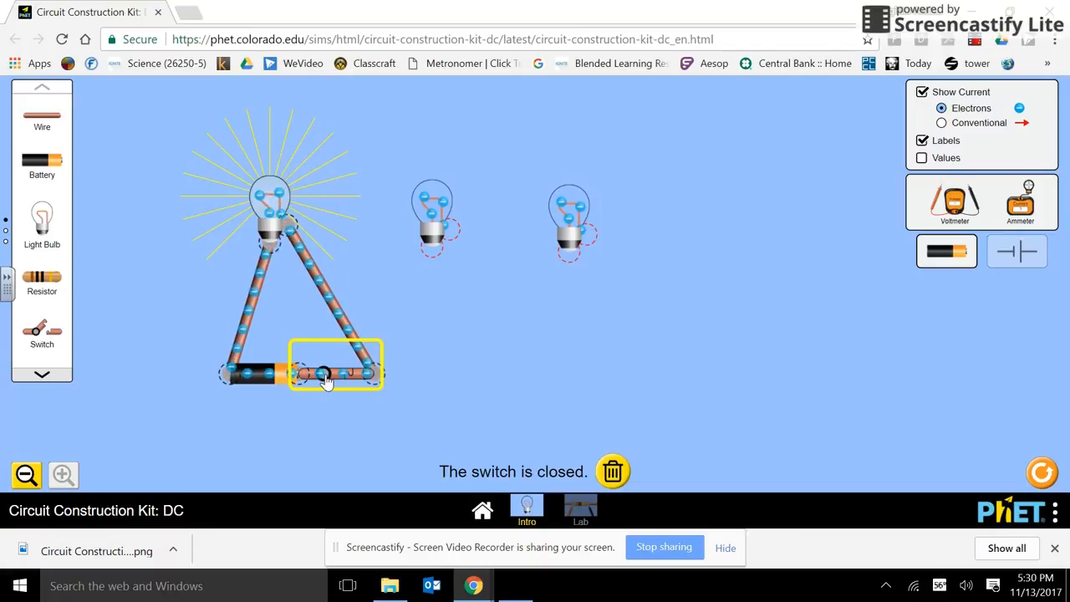
left_click(324, 372)
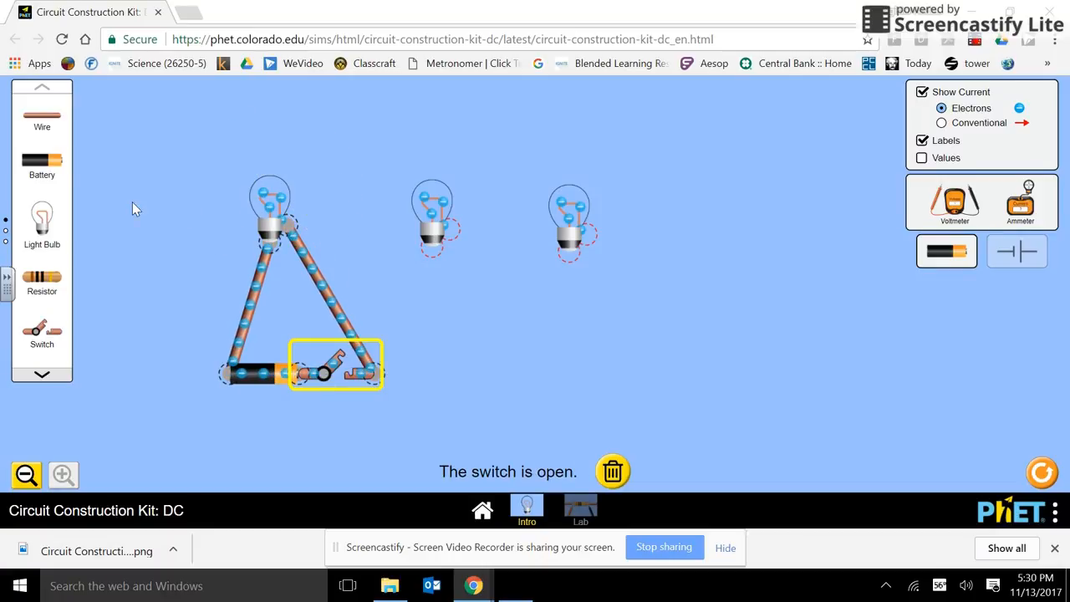
mouse_move(262, 209)
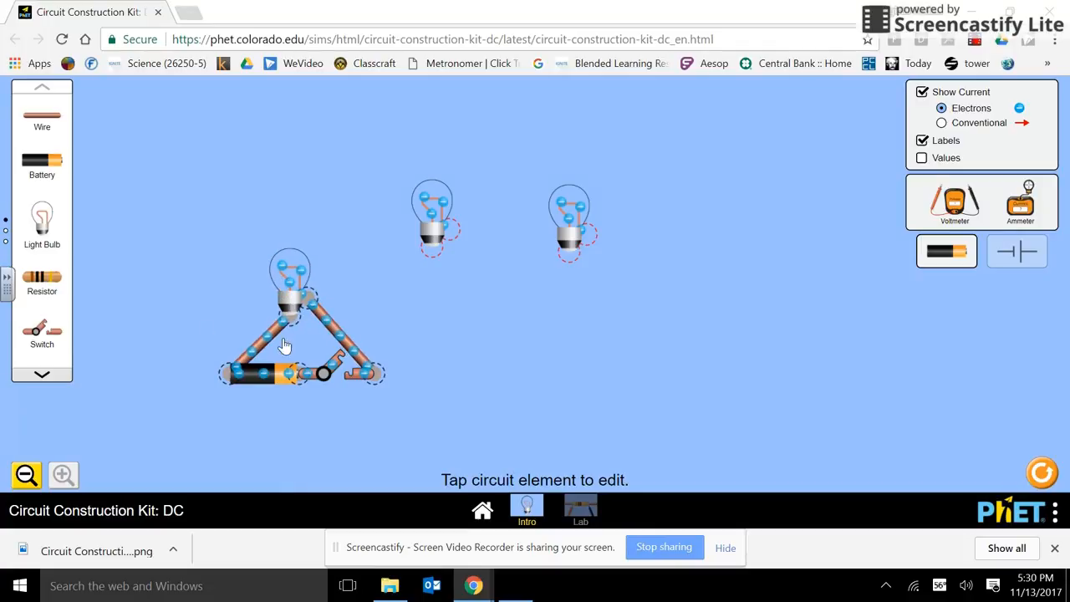
mouse_move(49, 123)
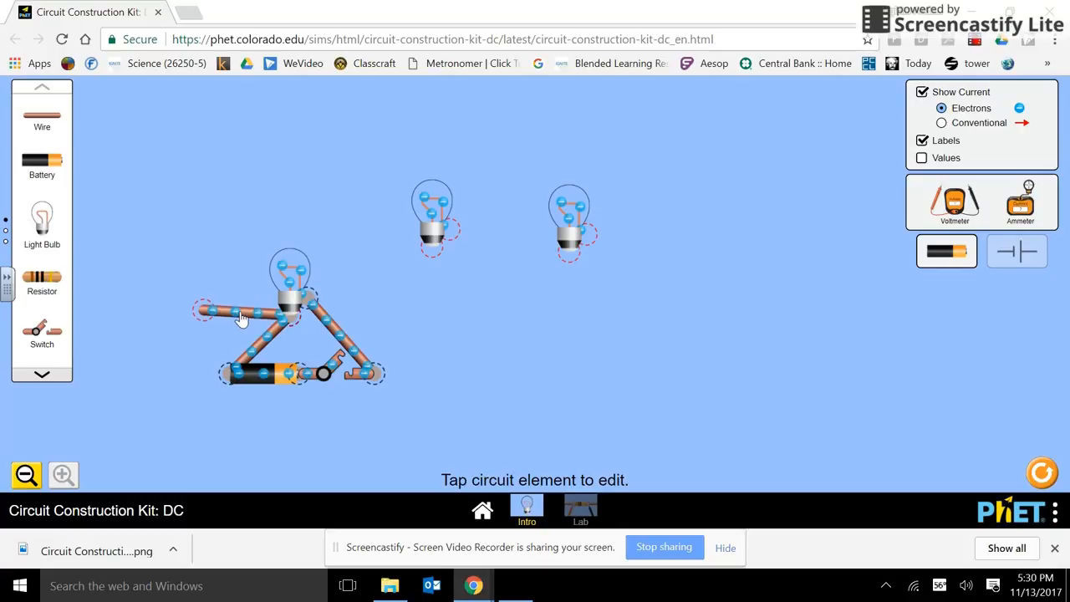
- Wire the second bulb across the first, test both light, then join the third bulb at the top
left_click_drag(242, 312, 243, 276)
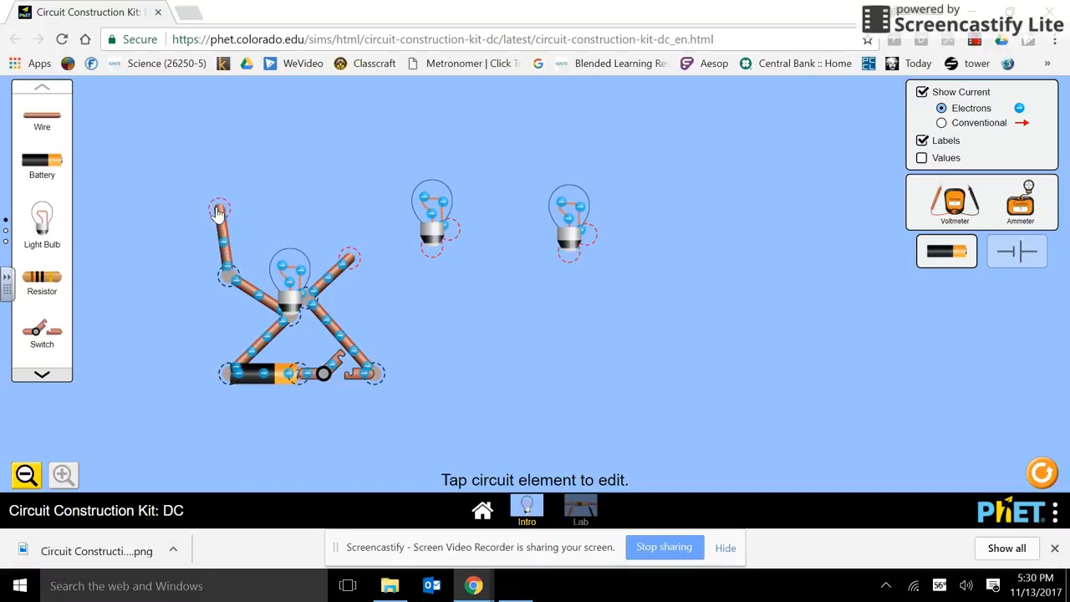
left_click_drag(219, 208, 351, 216)
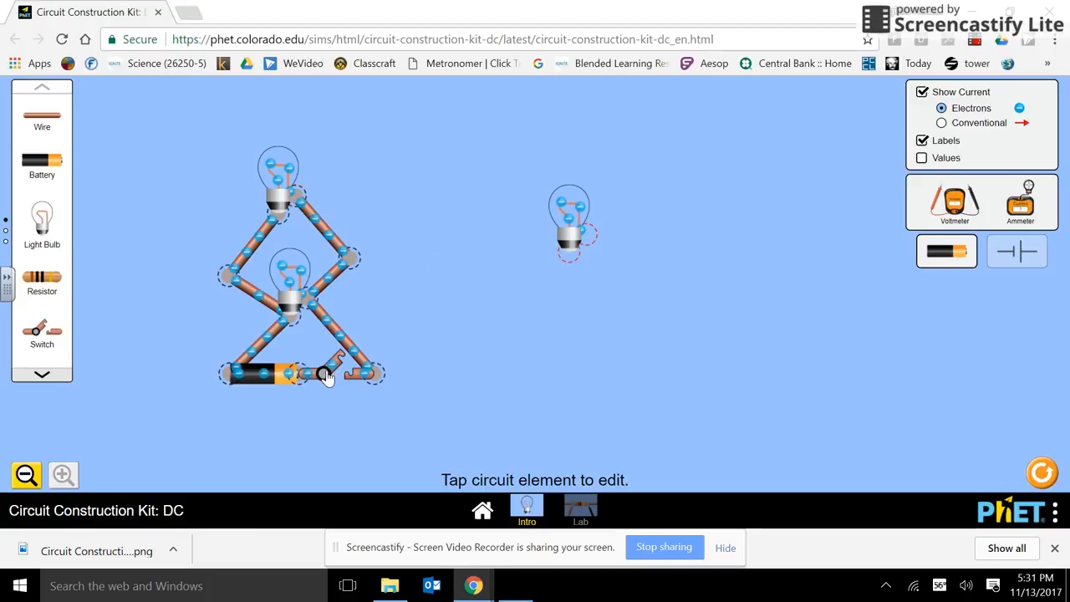
left_click(325, 374)
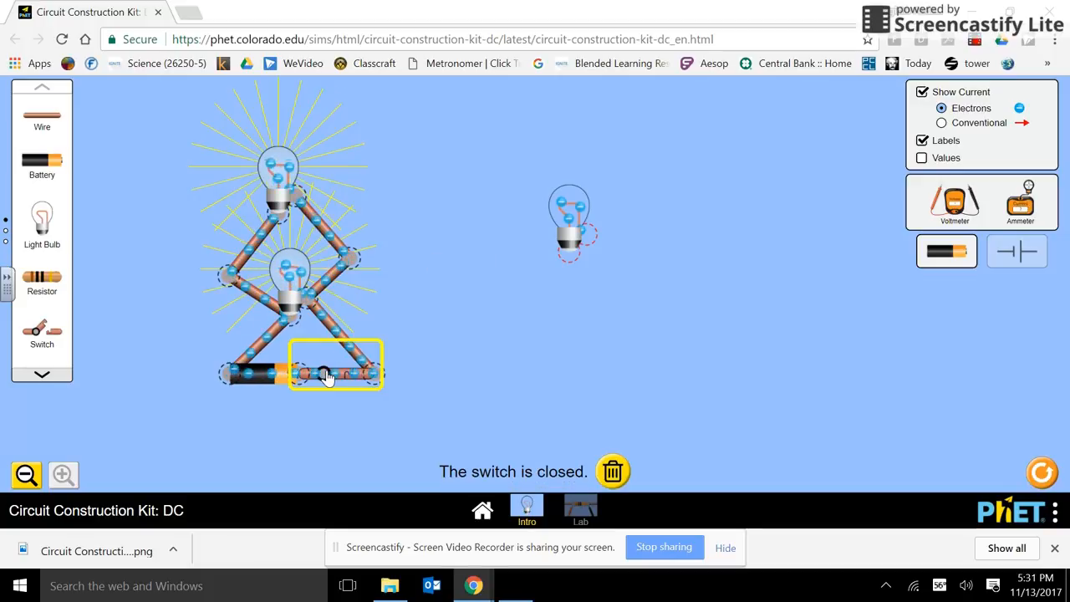
left_click(326, 372)
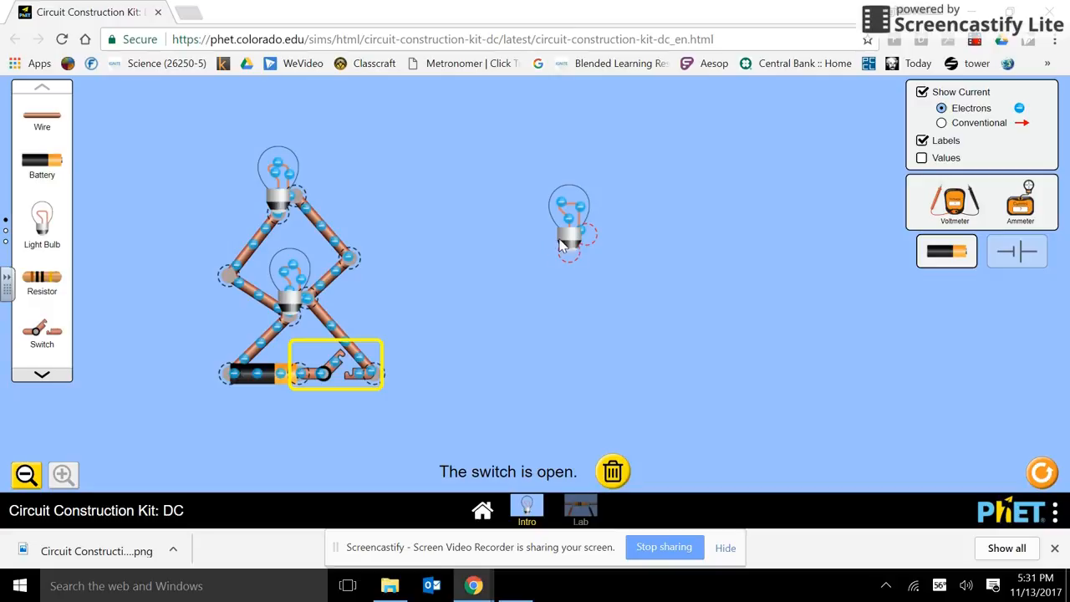
left_click_drag(568, 221, 389, 146)
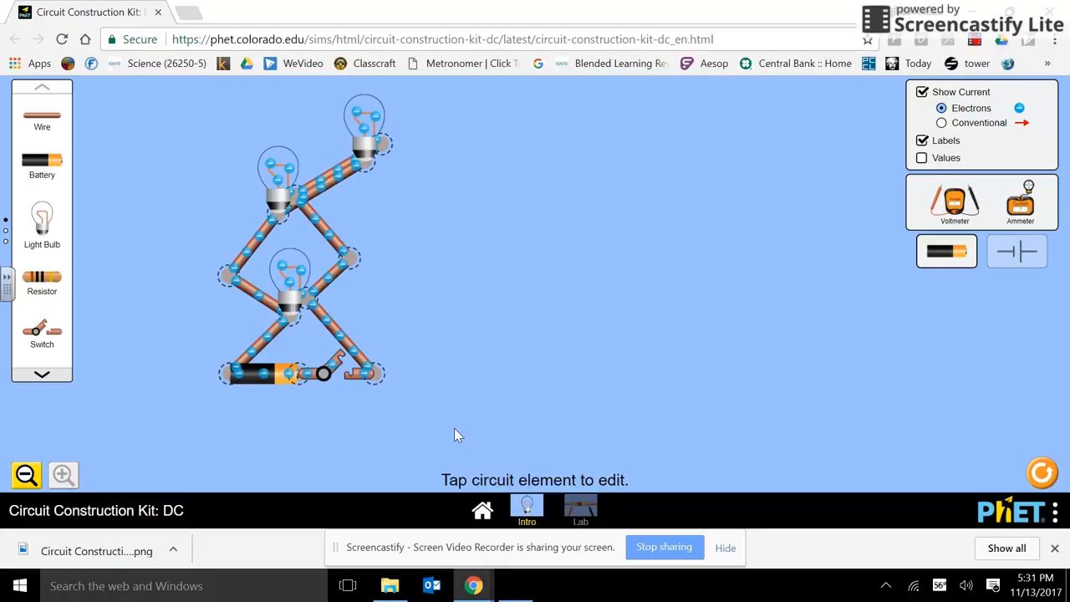
- Close the switch so all three bulbs glow and take a PhET screenshot
left_click(322, 372)
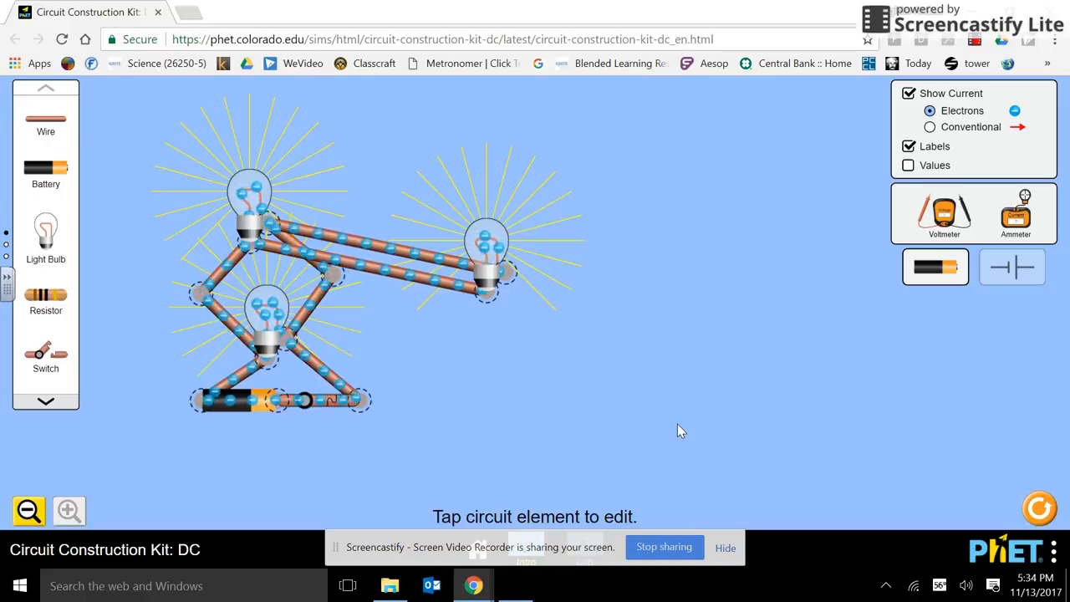
mouse_move(1021, 451)
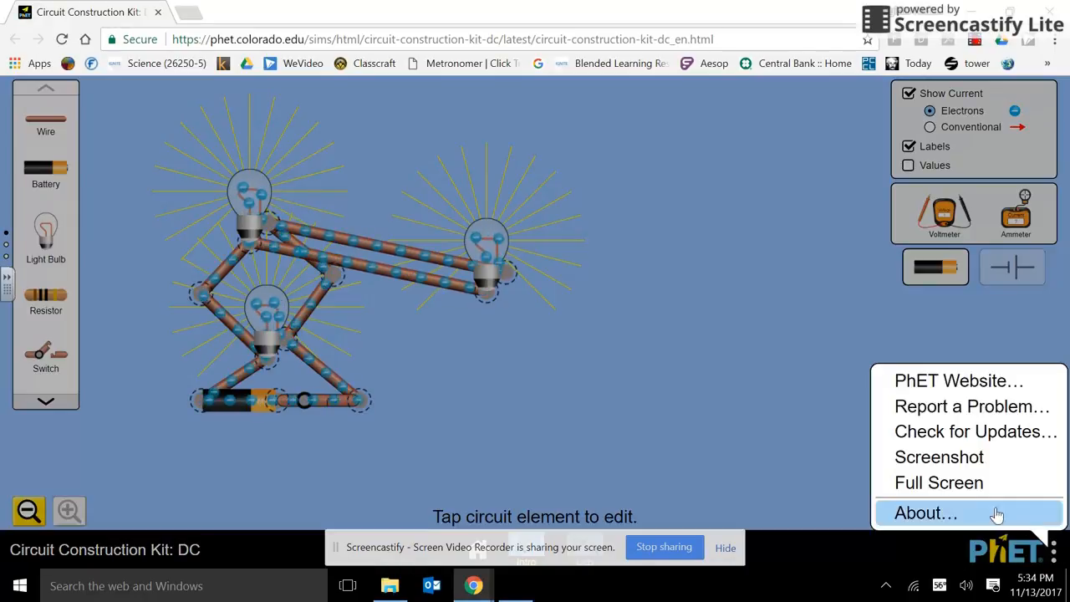
mouse_move(938, 456)
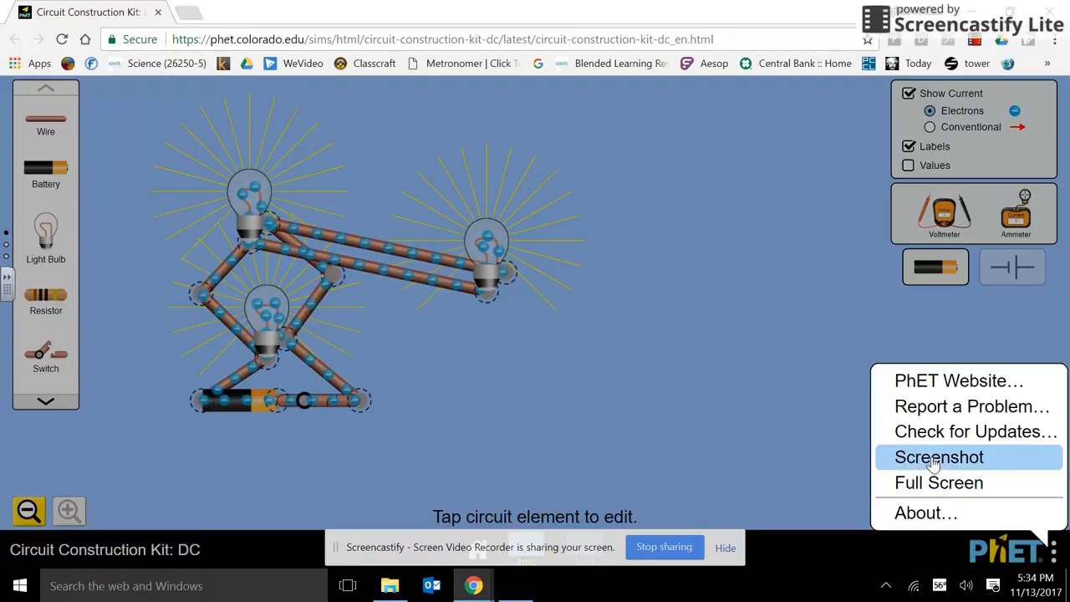
left_click(938, 456)
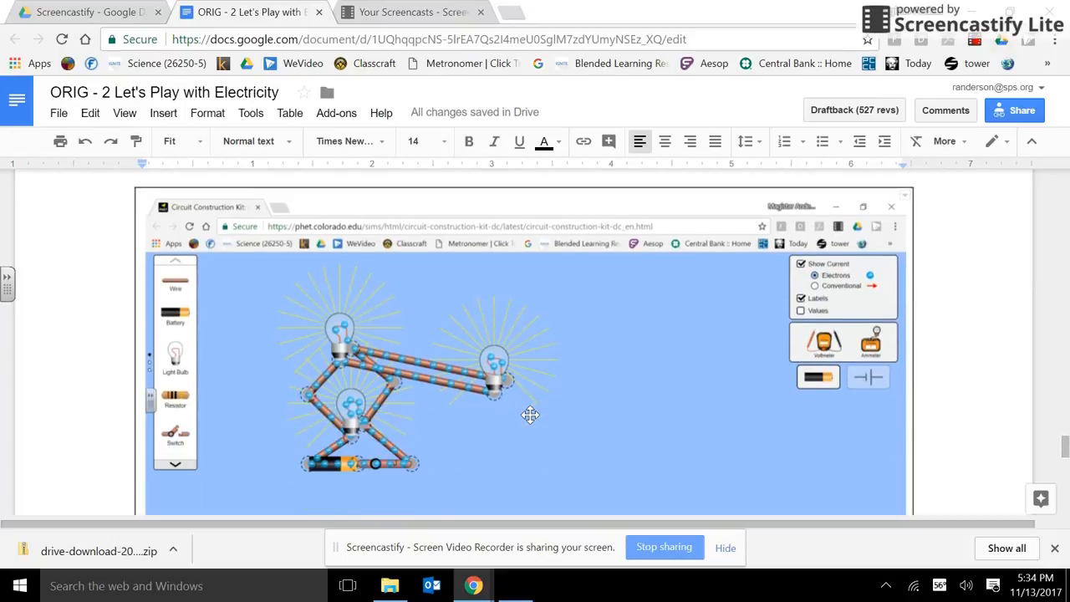
mouse_move(530, 409)
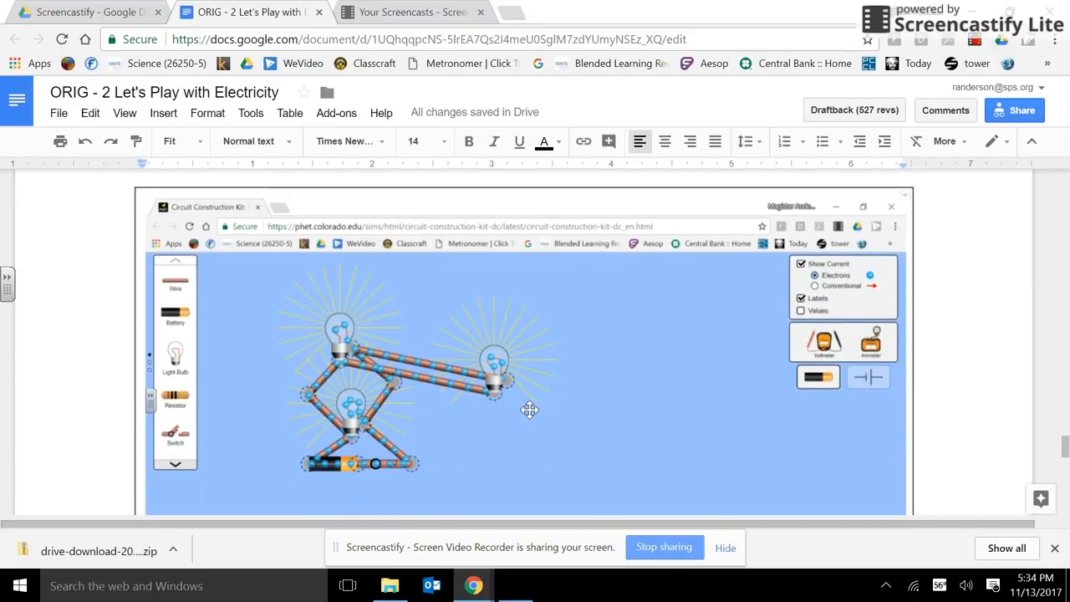
mouse_move(570, 453)
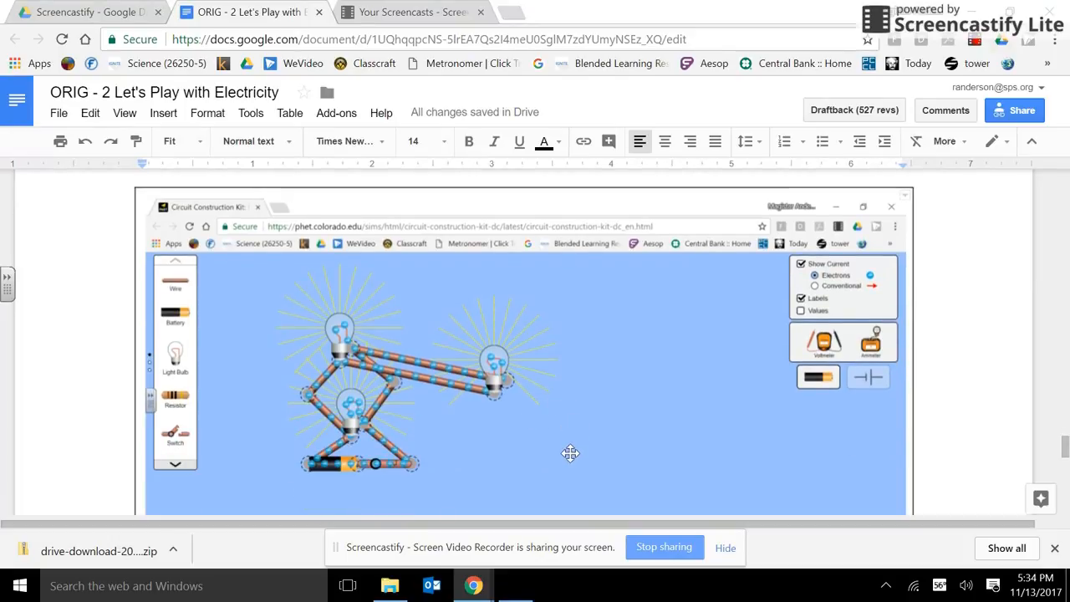
mouse_move(547, 443)
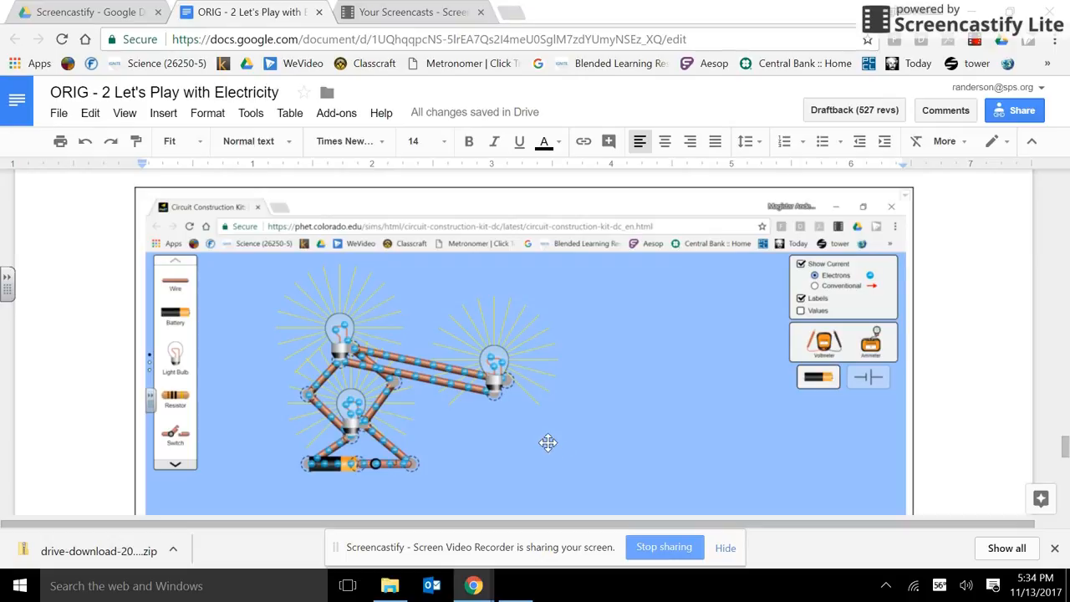
mouse_move(332, 467)
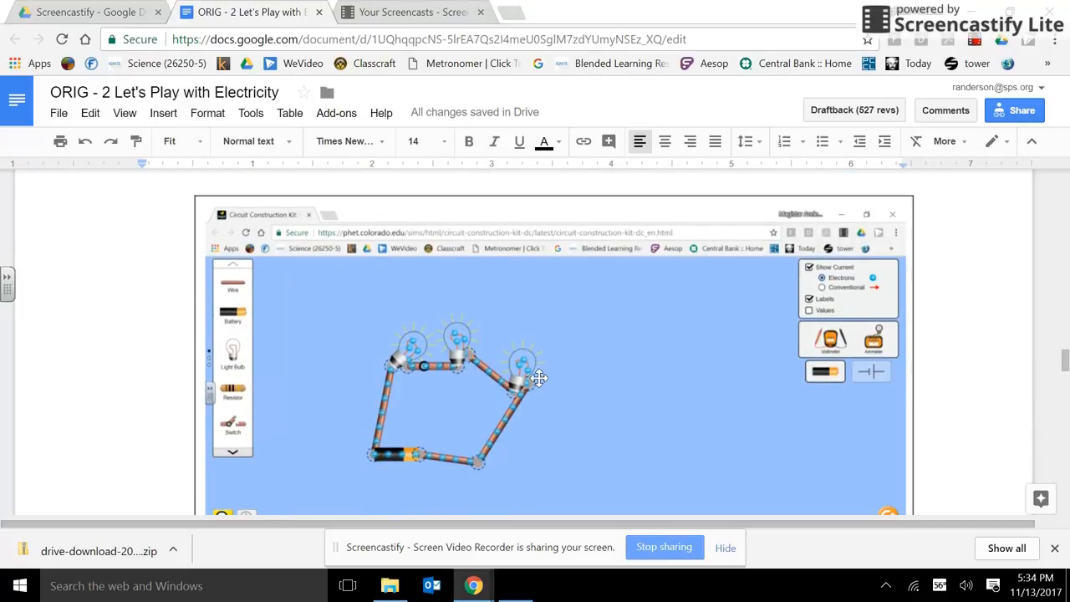
mouse_move(599, 355)
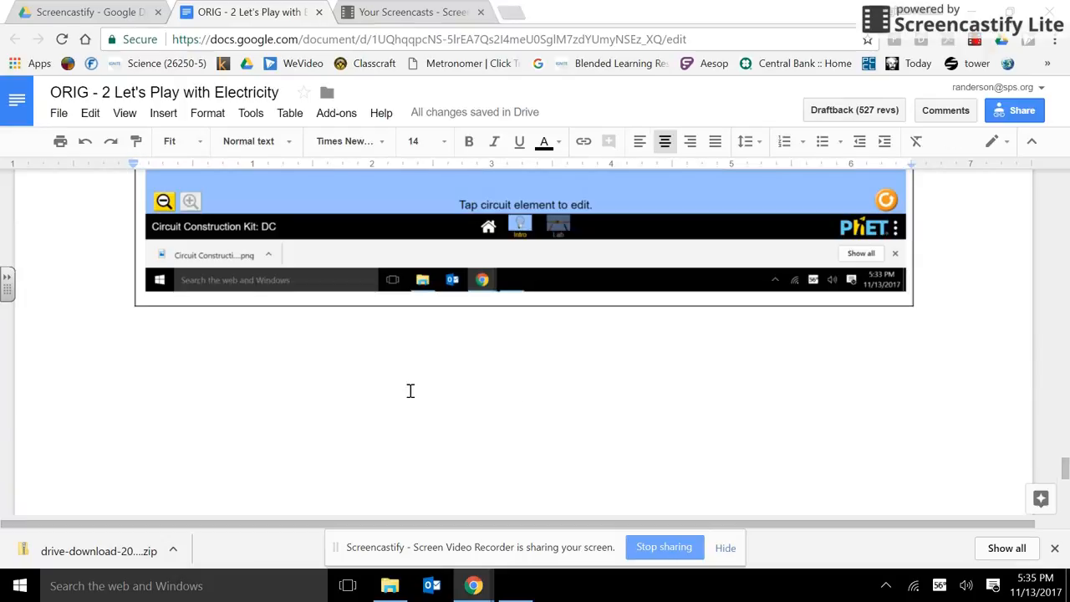
- Insert a 1 x 2 table beneath the last circuit screenshot
left_click(163, 113)
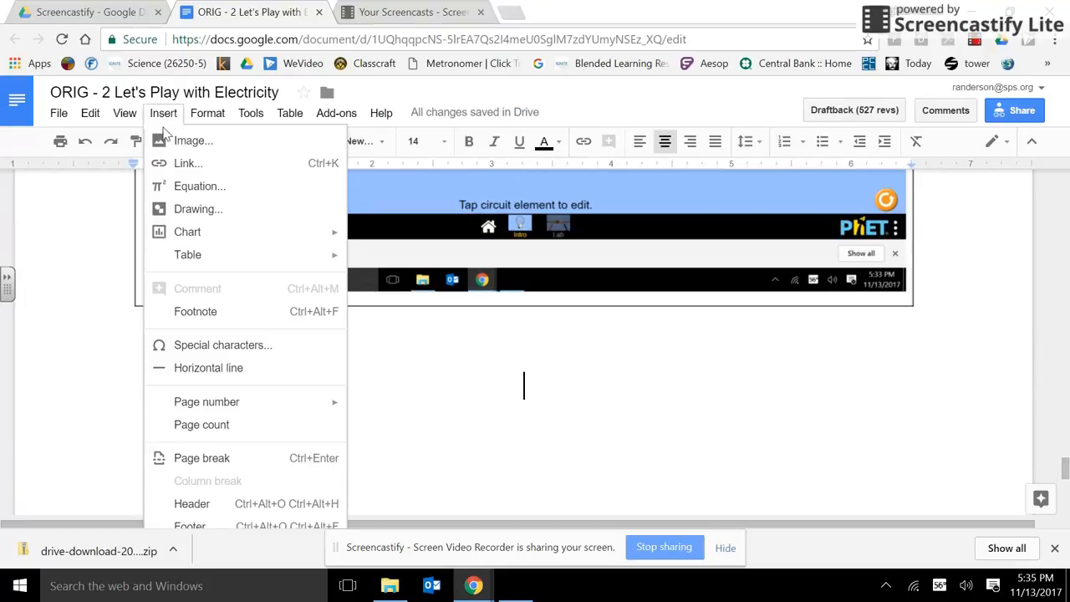
mouse_move(187, 254)
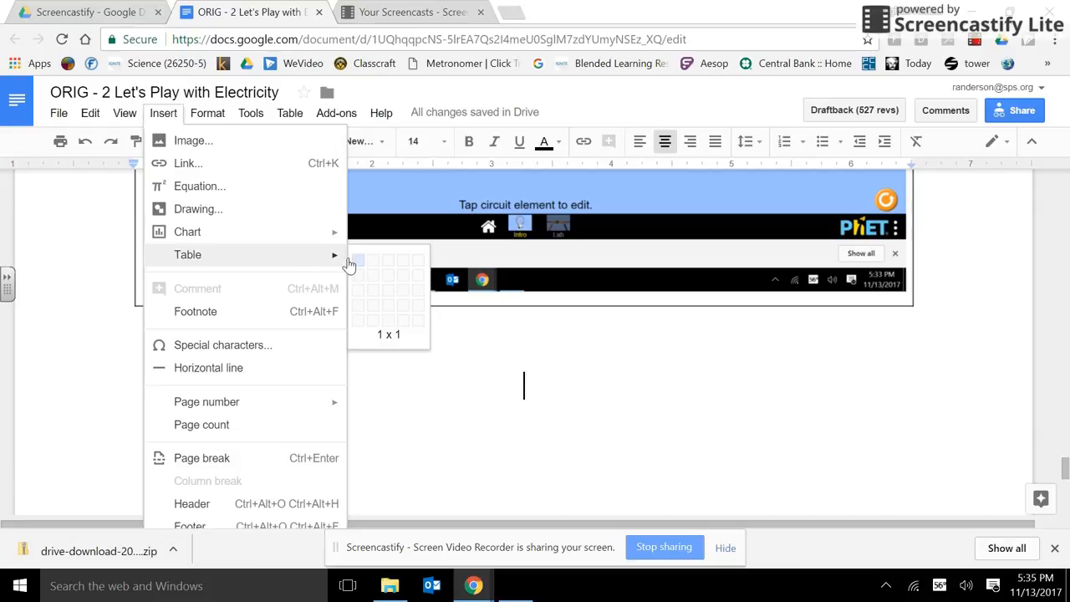
mouse_move(357, 280)
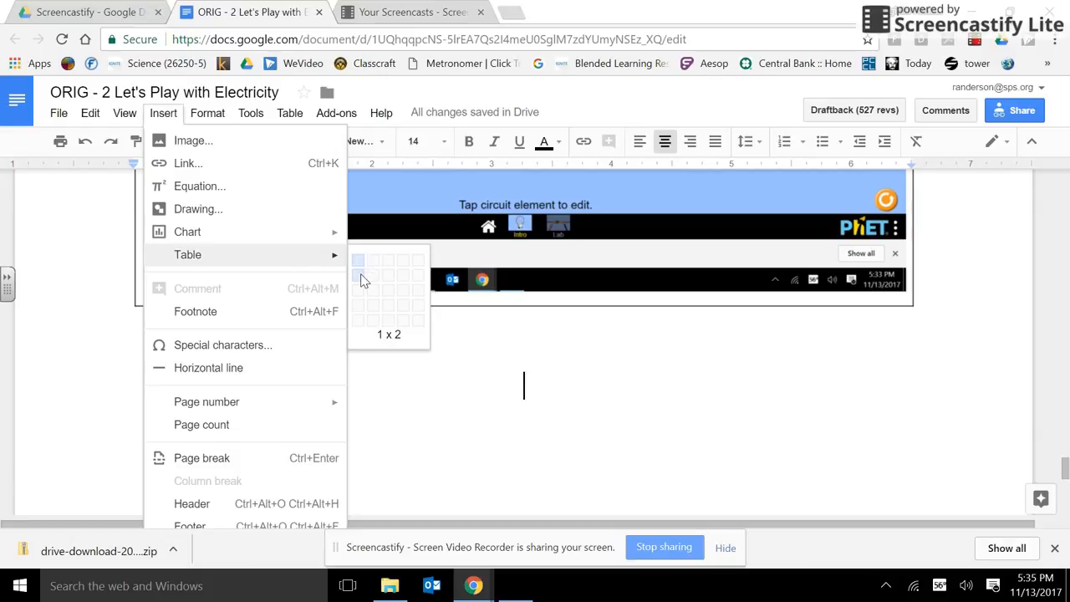
left_click(358, 274)
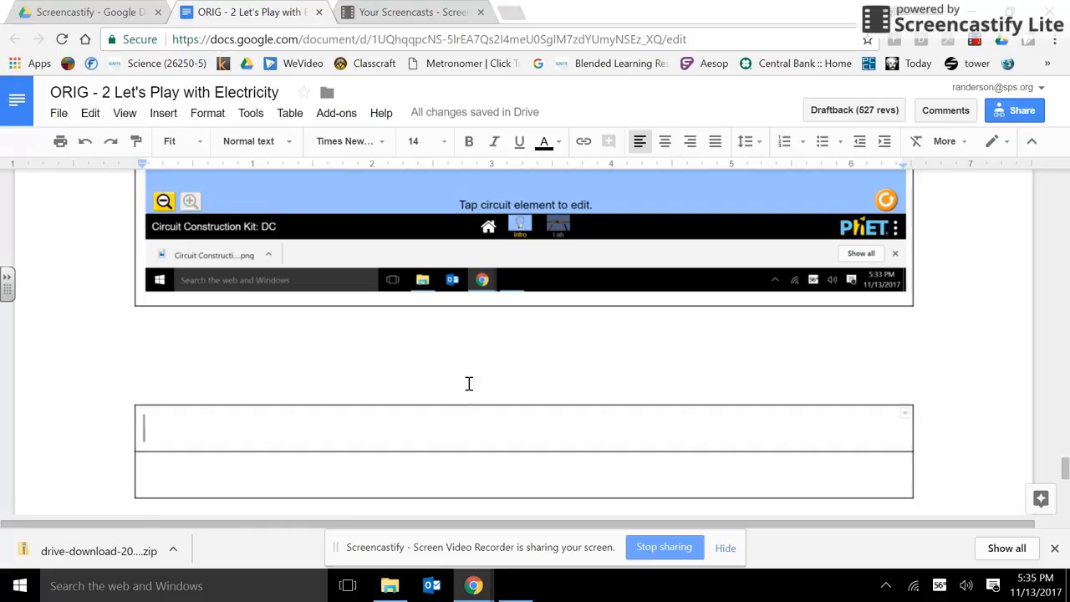
- Type the question's opening about the brightness of the bulbs, fixing the 'brightness' misspelling
type("What do you no")
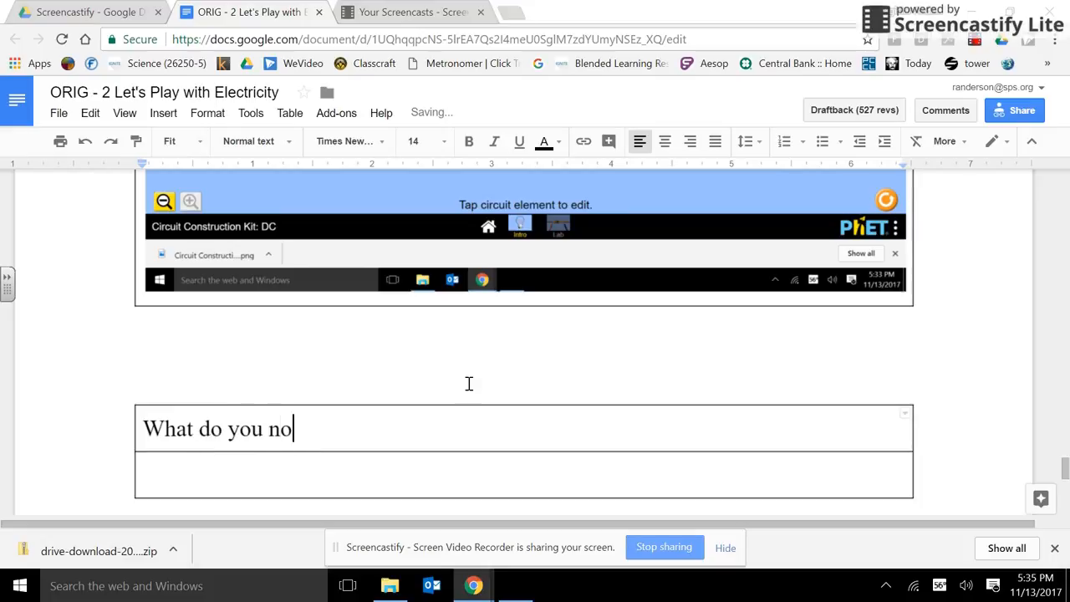
type("tice about t")
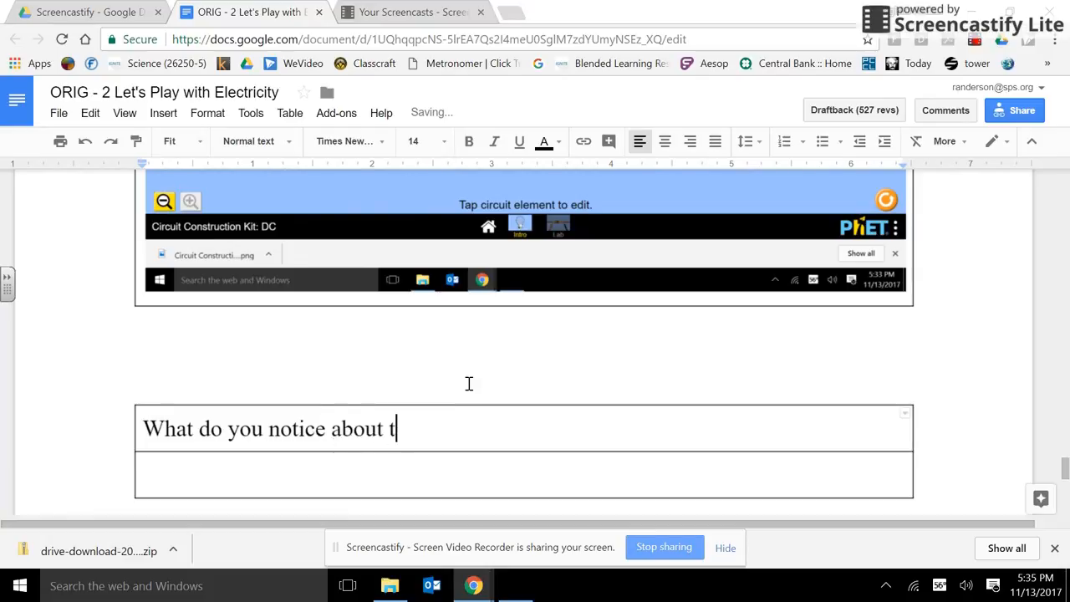
type("he brigh")
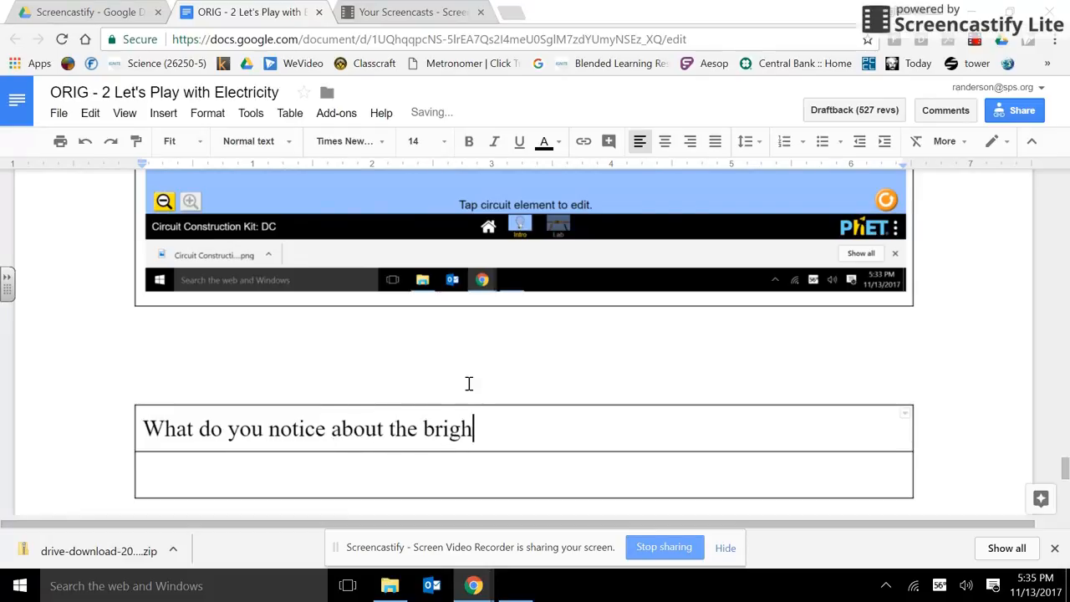
type("tness of the")
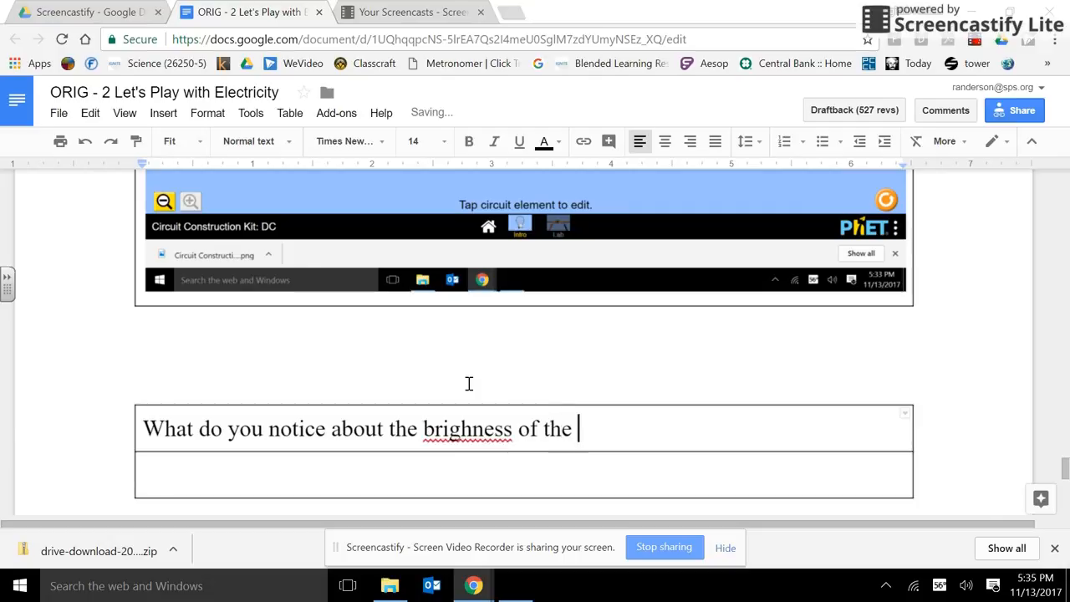
type("bubls")
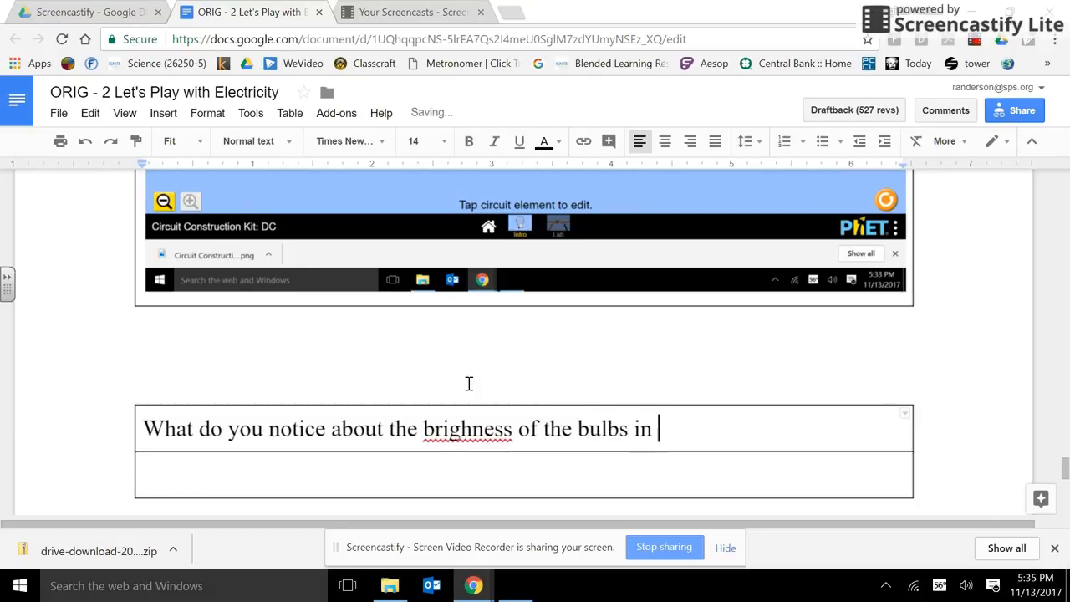
mouse_move(478, 415)
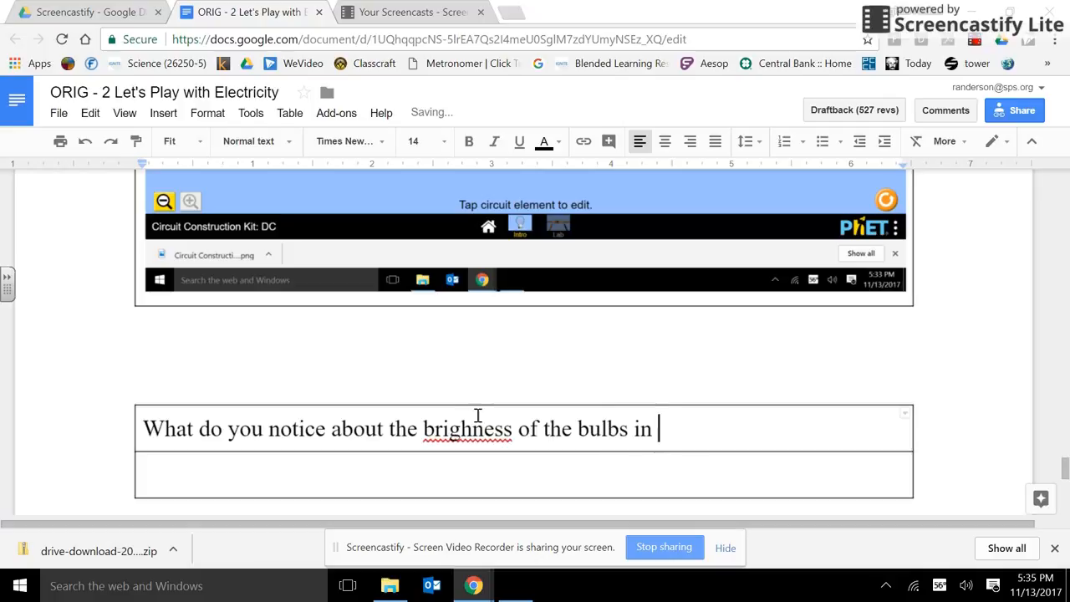
right_click(466, 428)
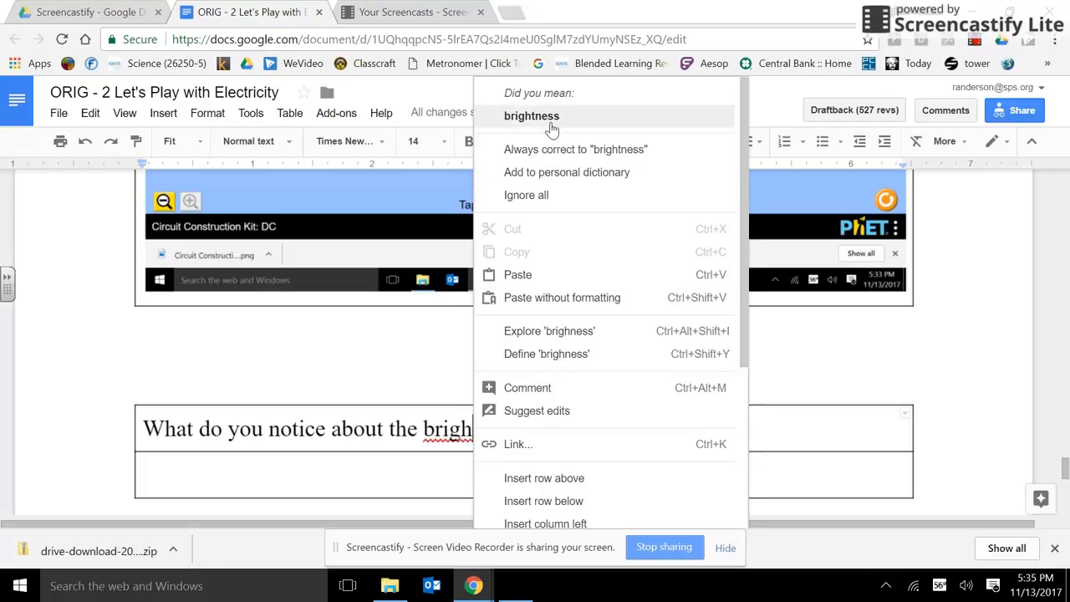
left_click(530, 116)
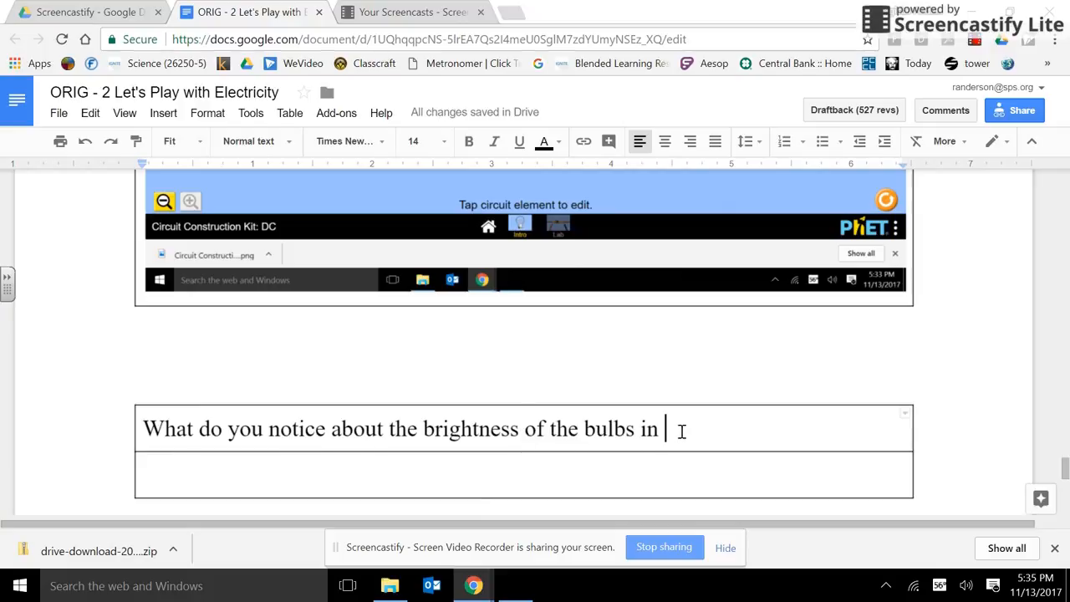
- Finish the question comparing a series circuit versus a parallel circuit
type("a series")
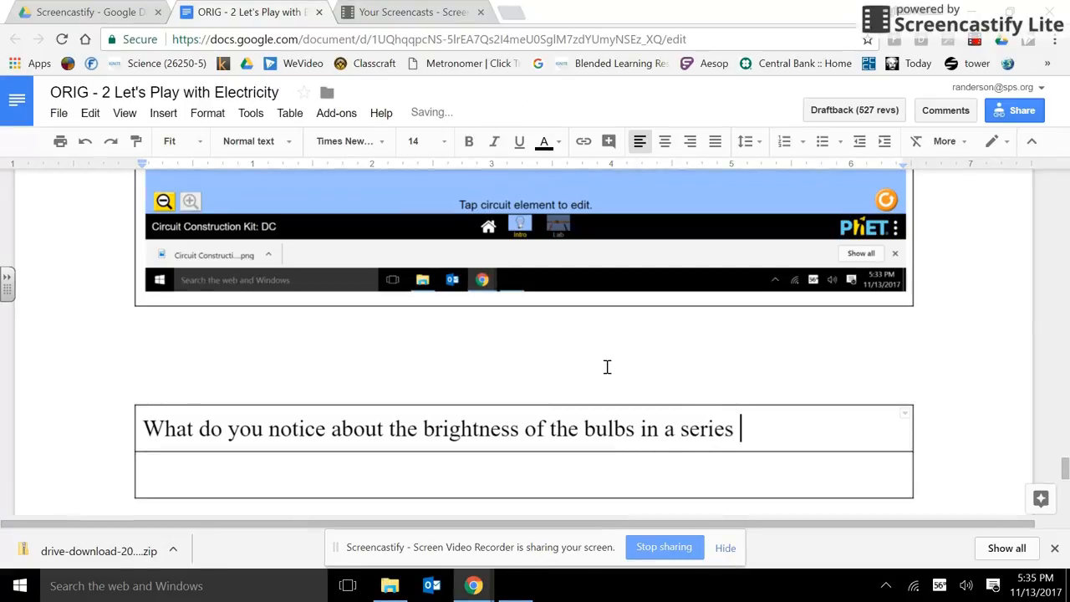
type("circuit v")
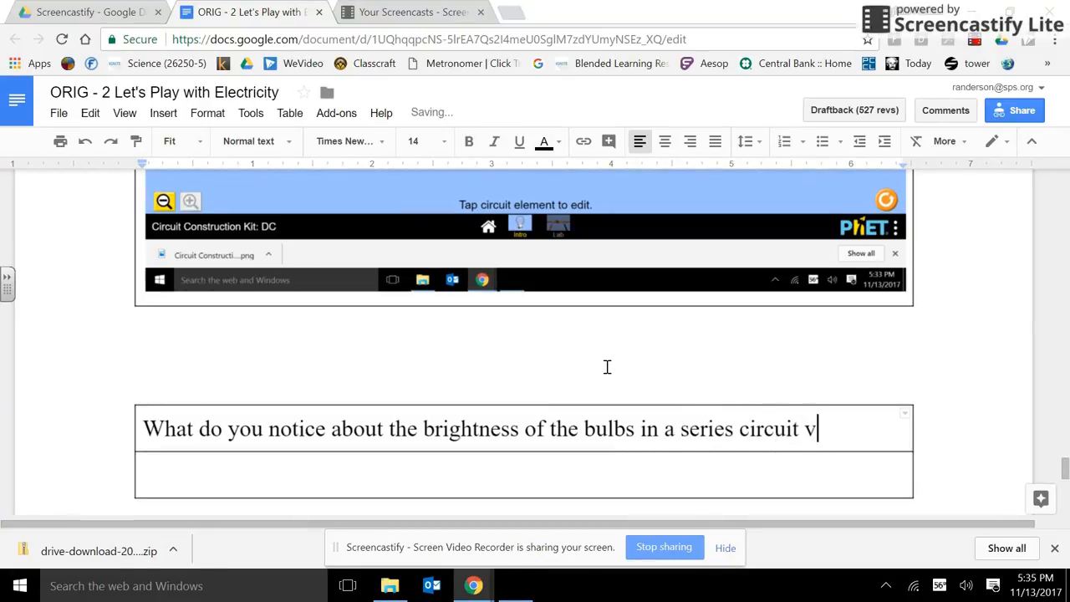
type("irs")
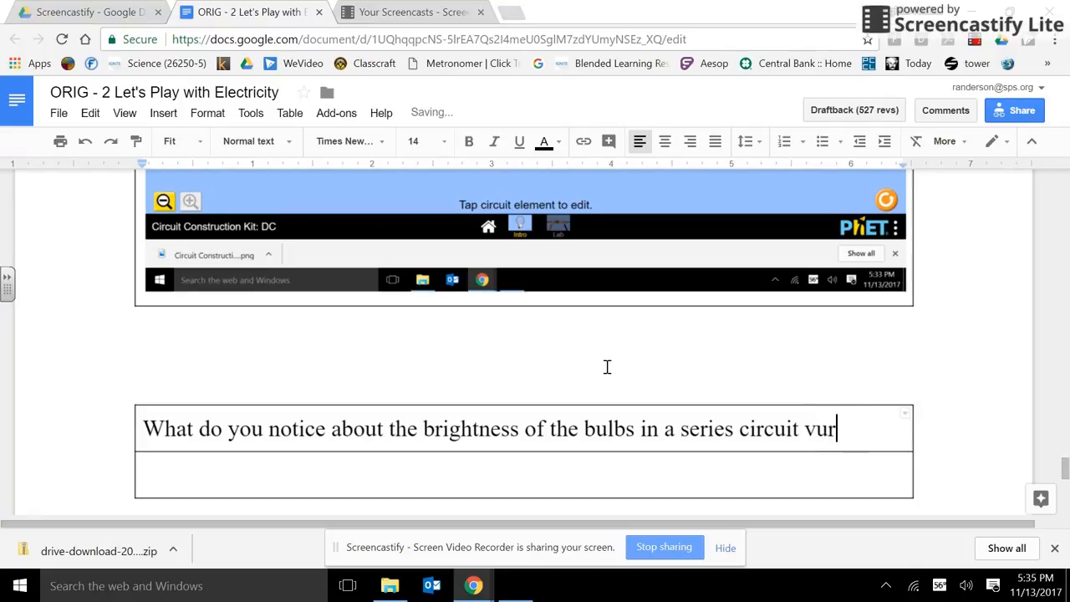
type("ses a")
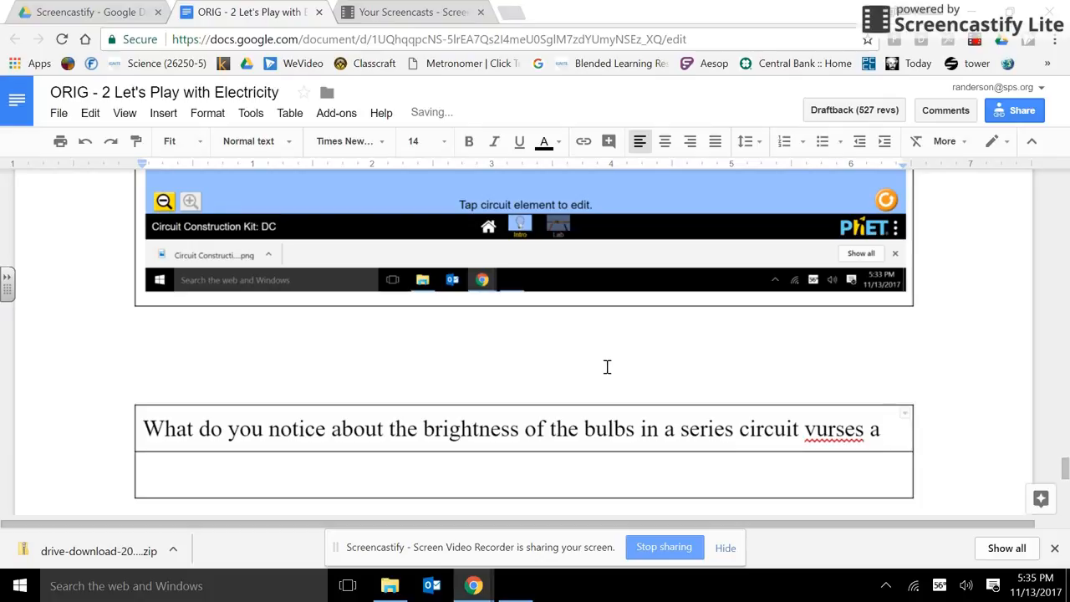
type("parallel c")
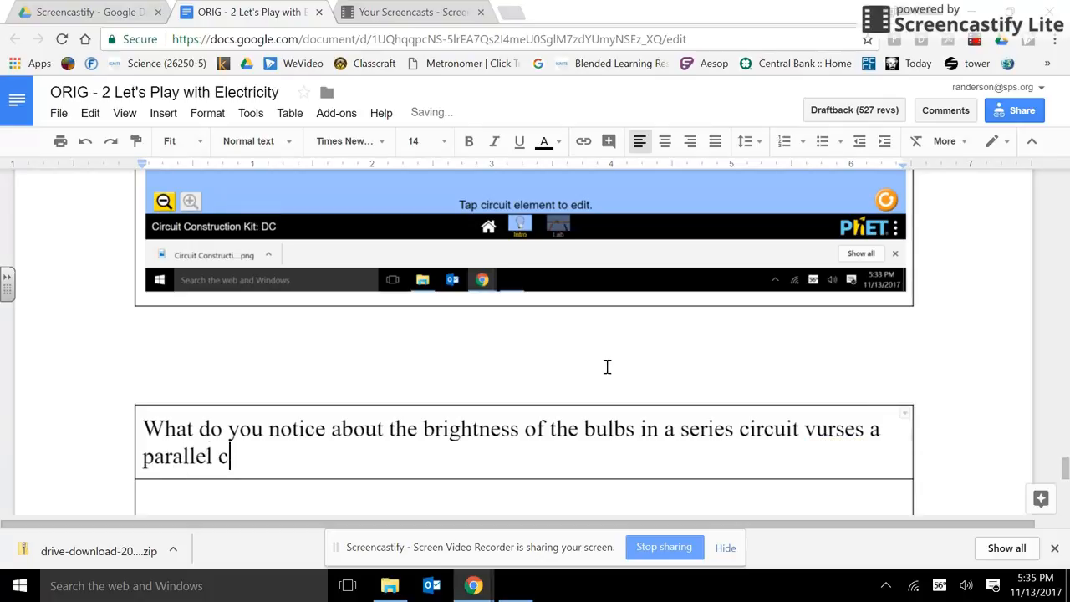
type("iruit")
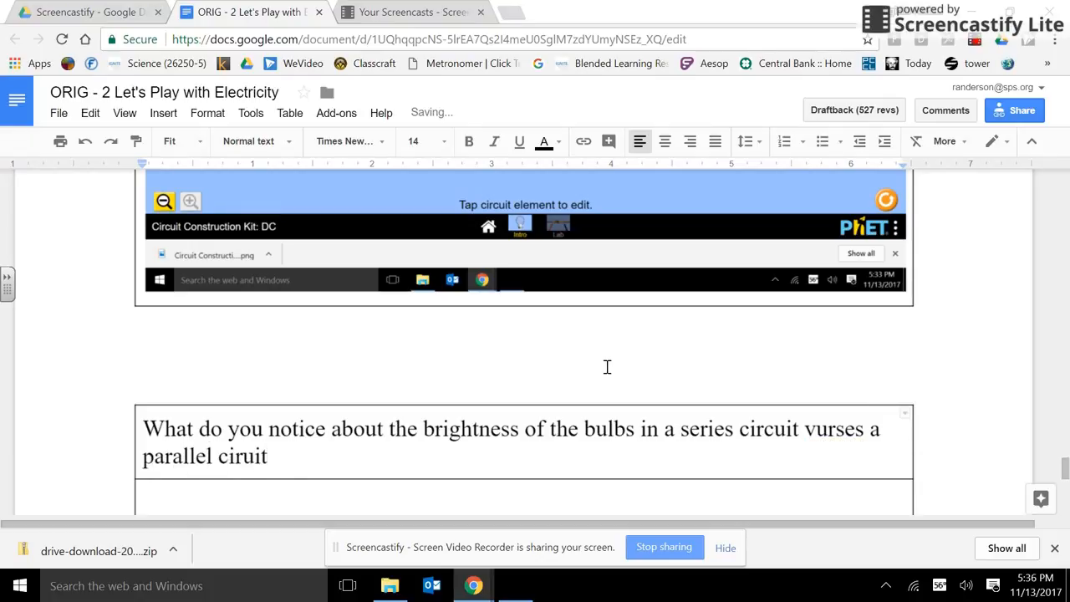
type("?")
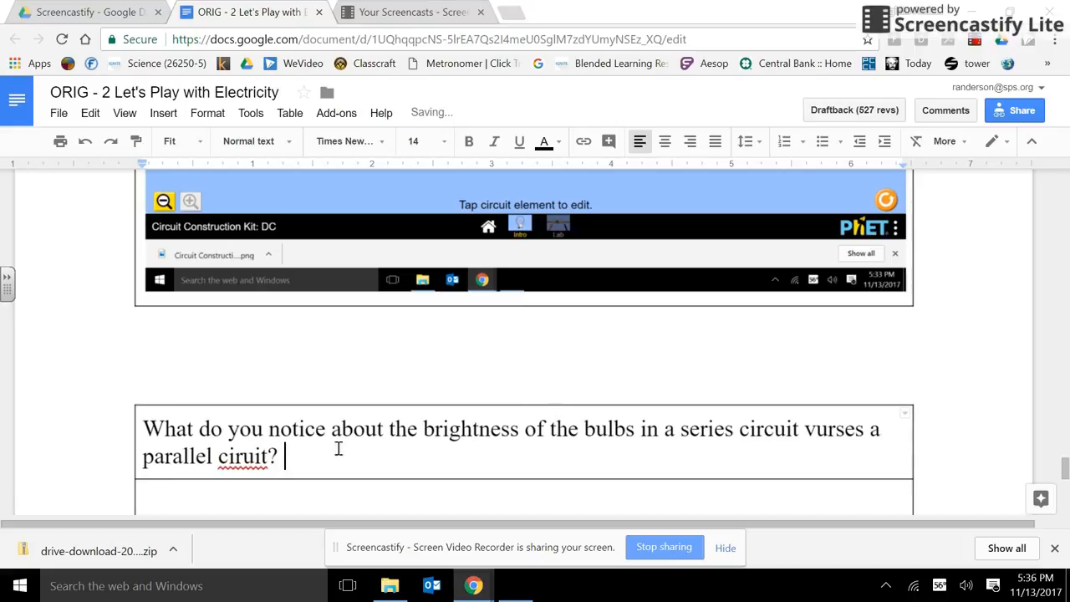